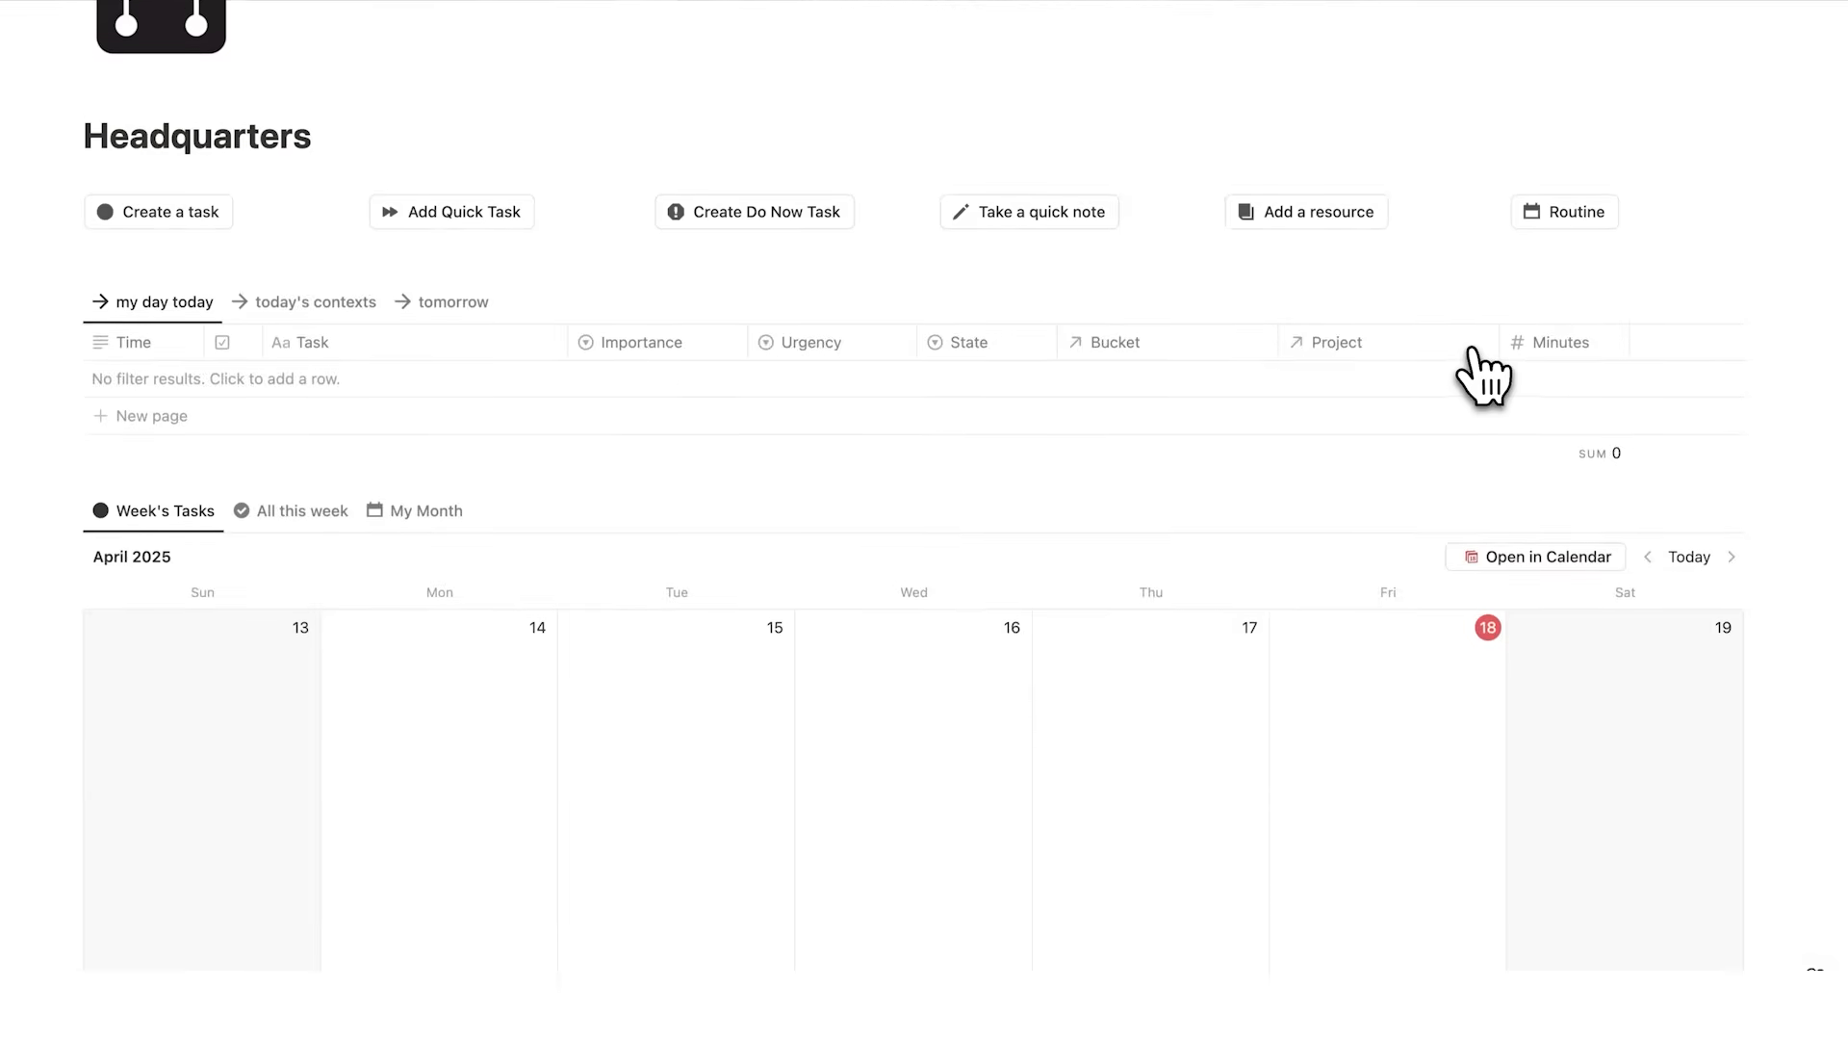
Add a task titled 'Task' on the Tuesday, July 29 calendar cell
scroll("down", 3)
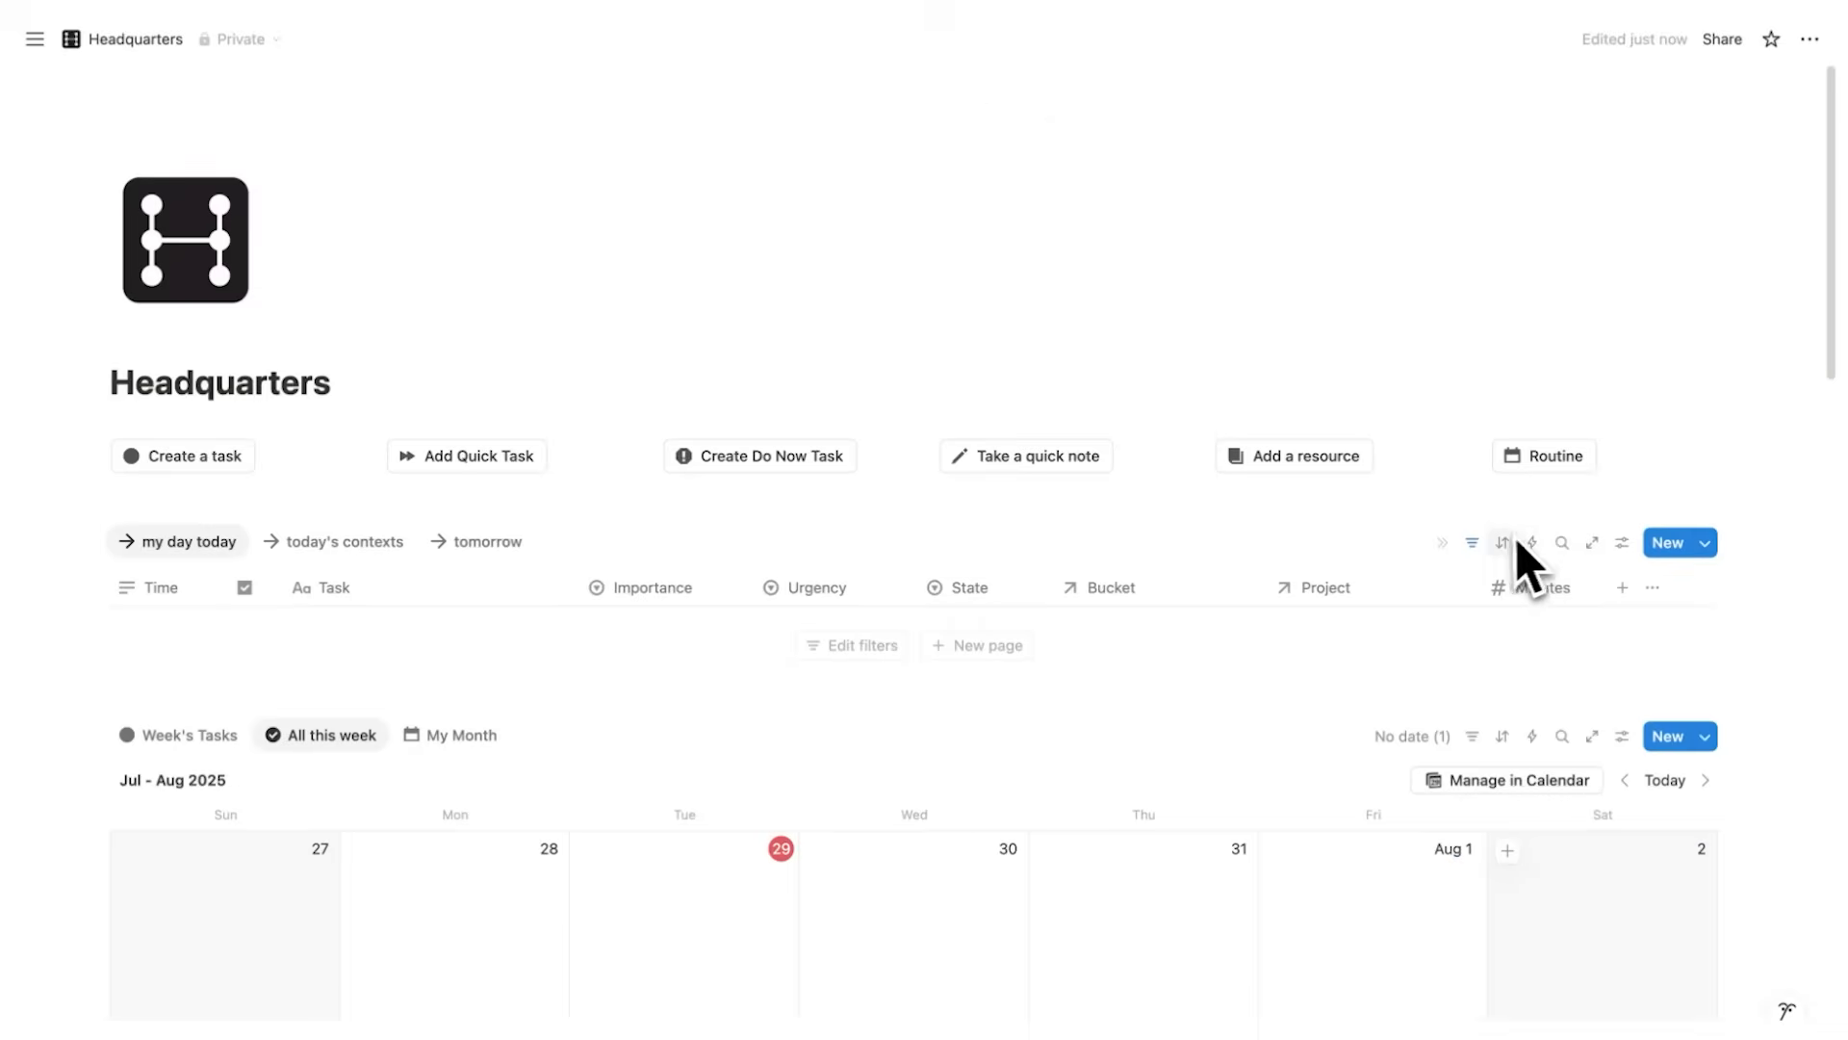
scroll("down", 3)
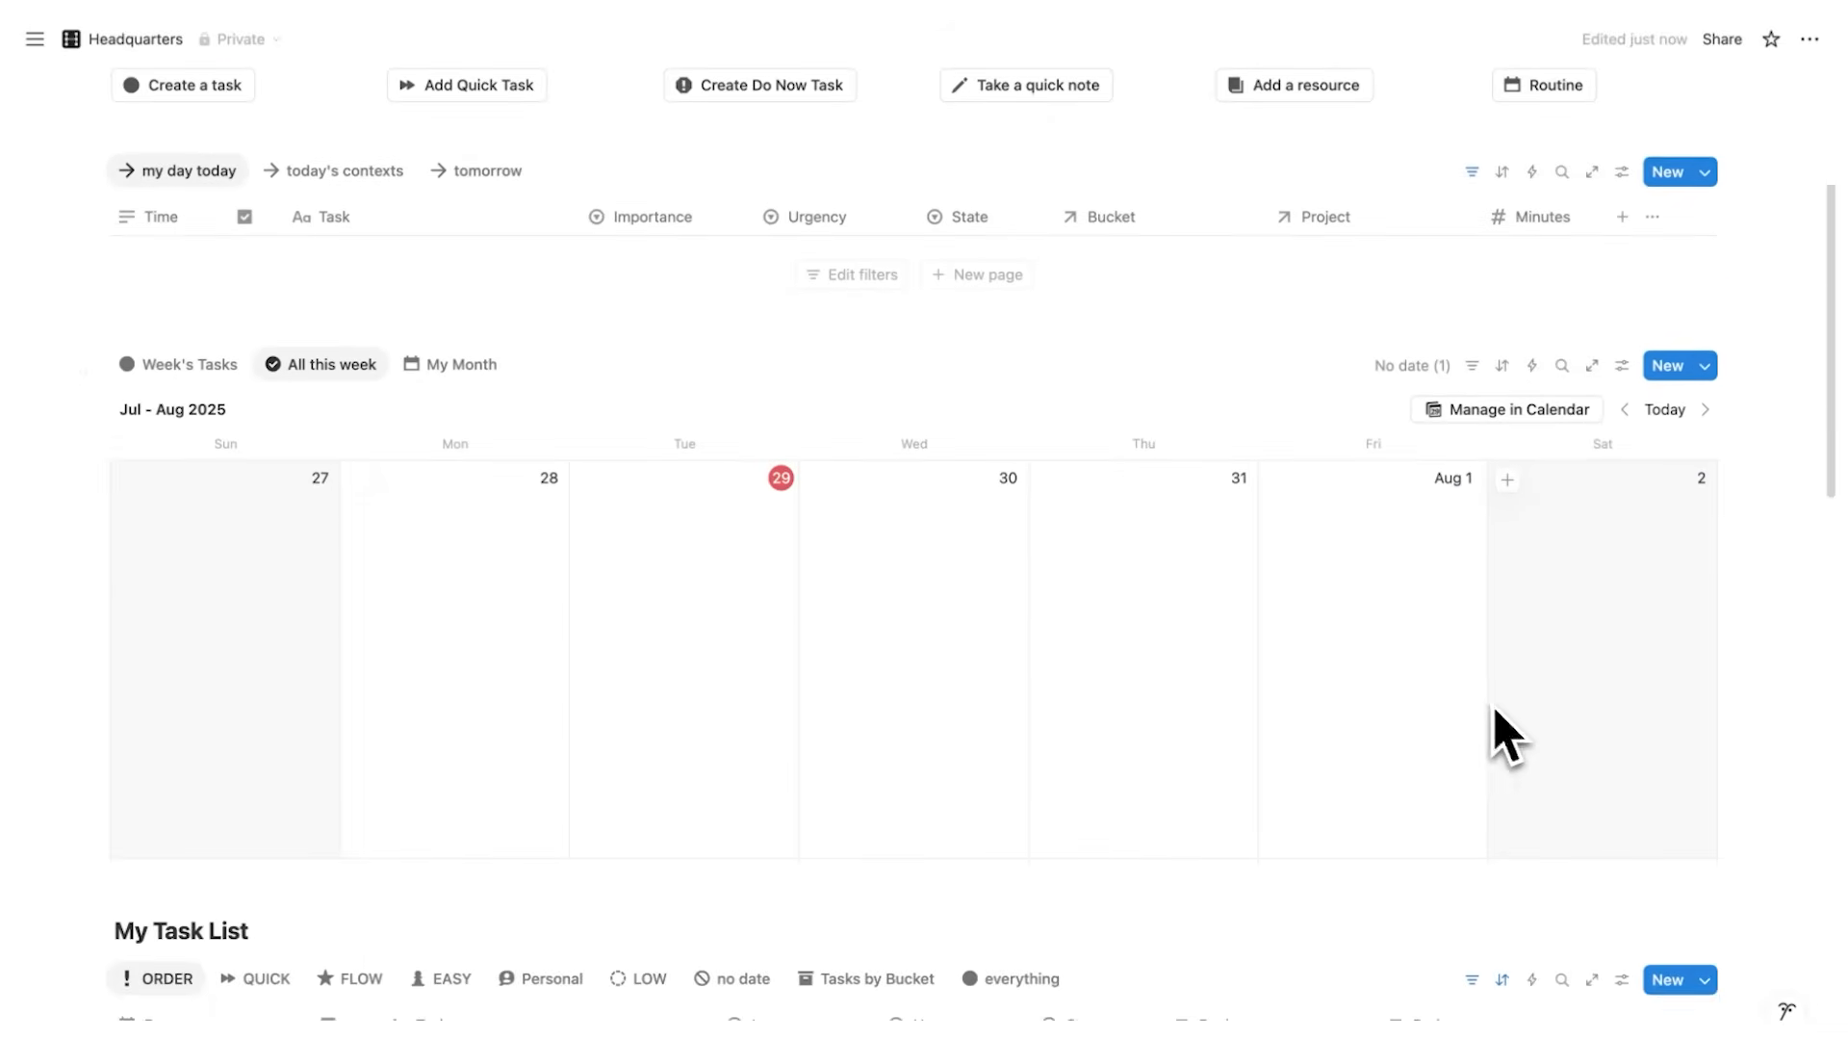
mouse_move(1480, 520)
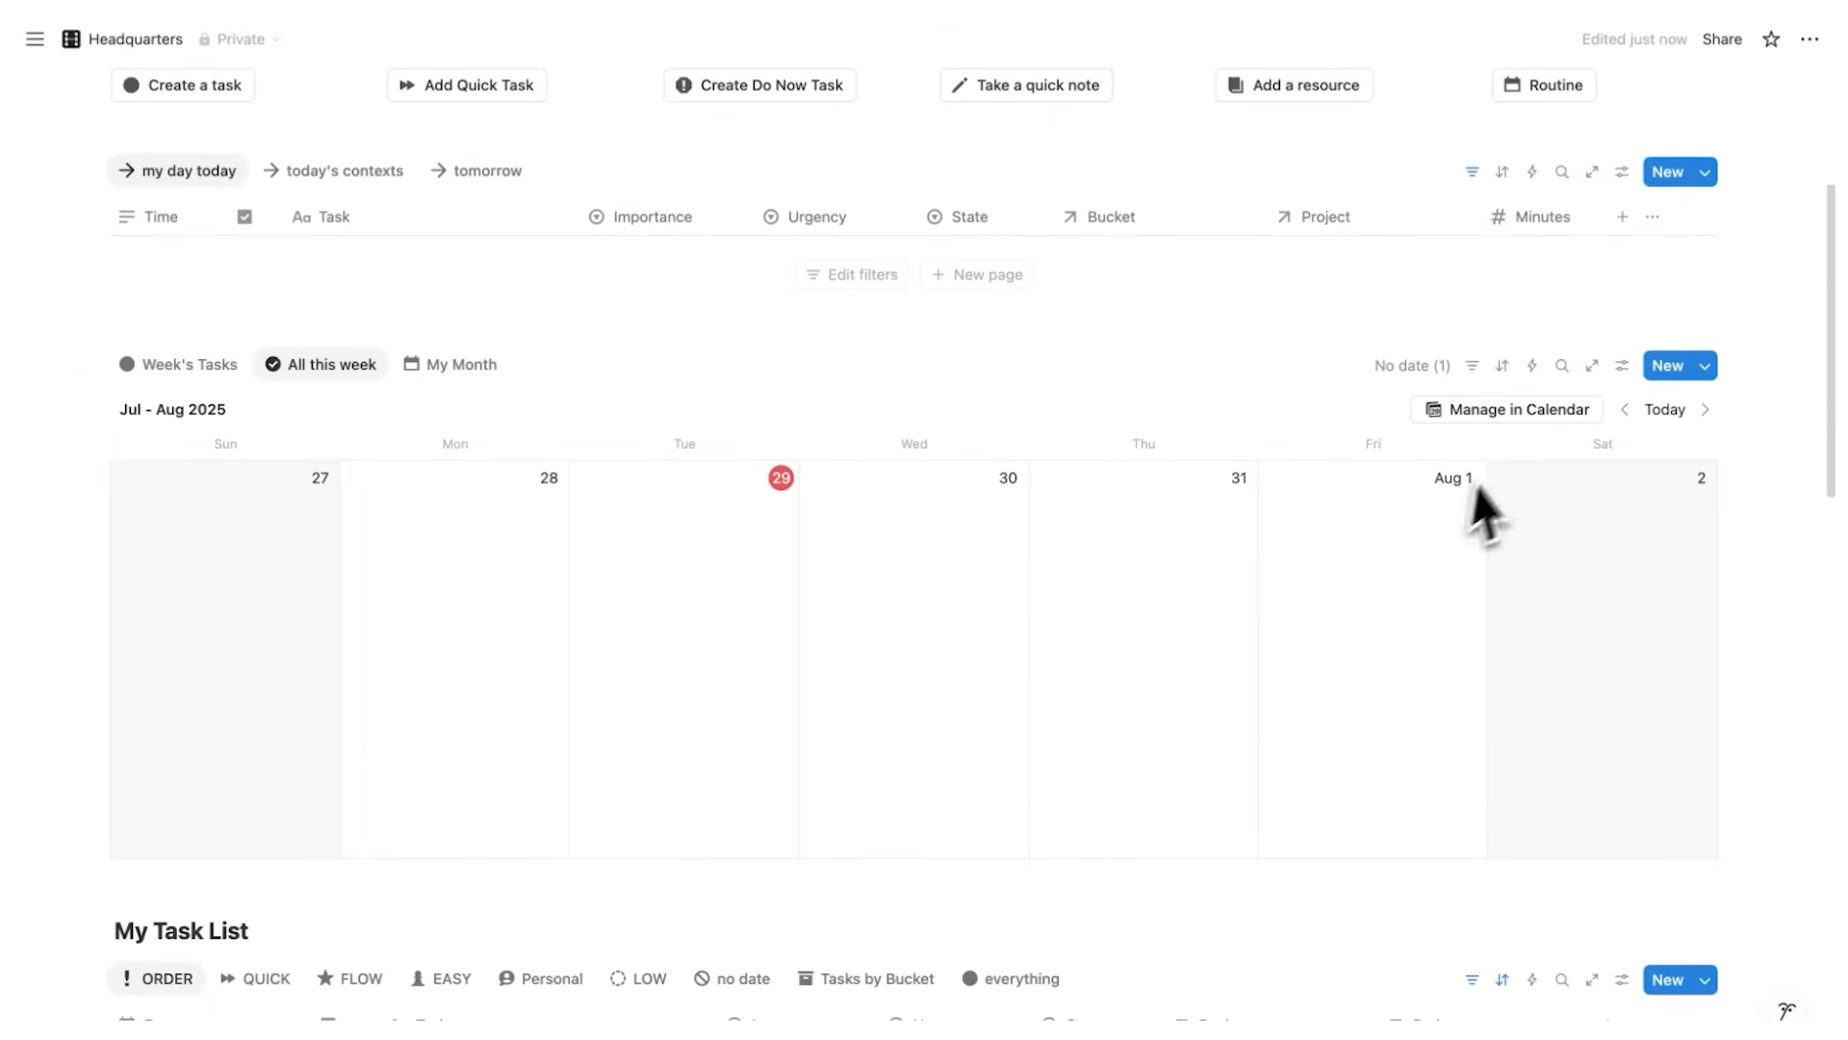
left_click(1507, 409)
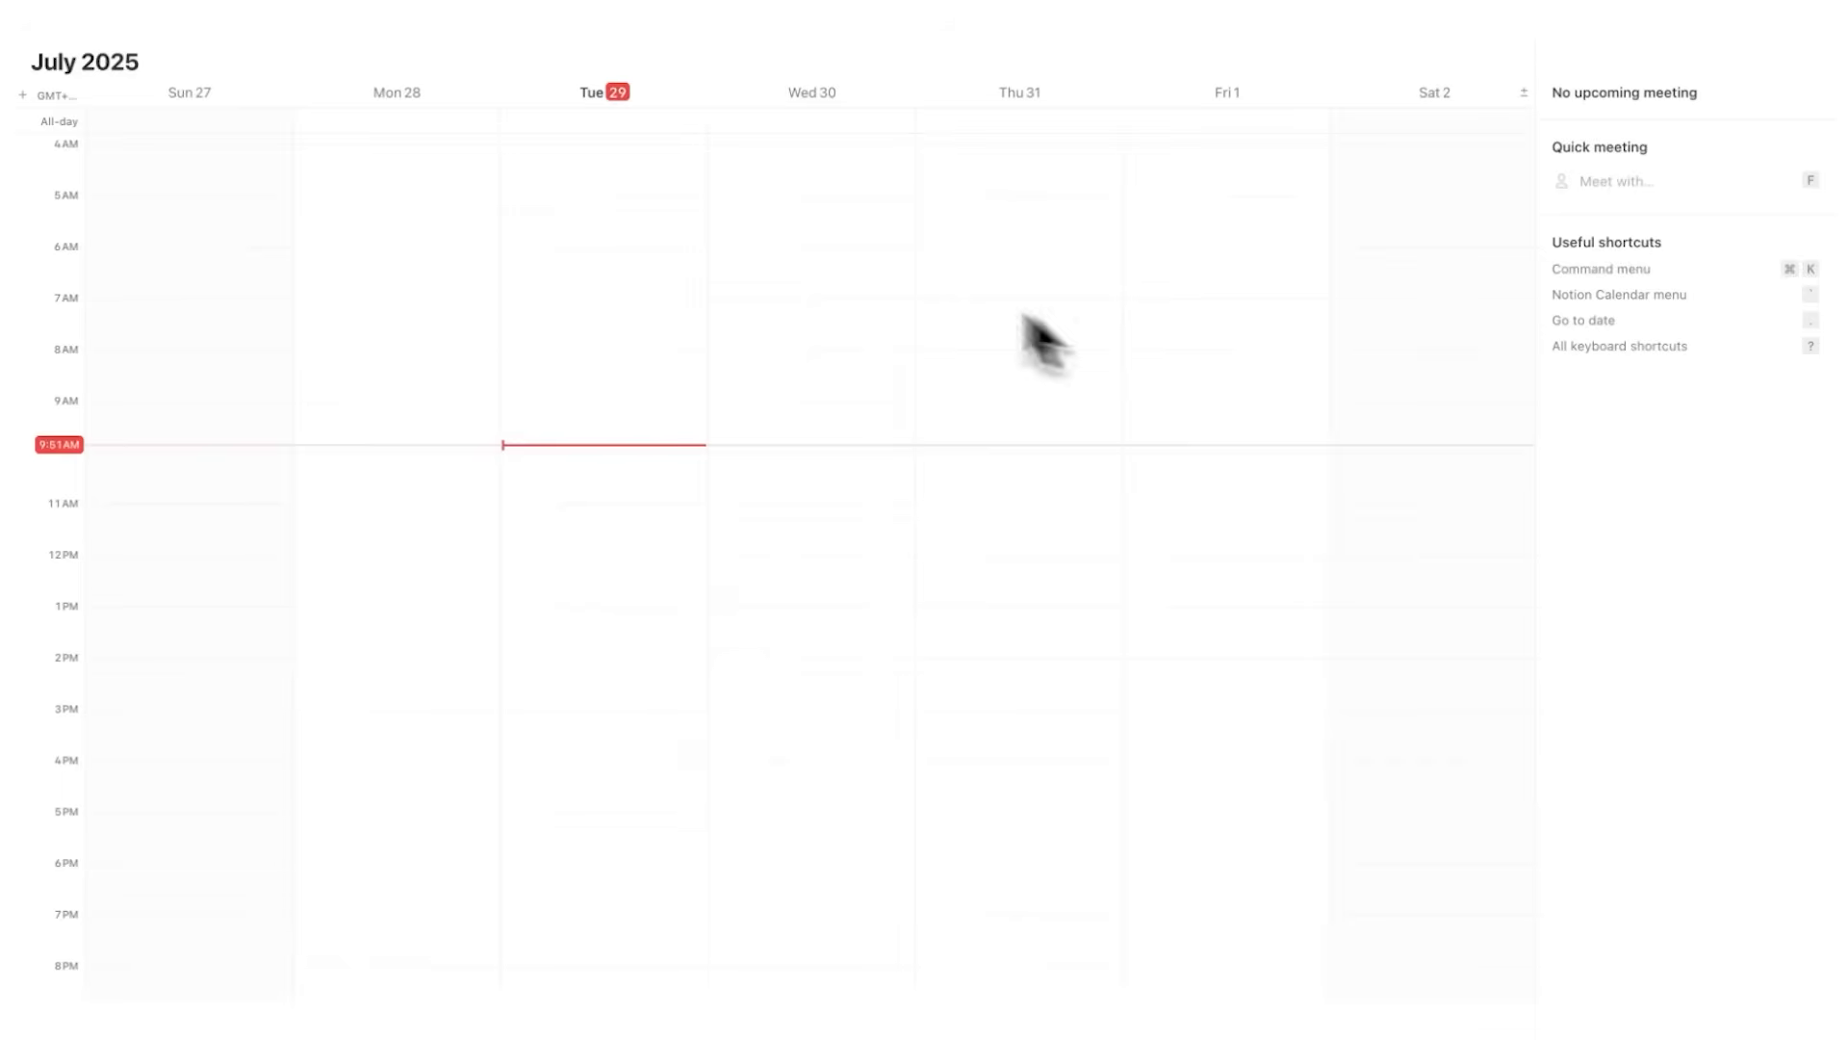
mouse_move(1124, 488)
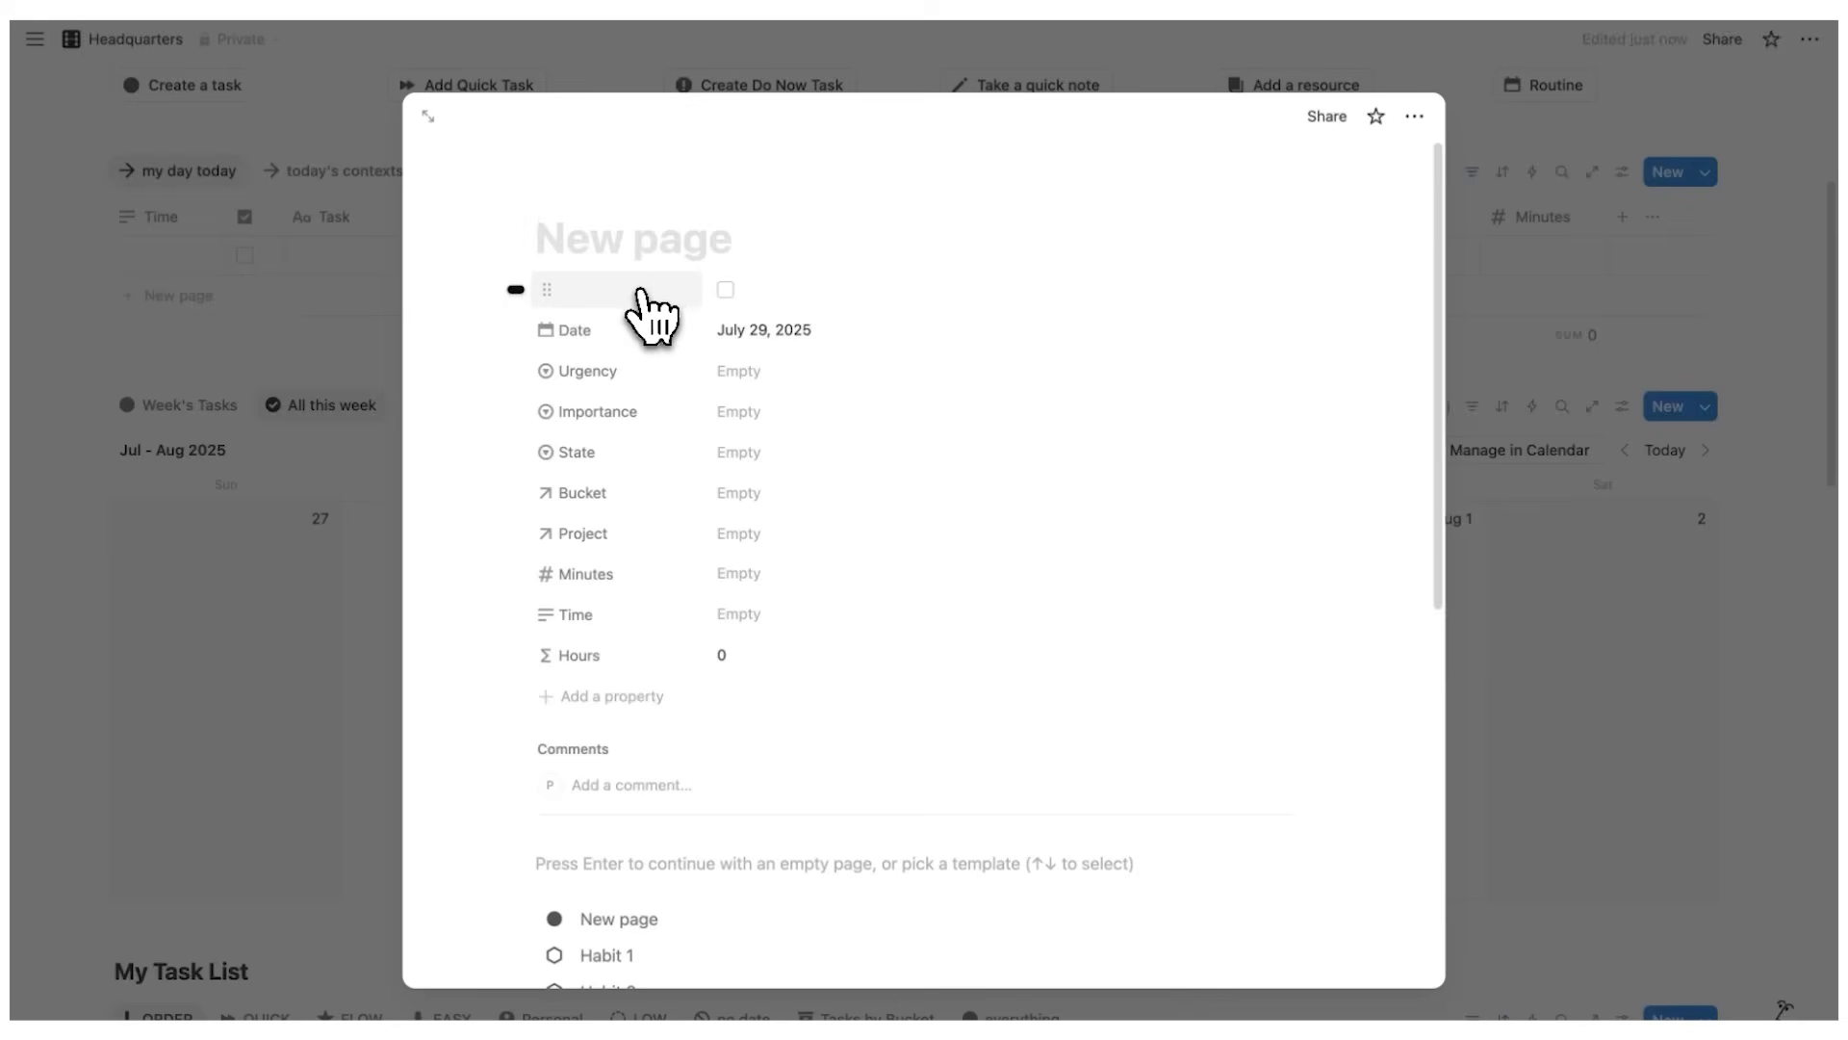
type("Task")
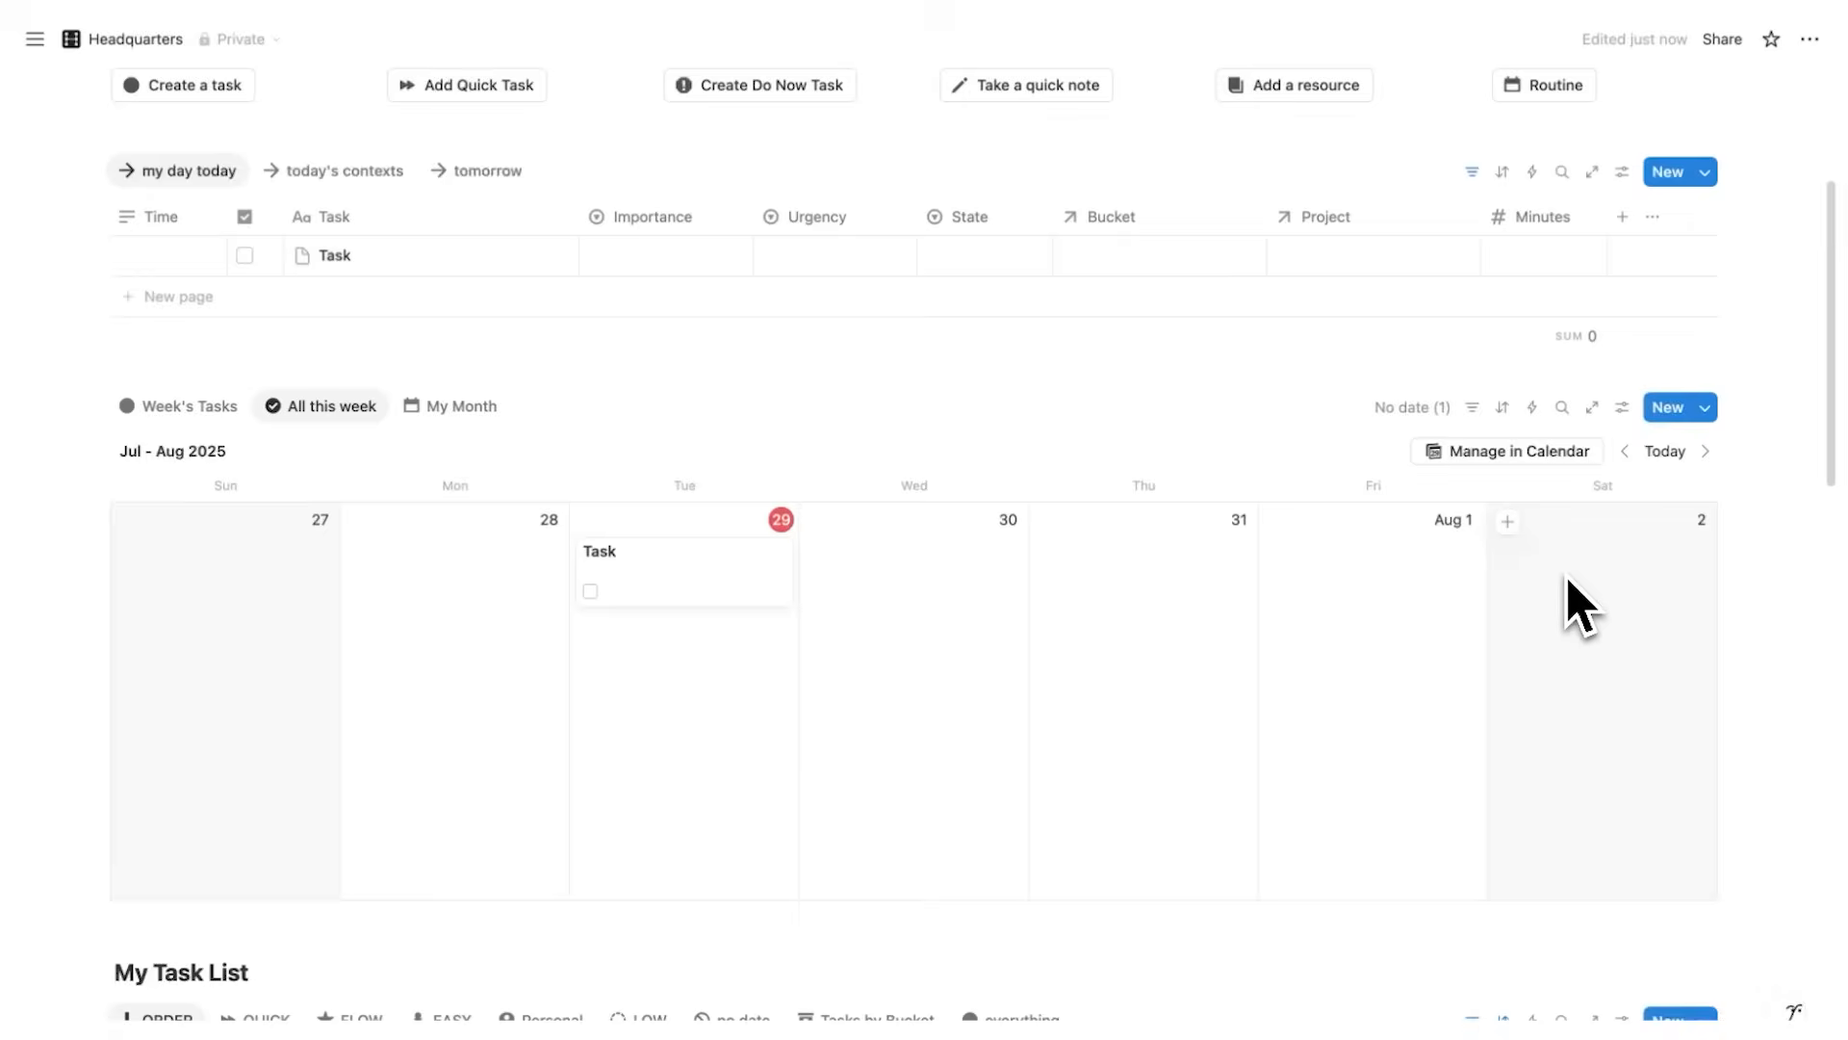
In Notion Calendar, reschedule Task to 11 AM–12 PM on Tuesday the 29th
left_click(1506, 451)
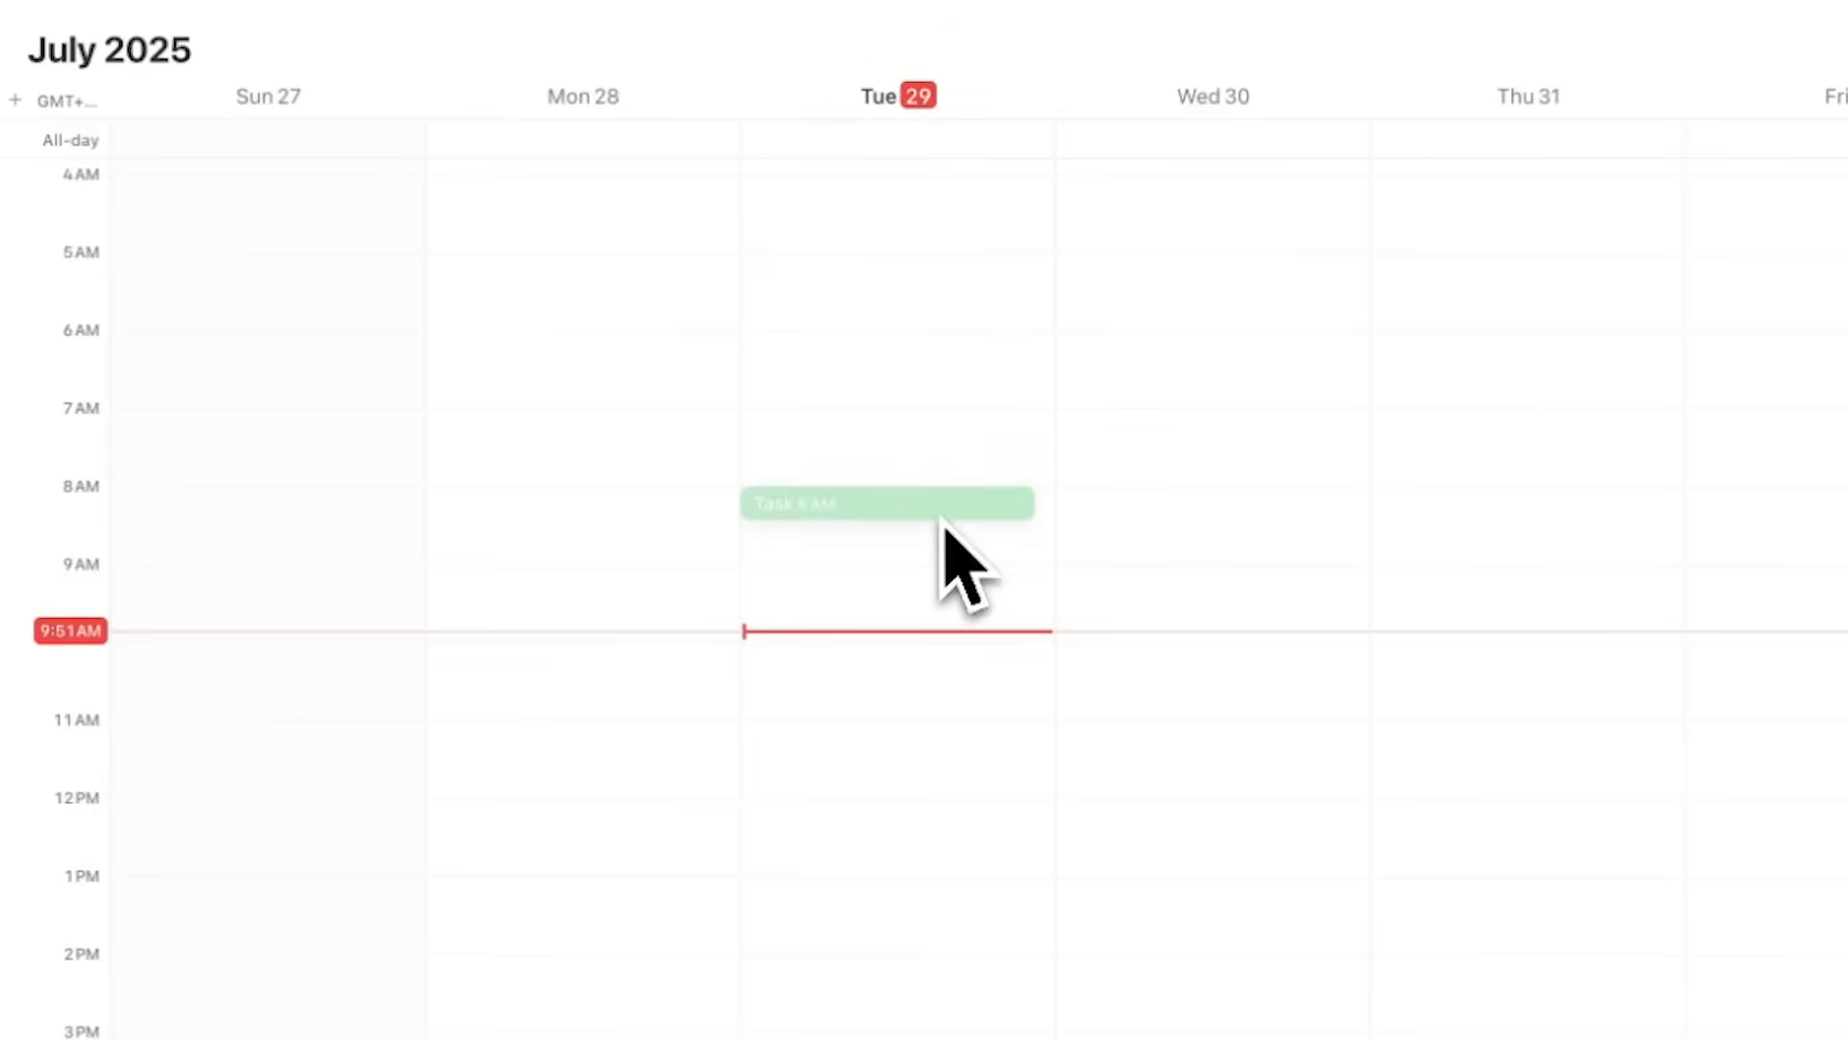
left_click_drag(885, 503, 886, 745)
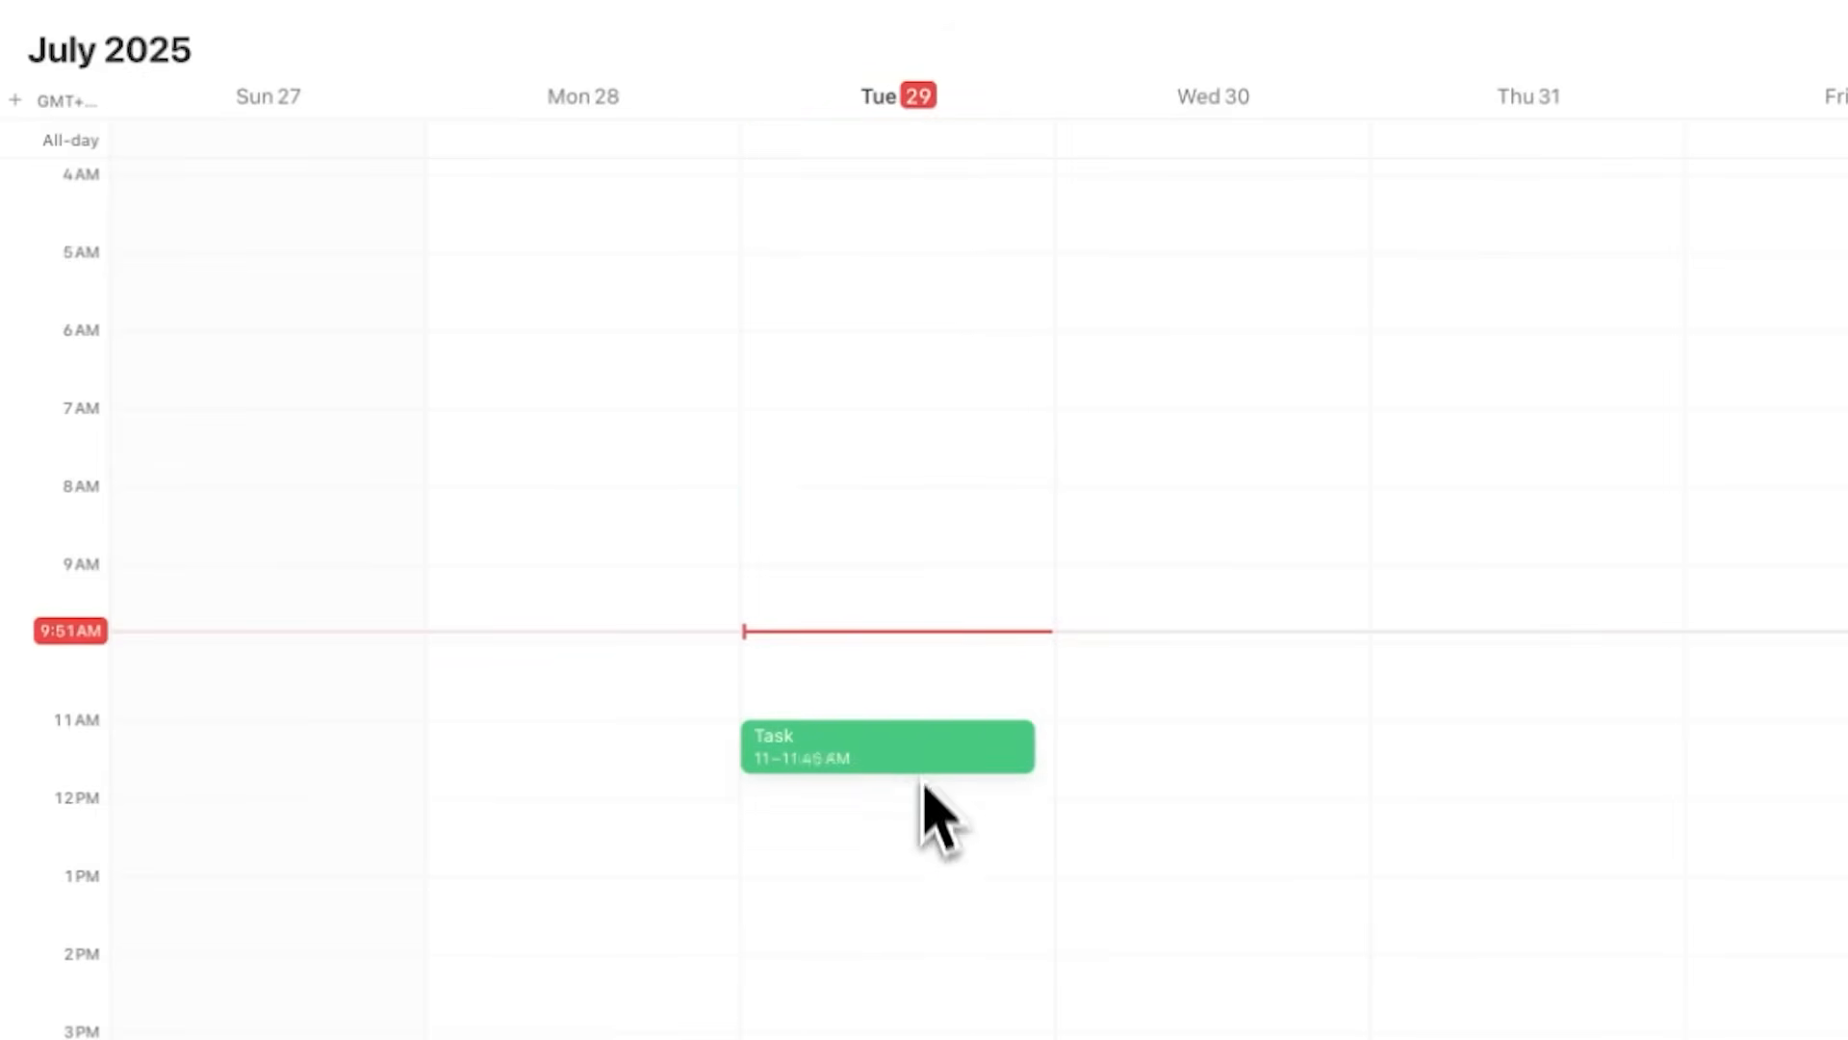
left_click_drag(887, 781, 1061, 807)
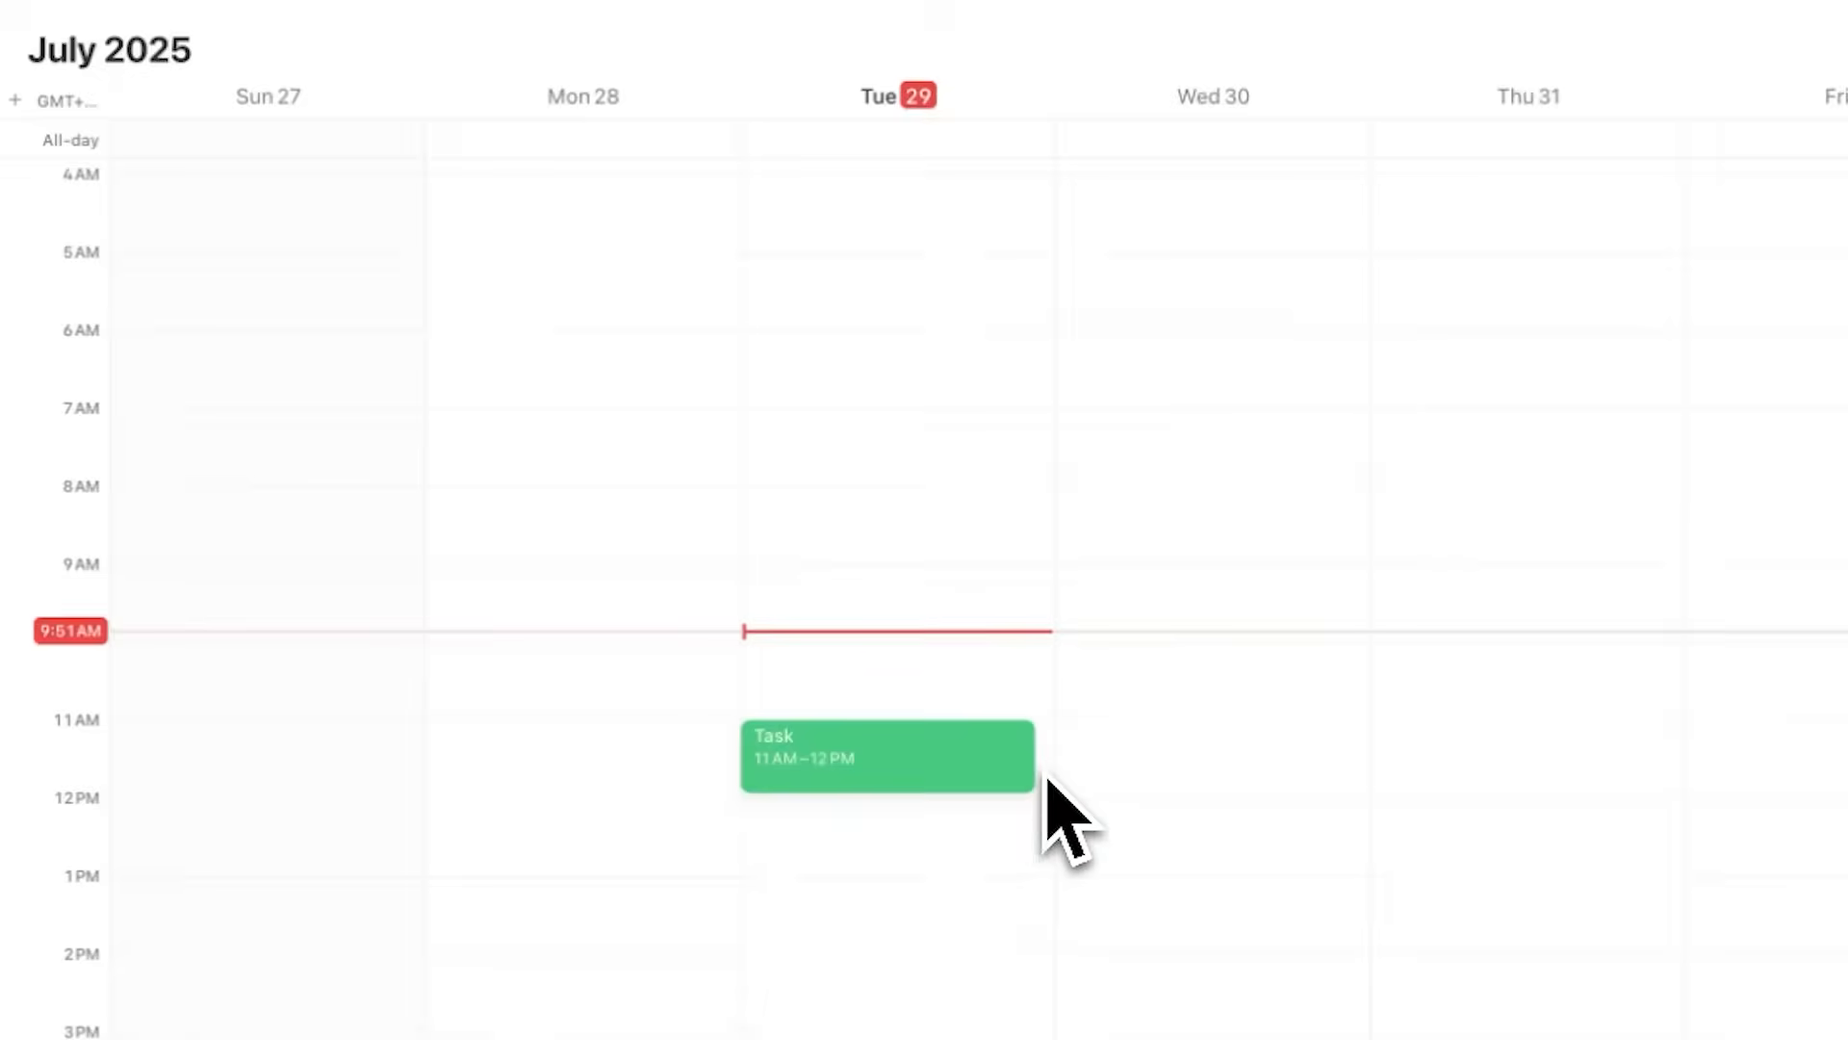
left_click(885, 755)
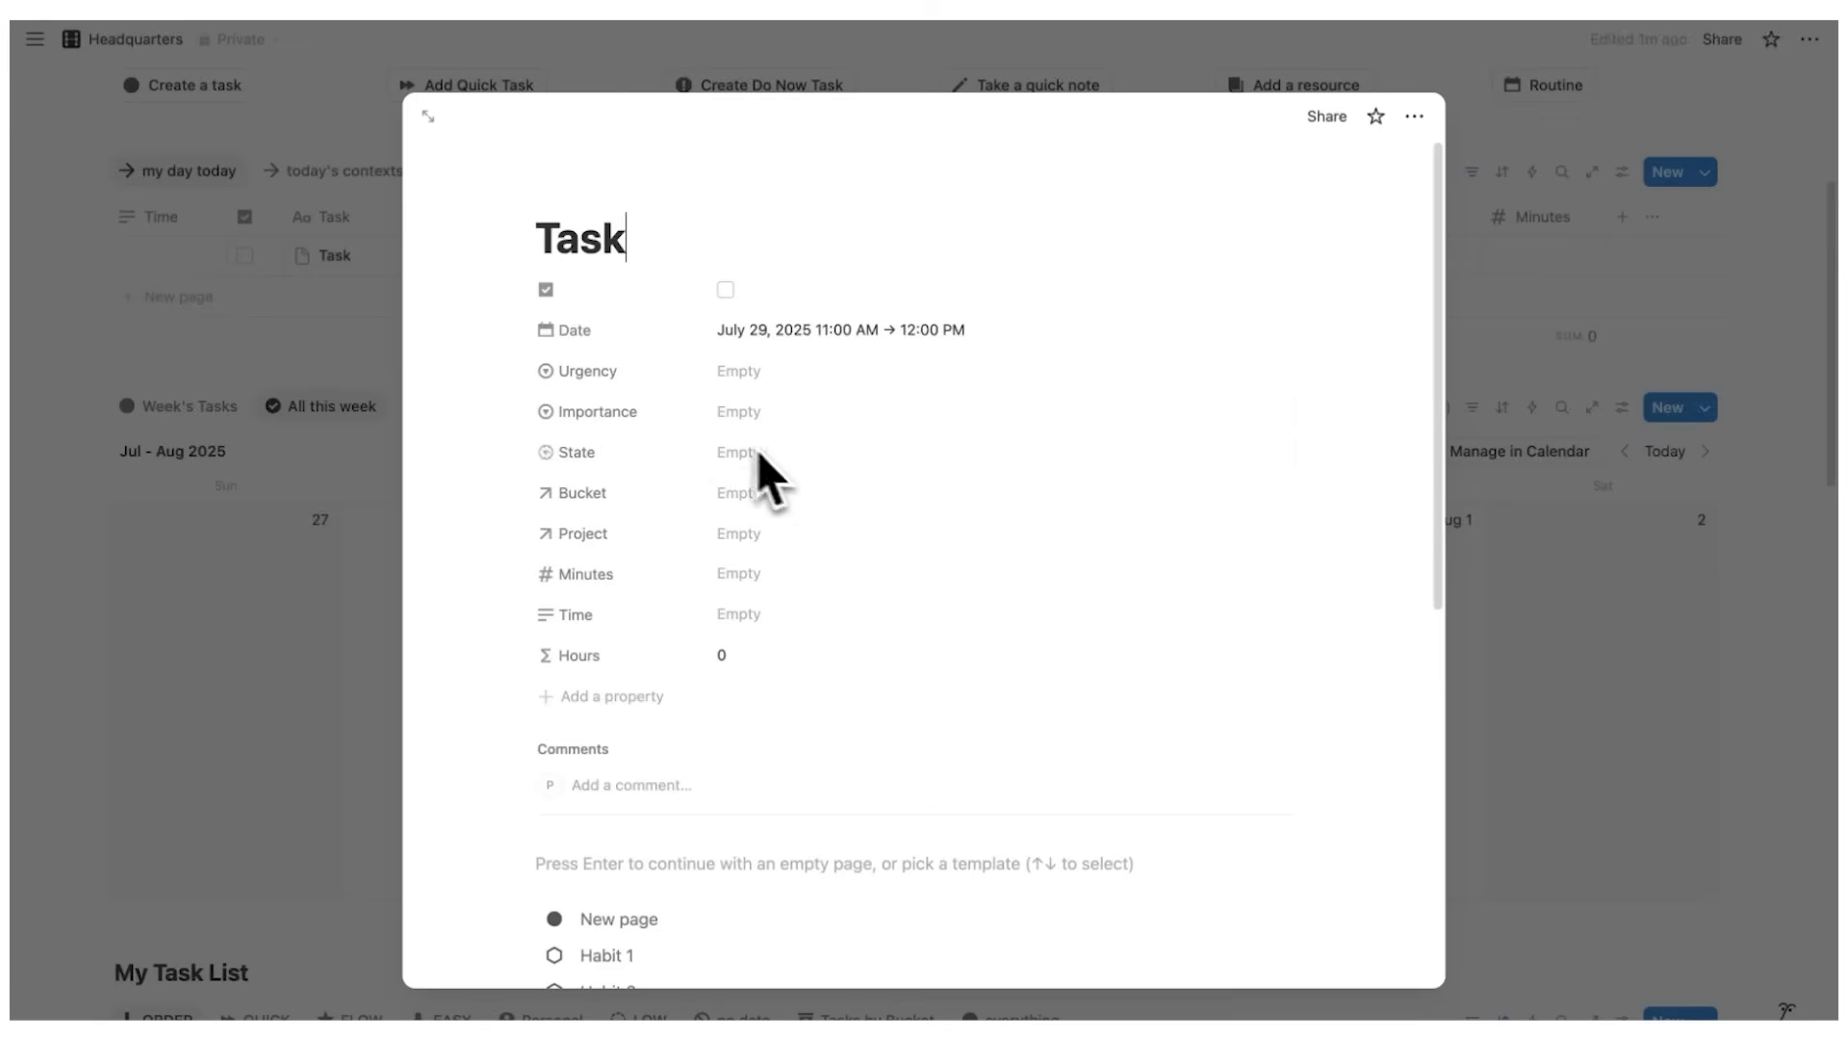
mouse_move(699, 418)
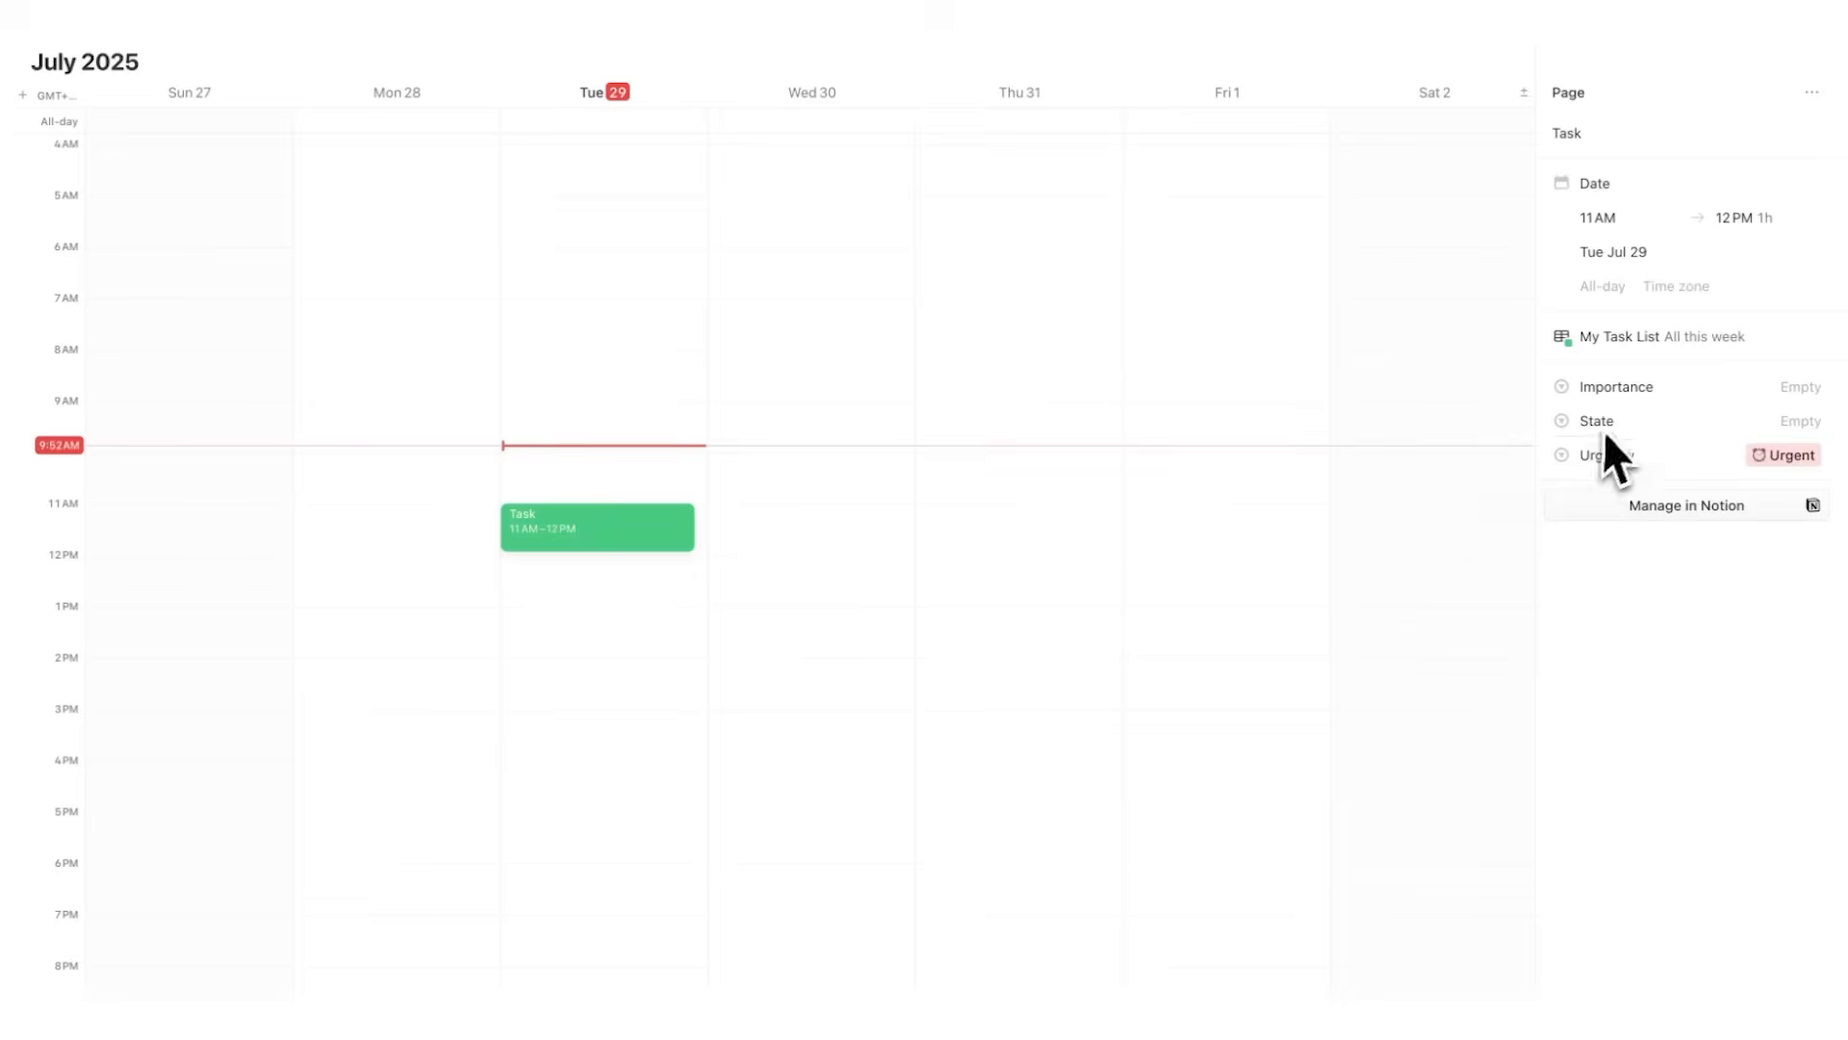
Set Task's importance to Important and review its properties back in Notion
left_click(1616, 386)
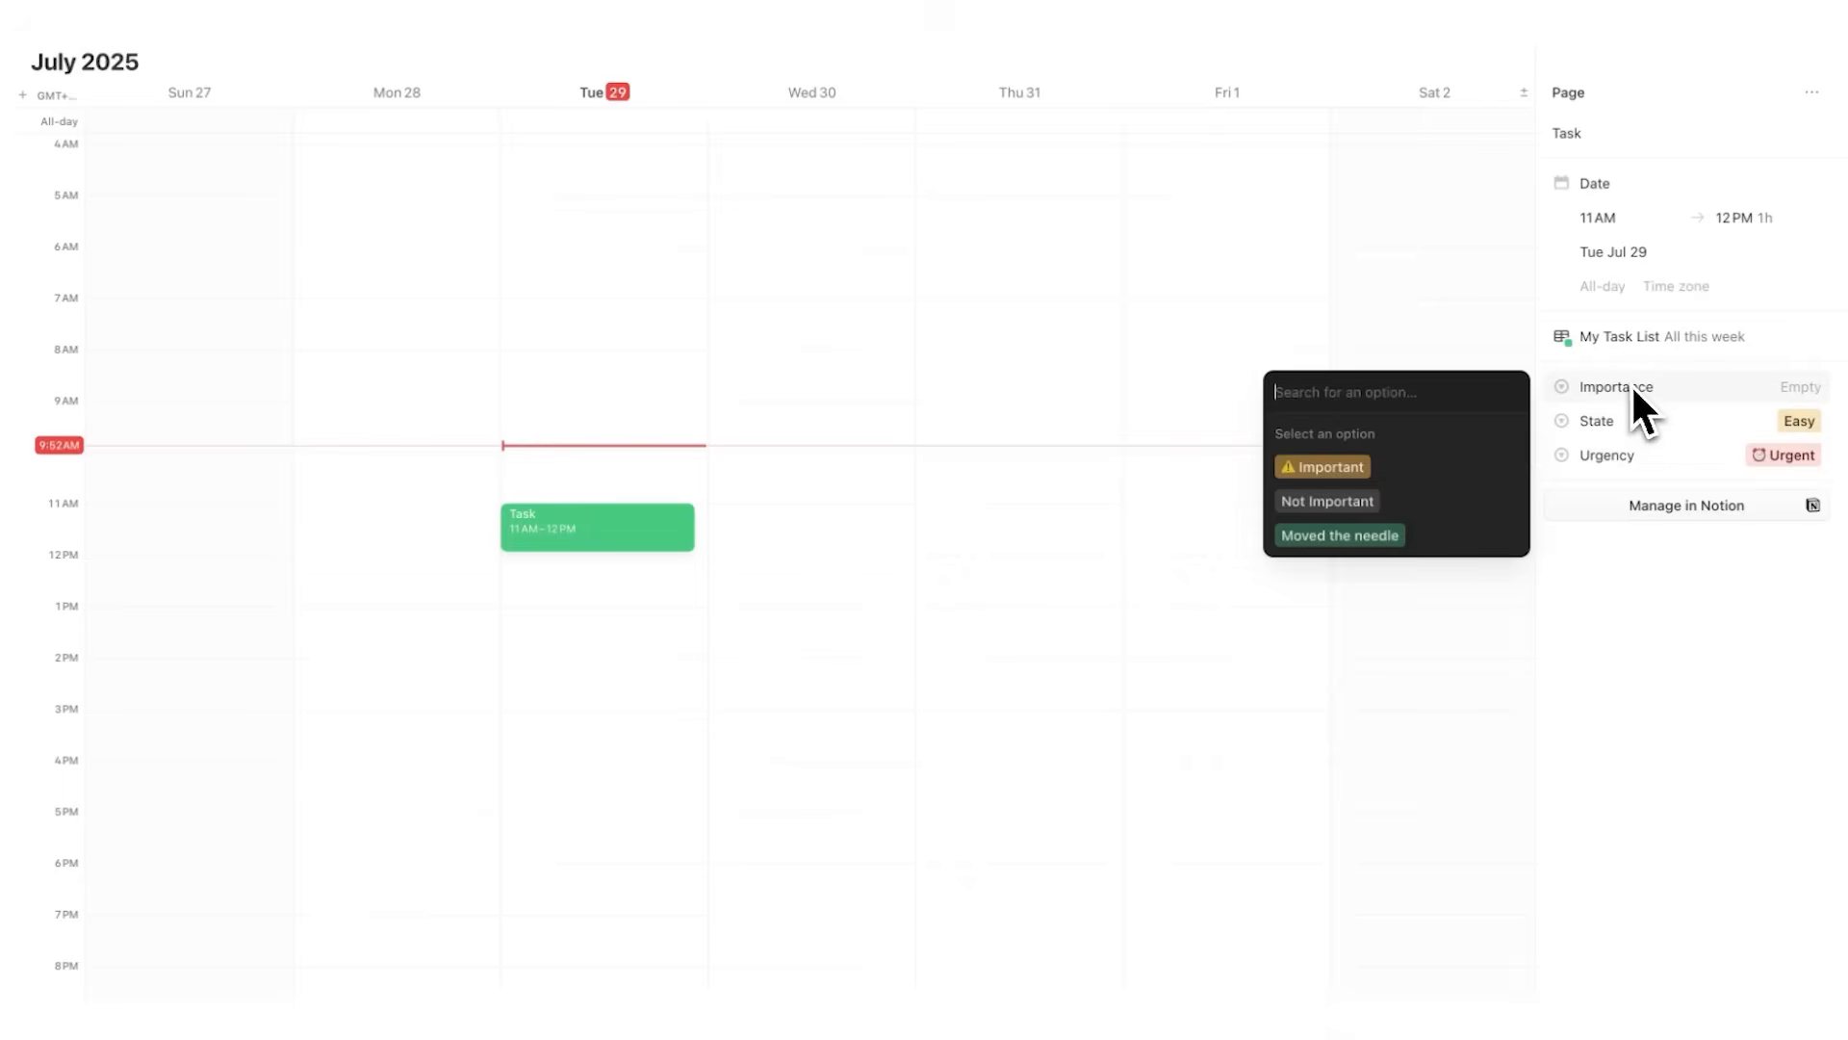
left_click(1232, 487)
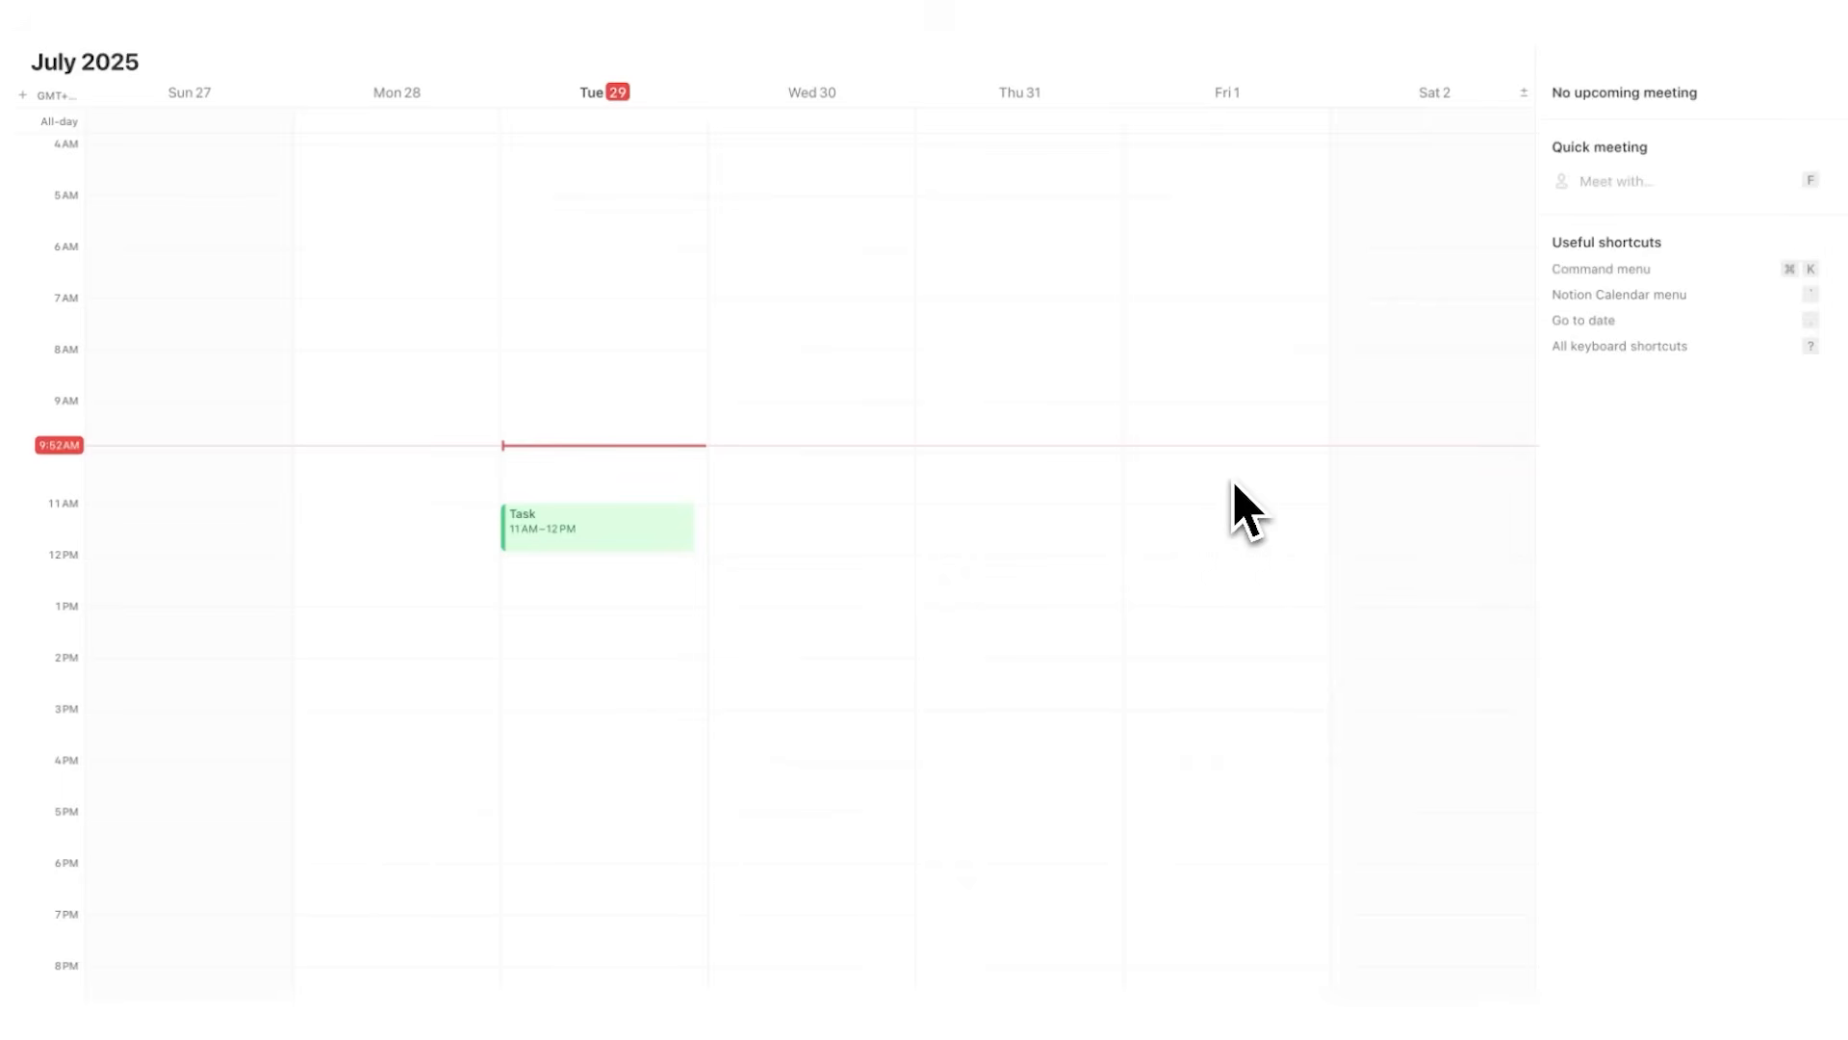
left_click(598, 525)
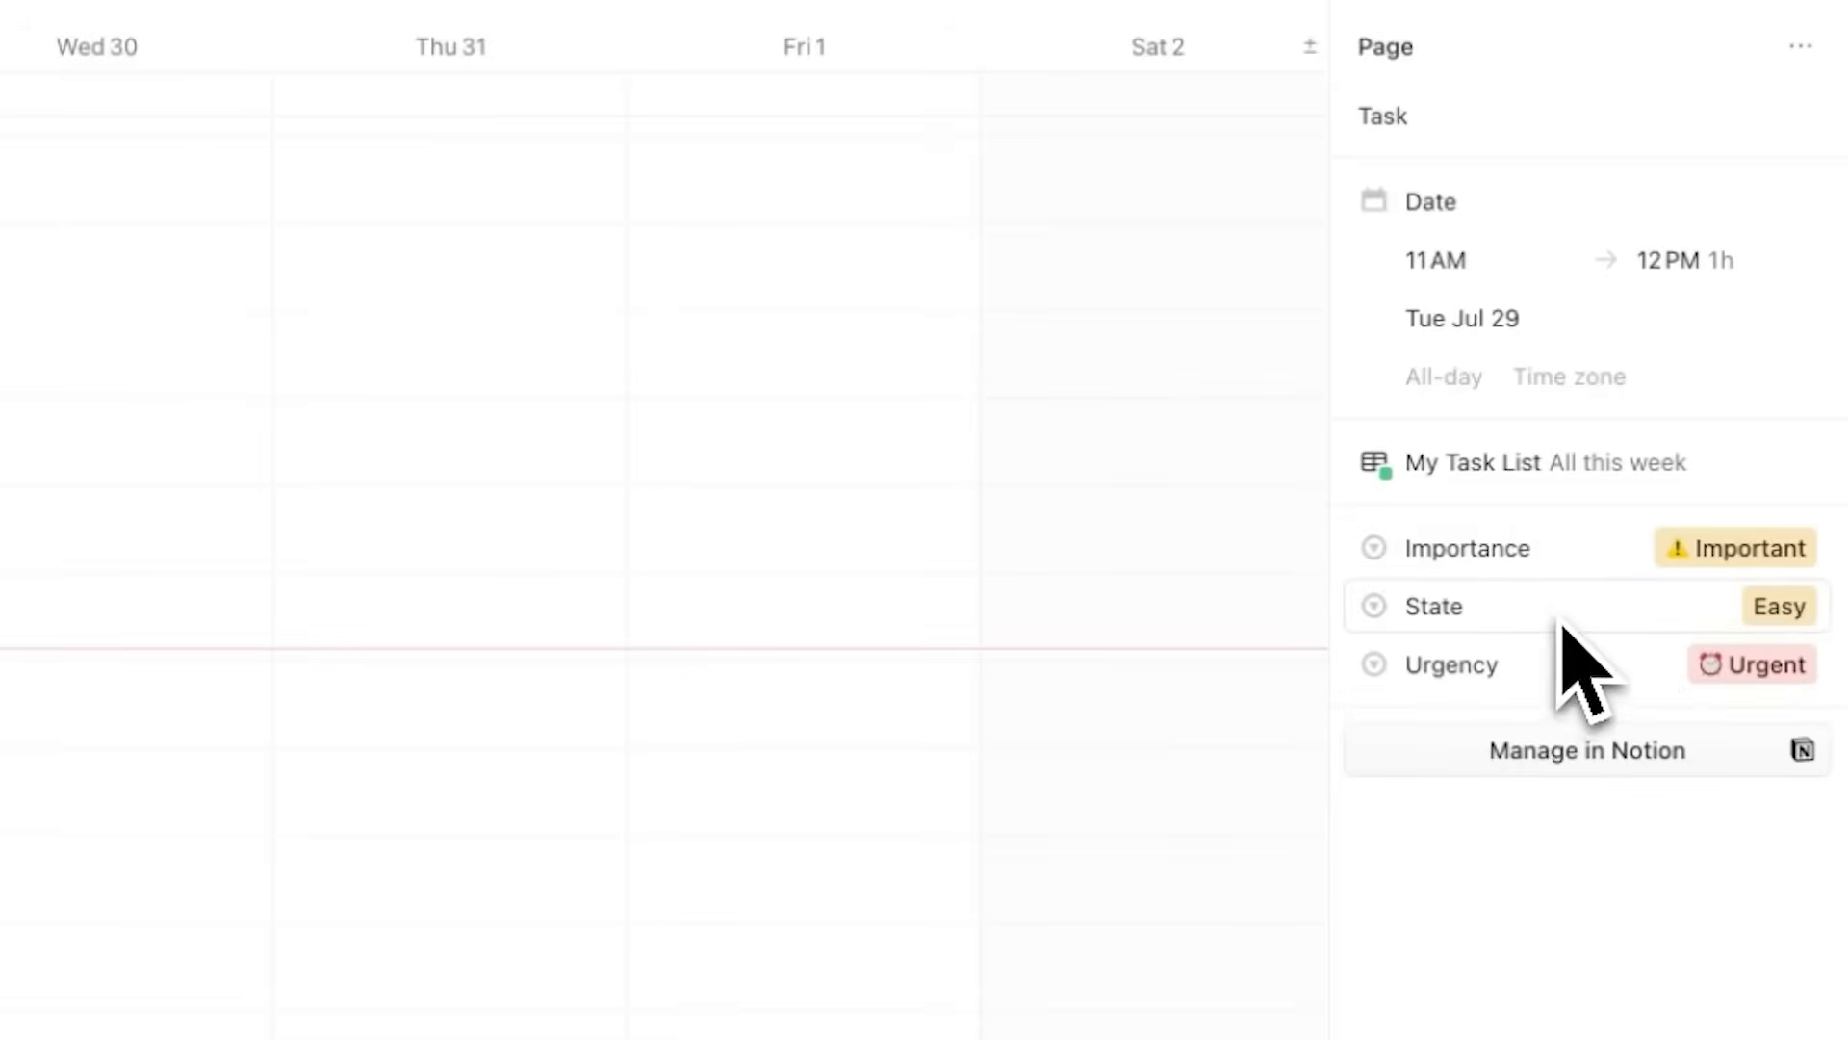
left_click(1586, 751)
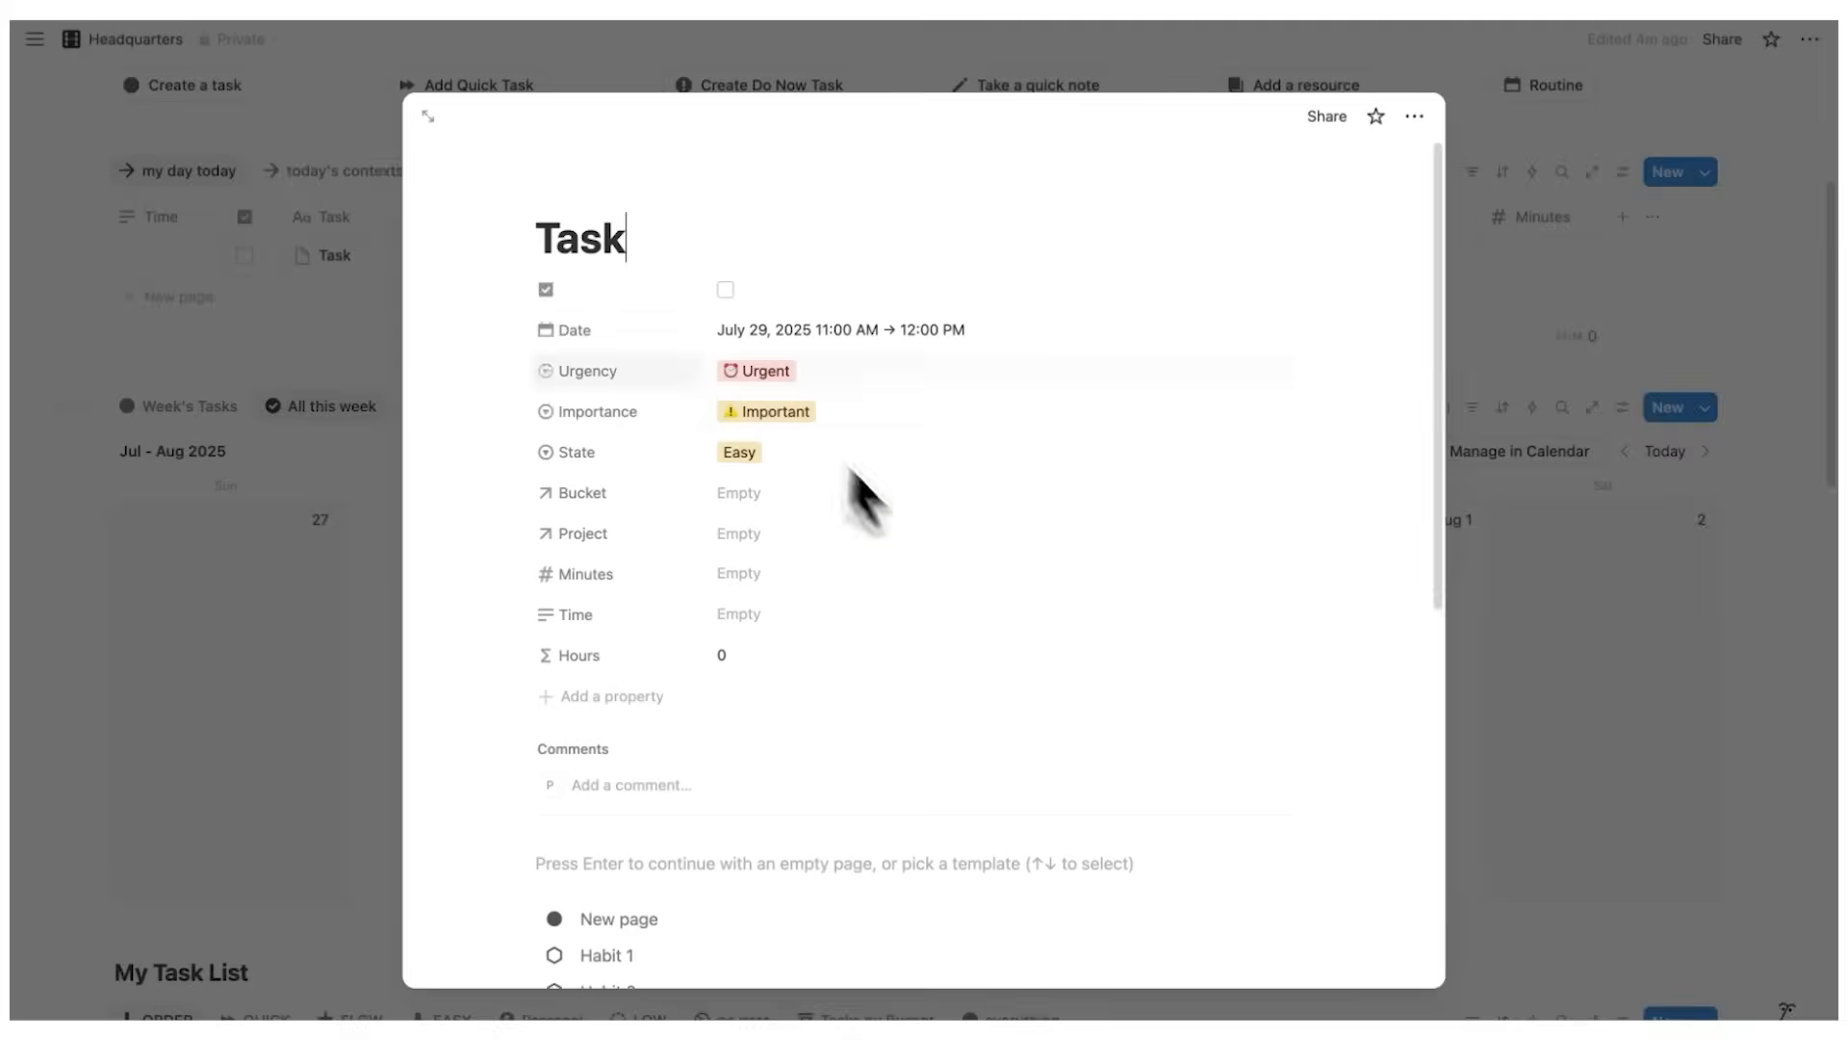
Set the green check mark emoji from Recent as the Task page icon
left_click(576, 281)
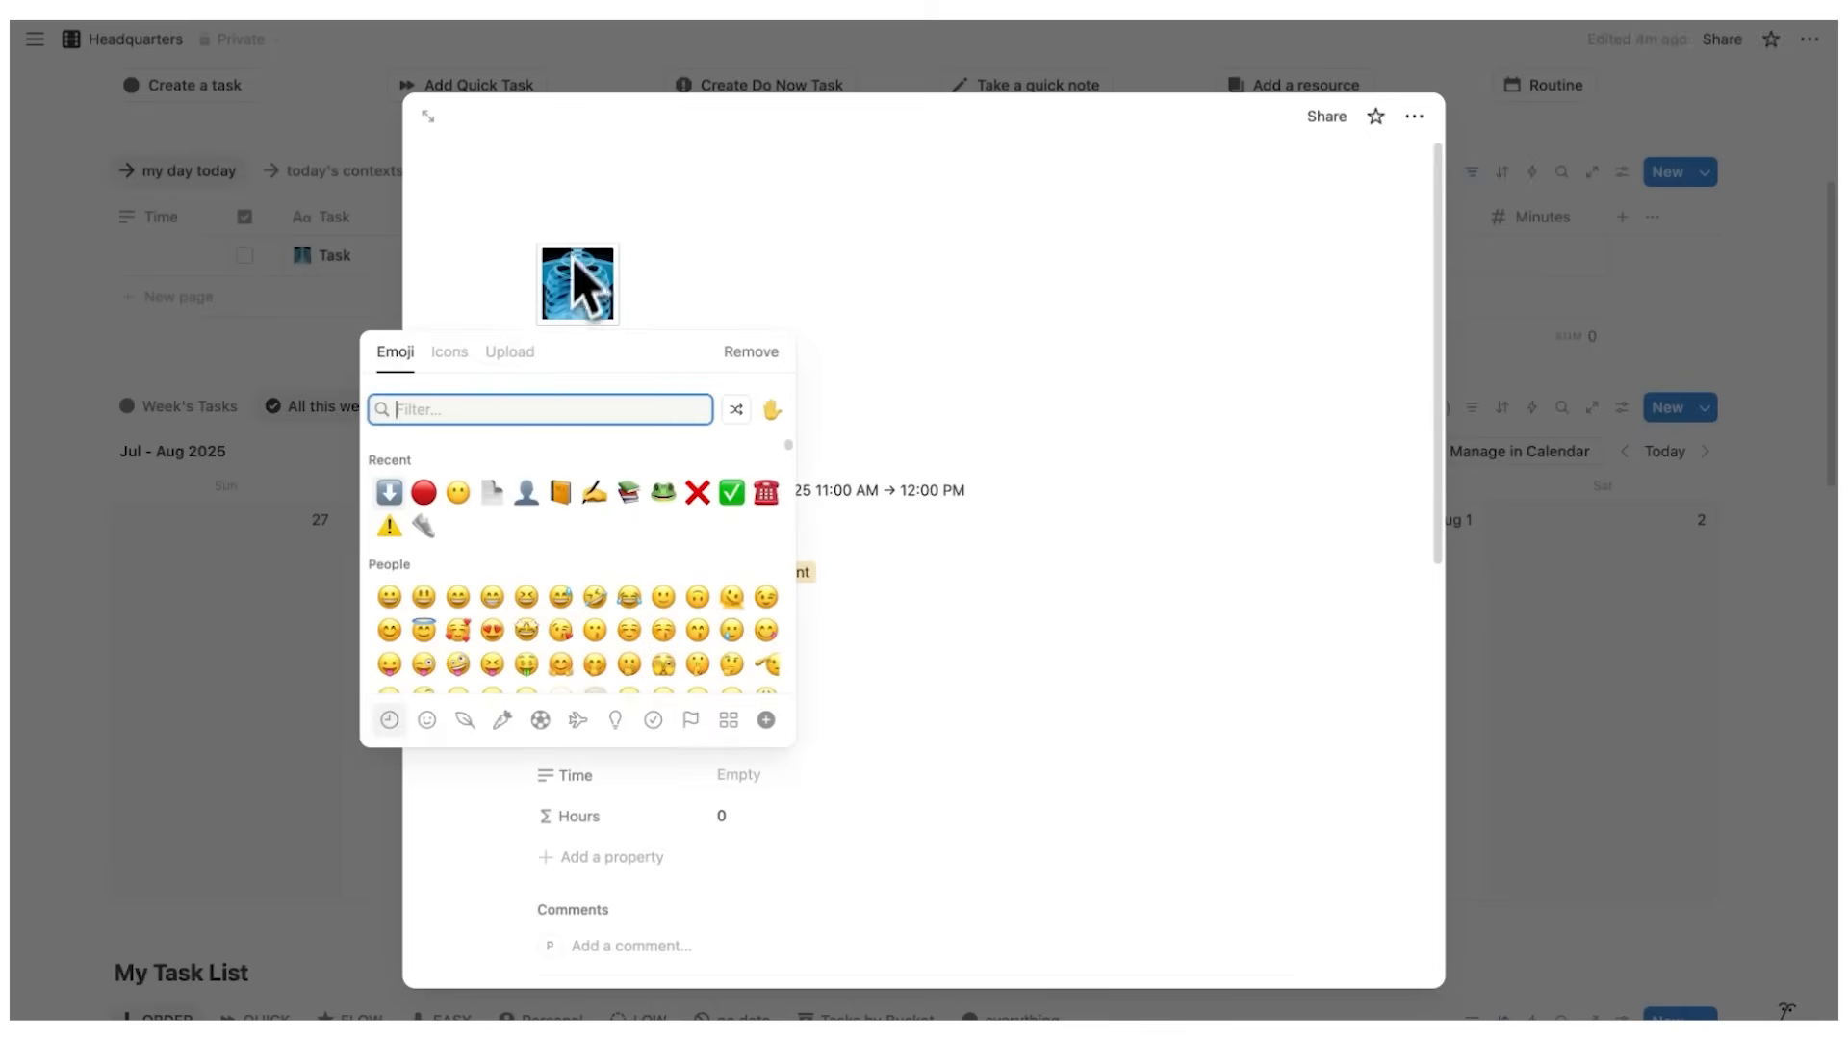
left_click(731, 492)
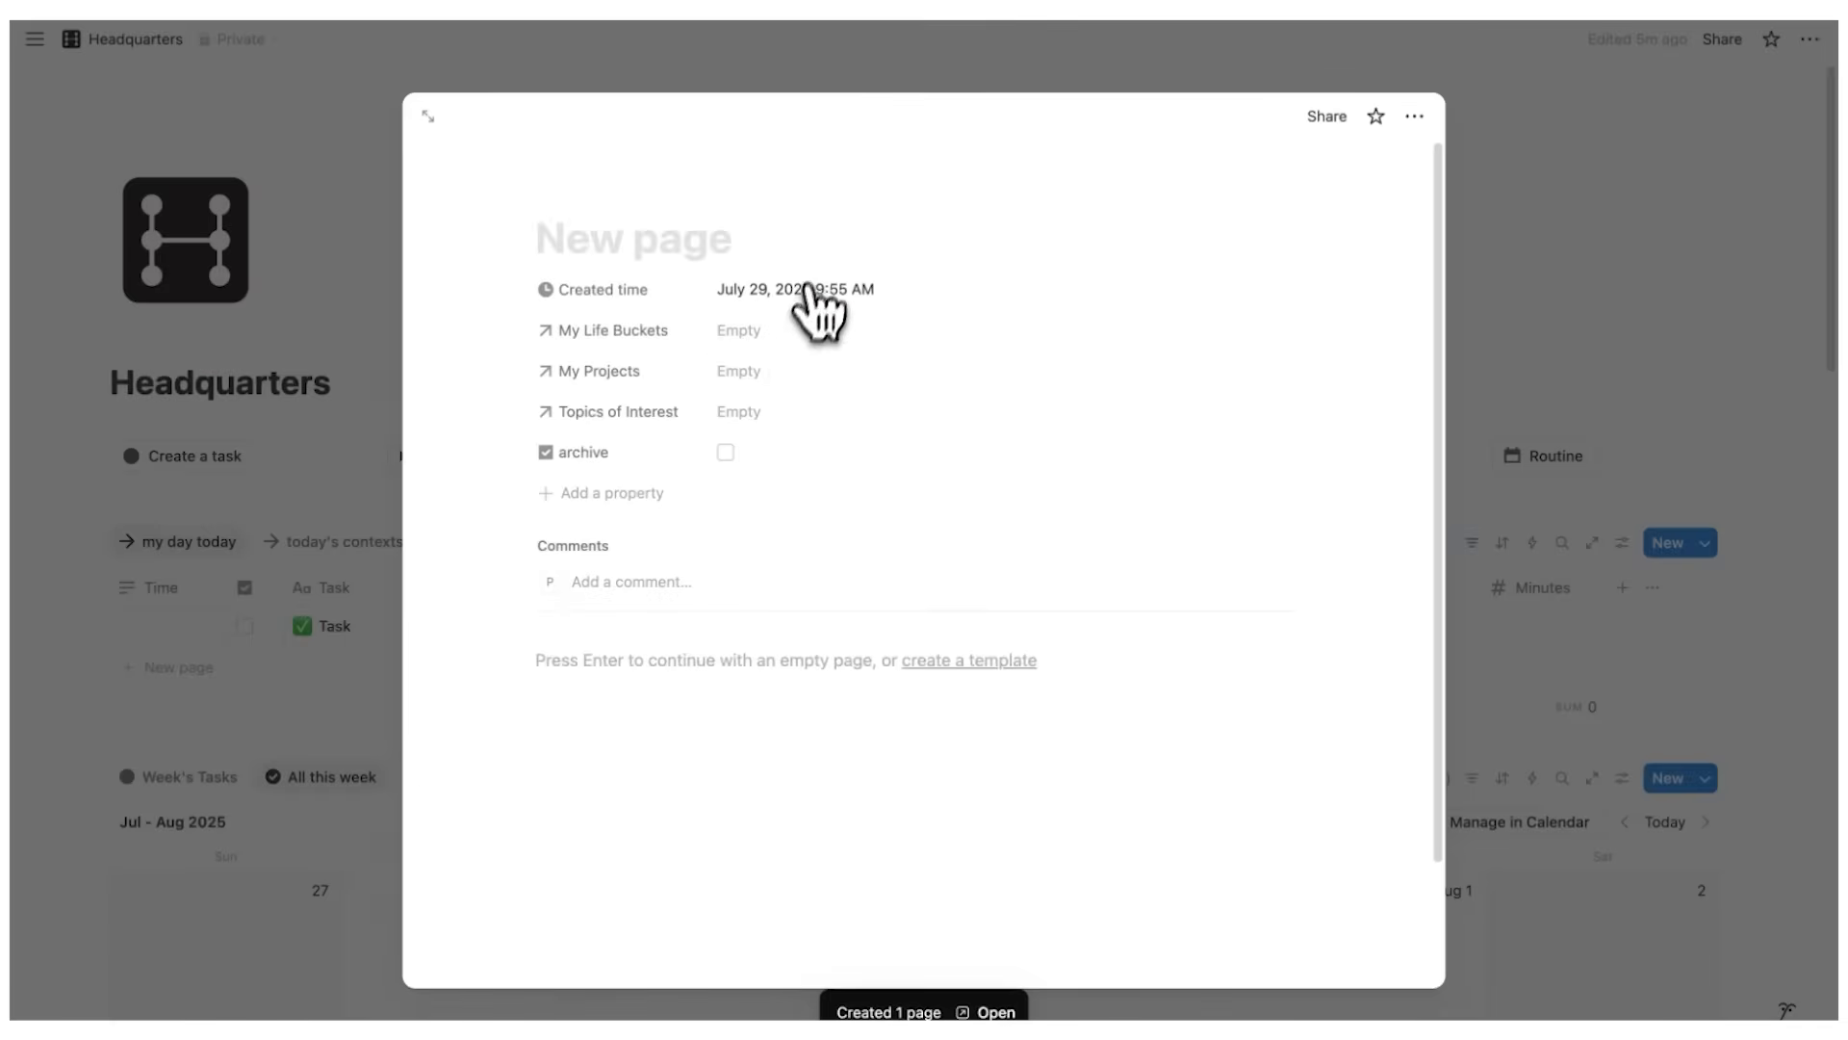
Add a quick note titled 'blah' and open the Quick Notes workspace card
type("blah bla")
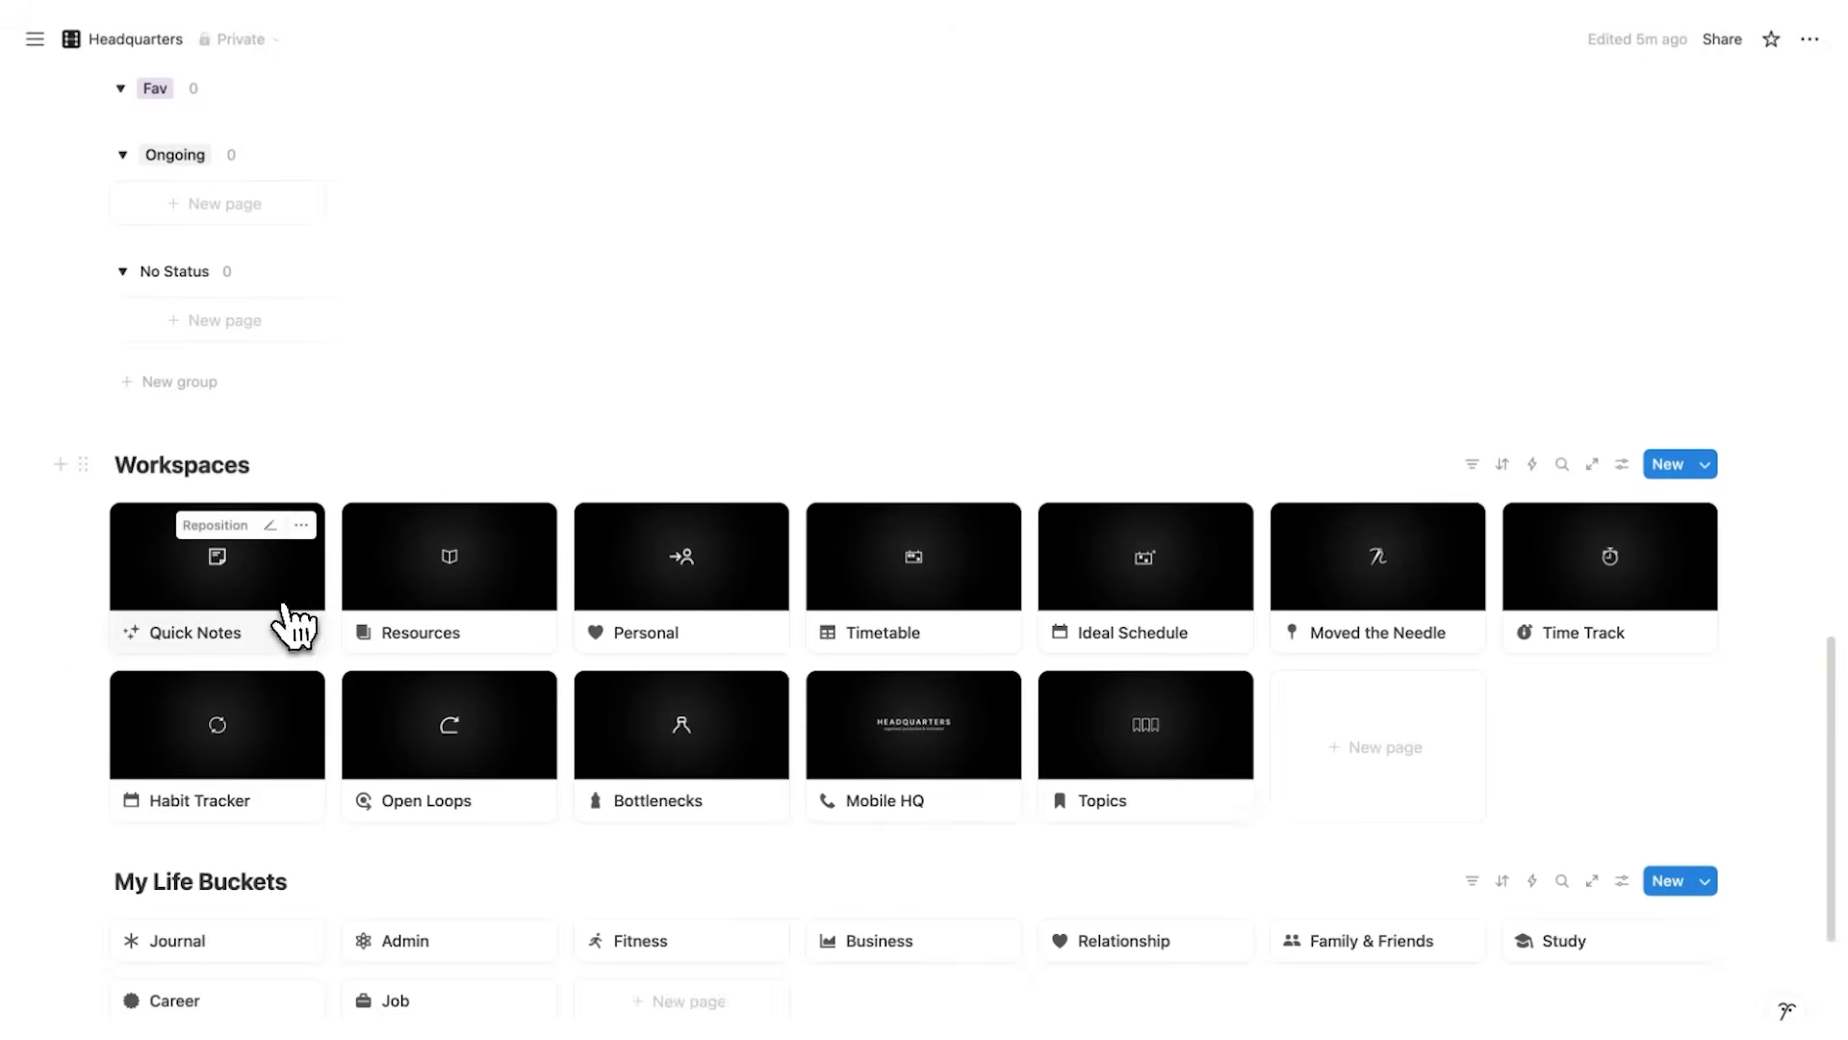
left_click(216, 578)
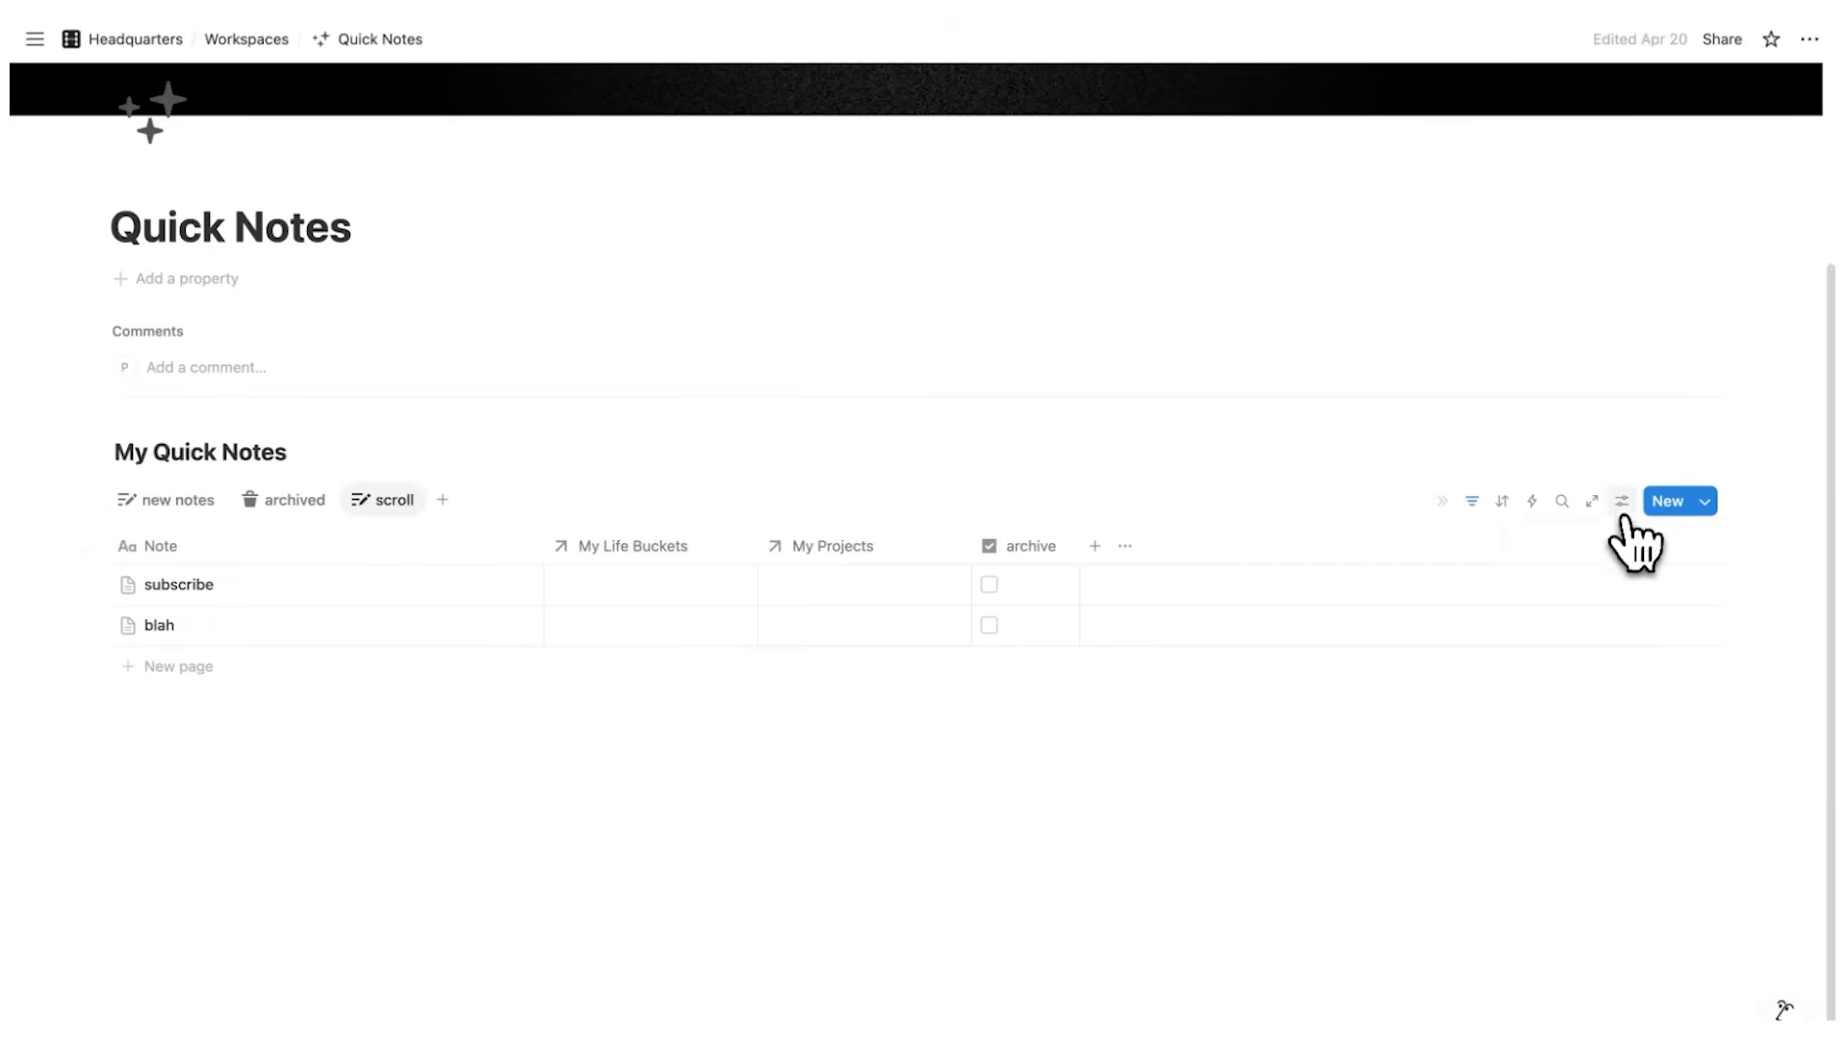
Switch the Quick Notes view to Feed layout, sorted by Created time ascending
left_click(1624, 501)
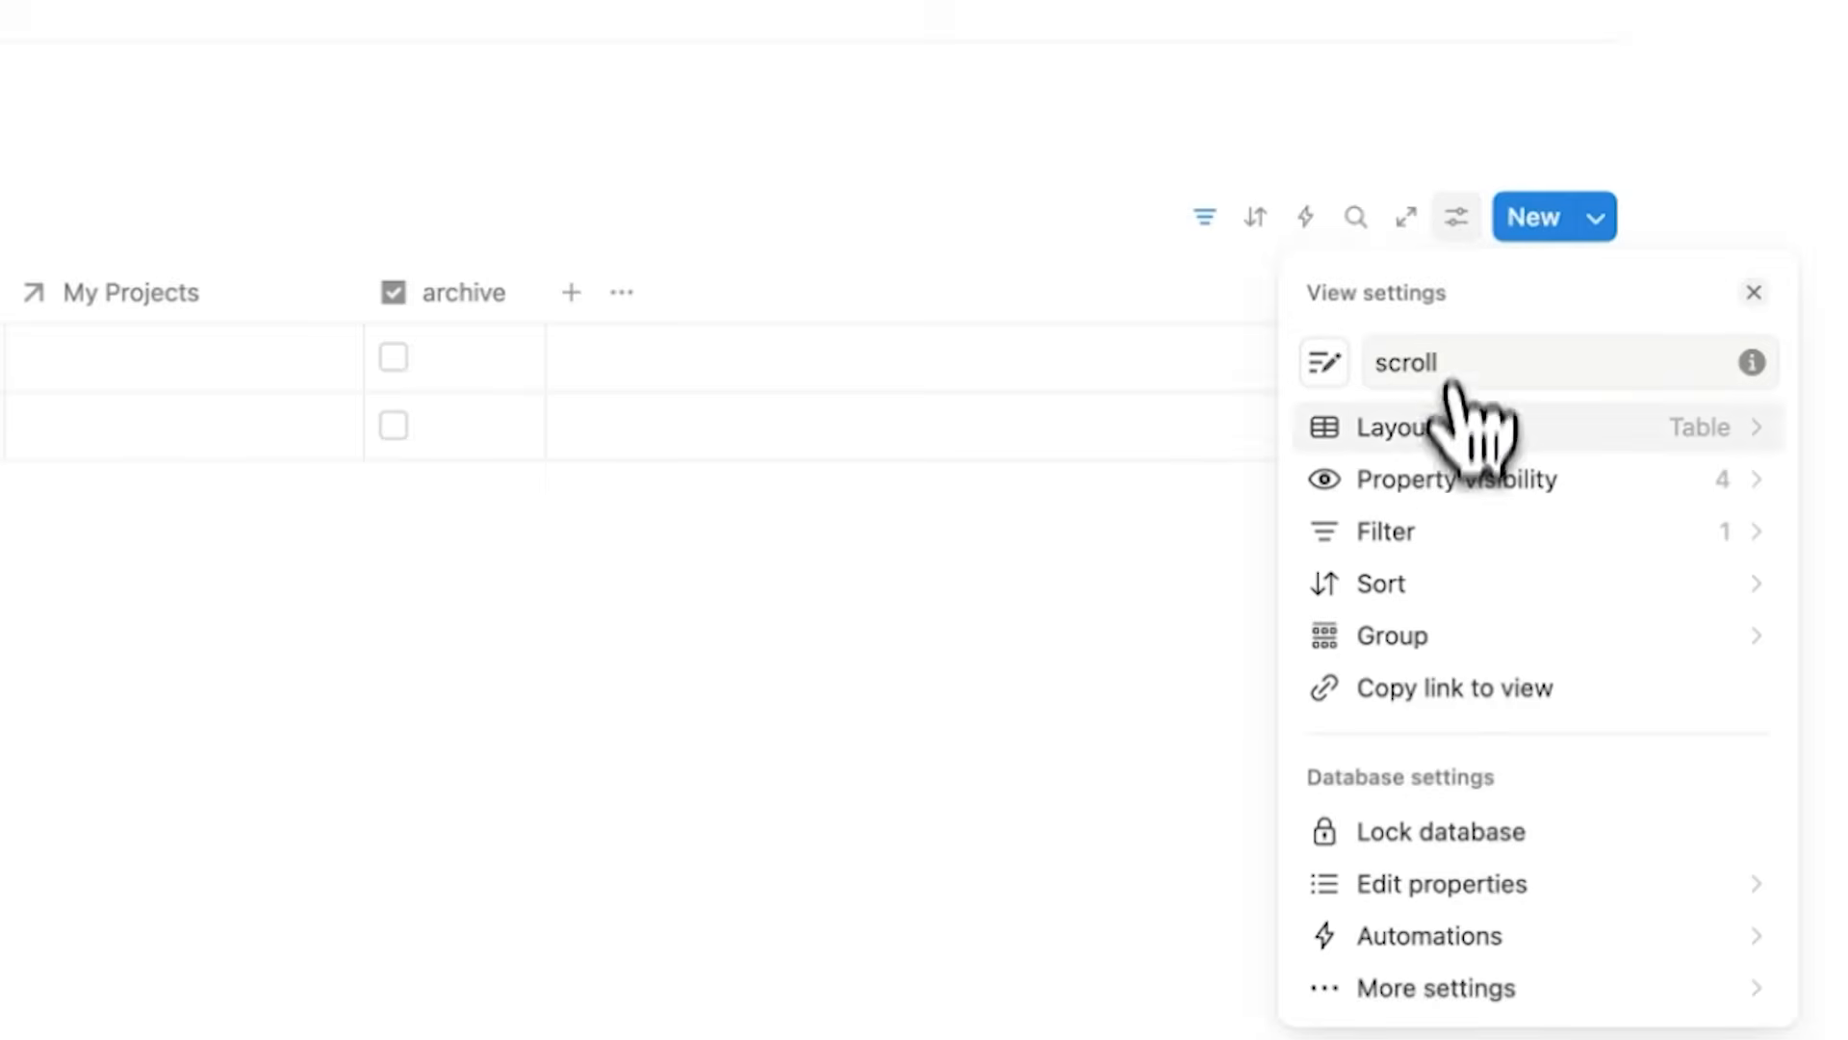
left_click(1394, 428)
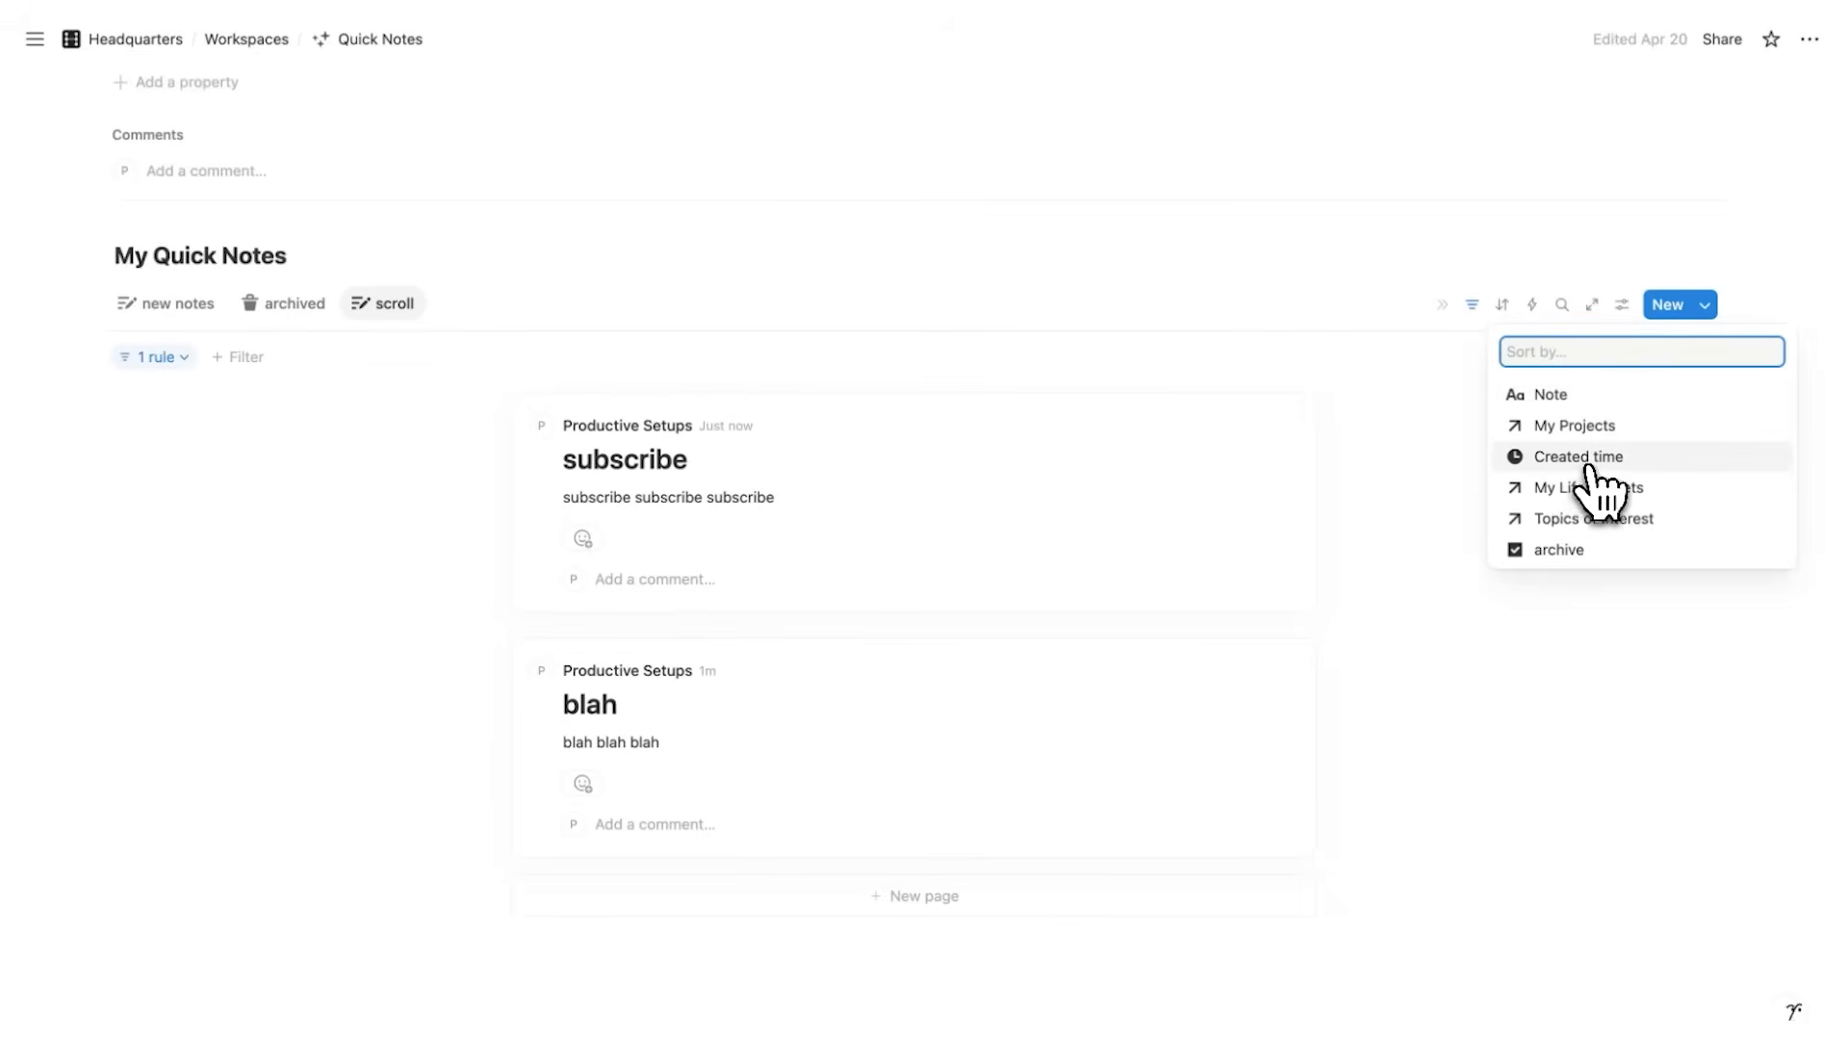
left_click(1578, 457)
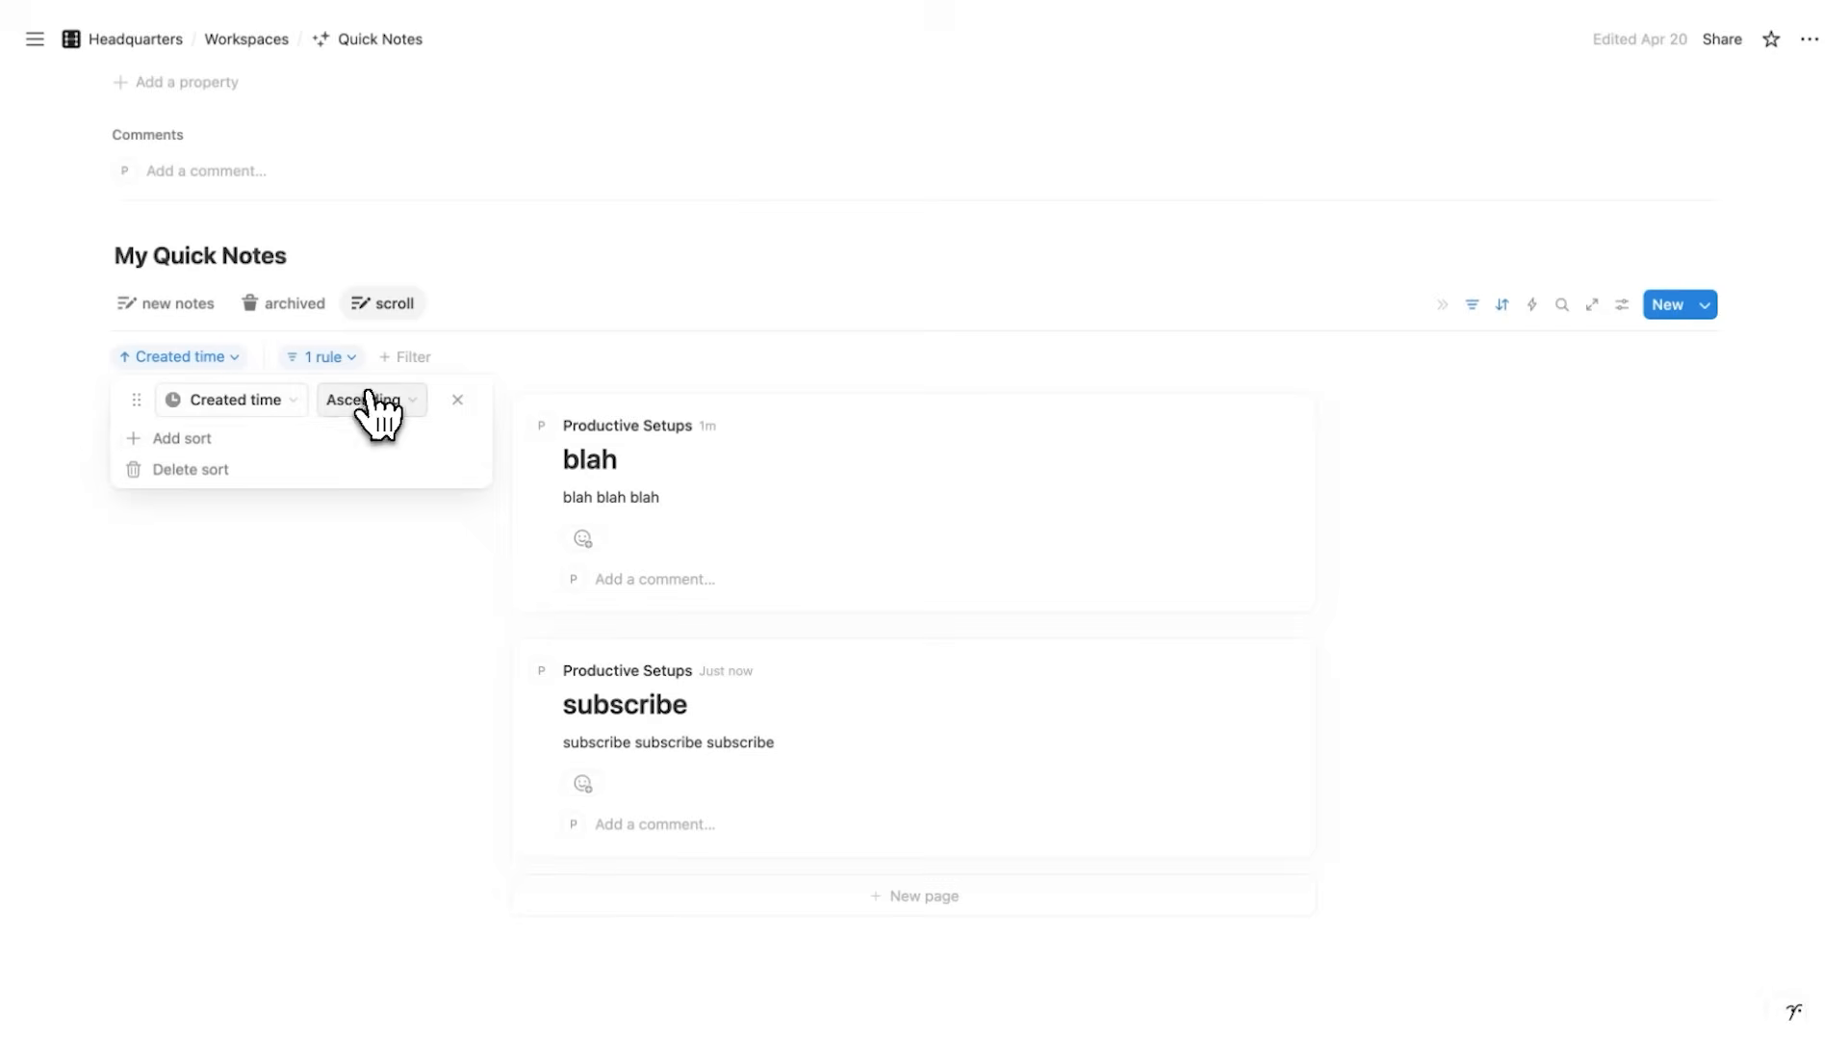
left_click(364, 400)
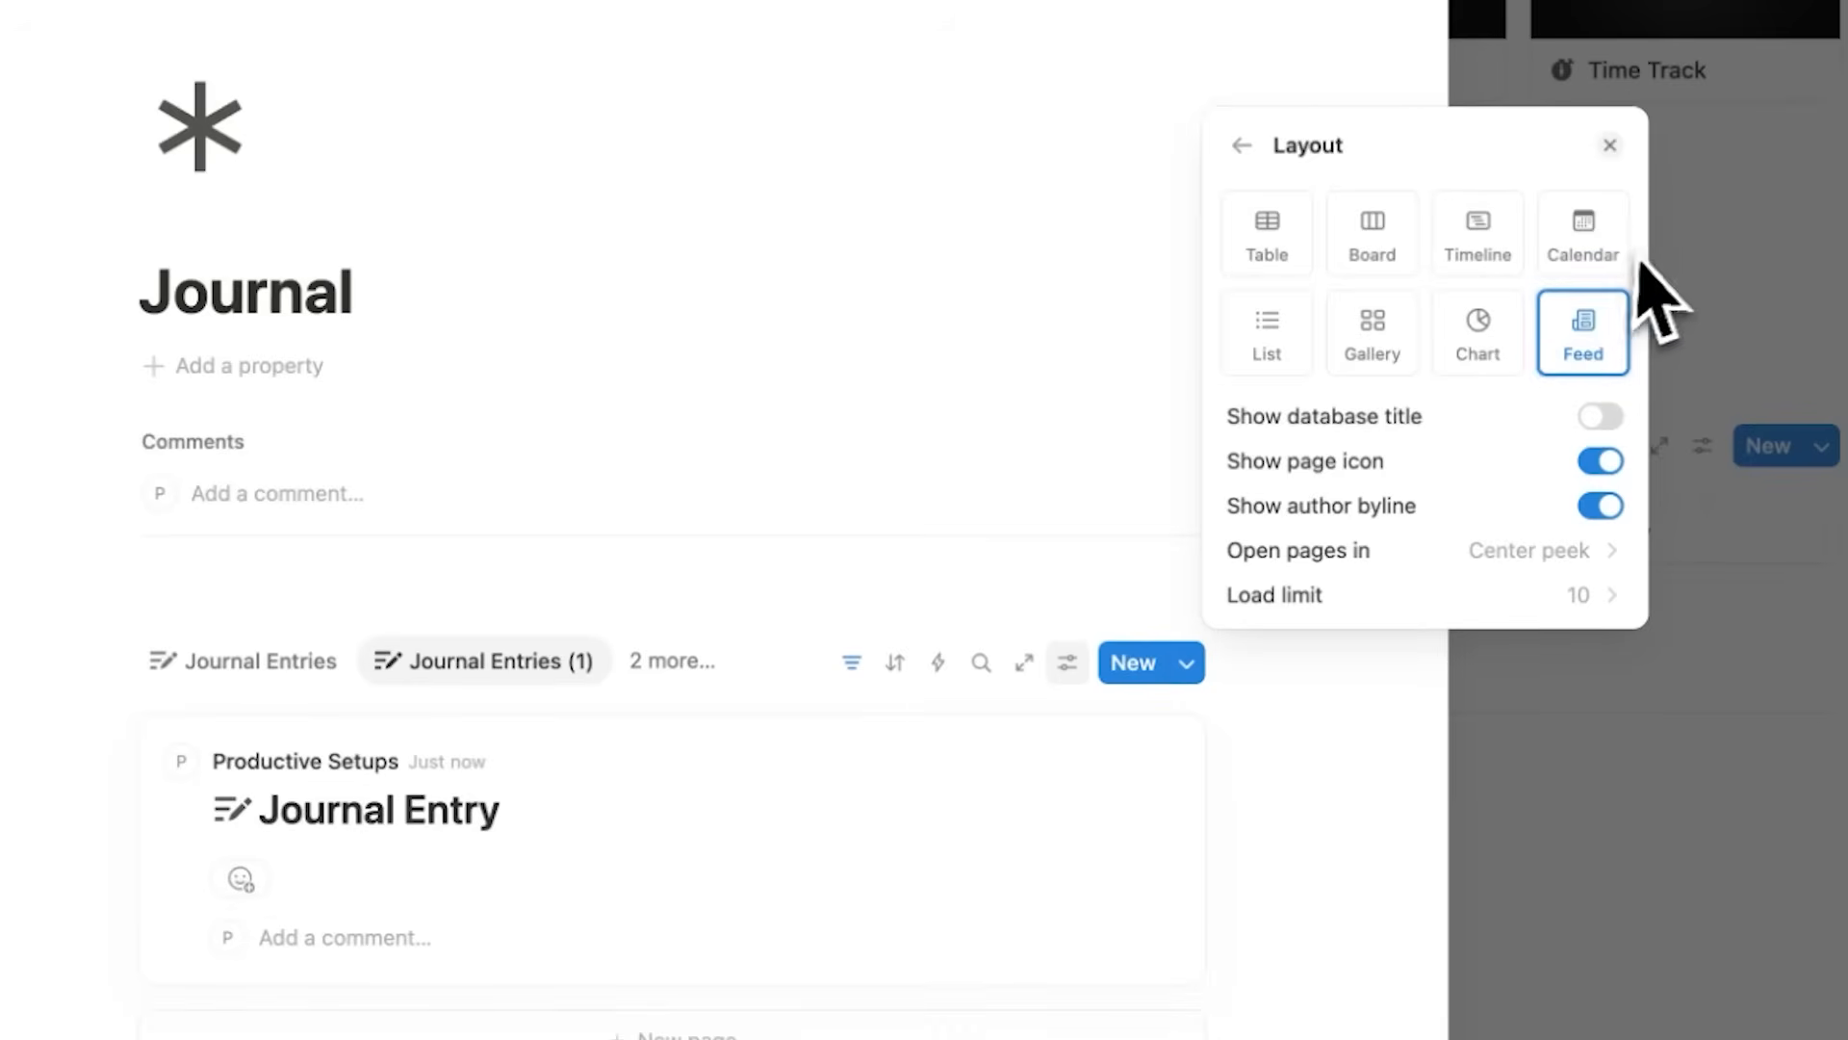
mouse_move(1694, 207)
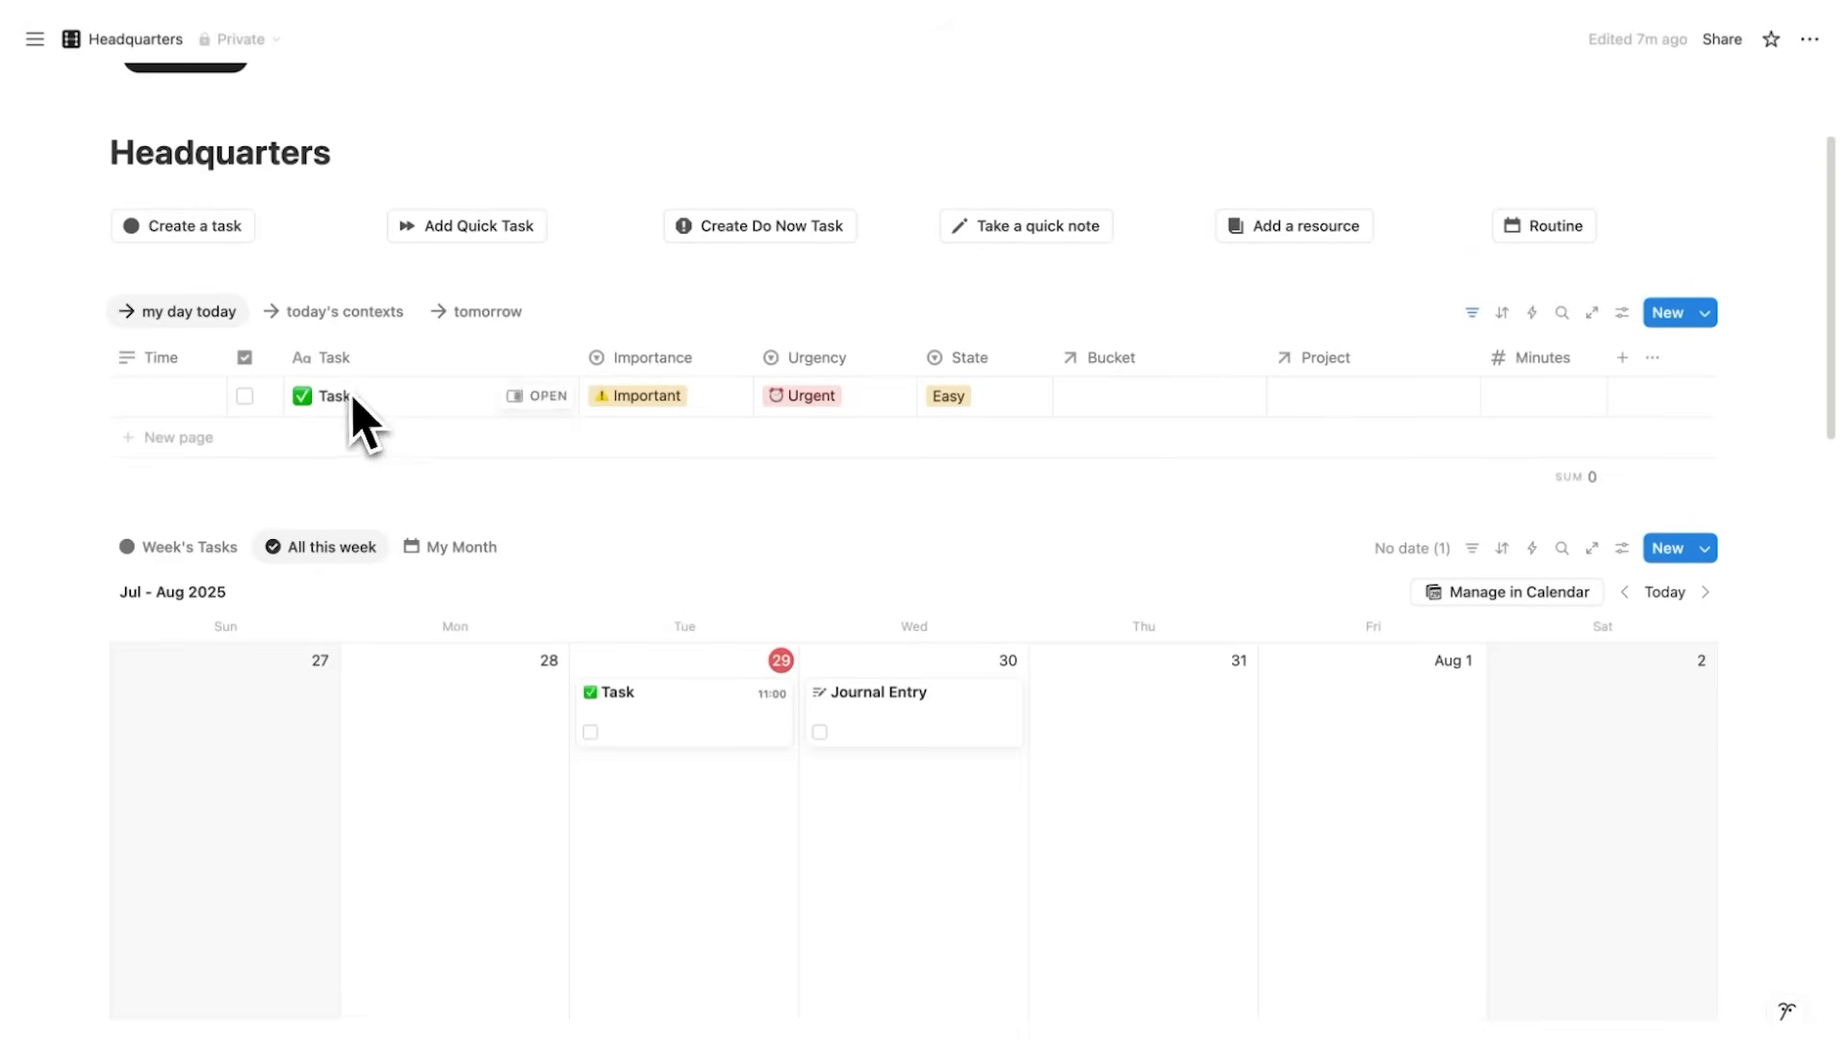
Create task 'Meeting with Boss', link it to The Big Project, and open full page
left_click(178, 437)
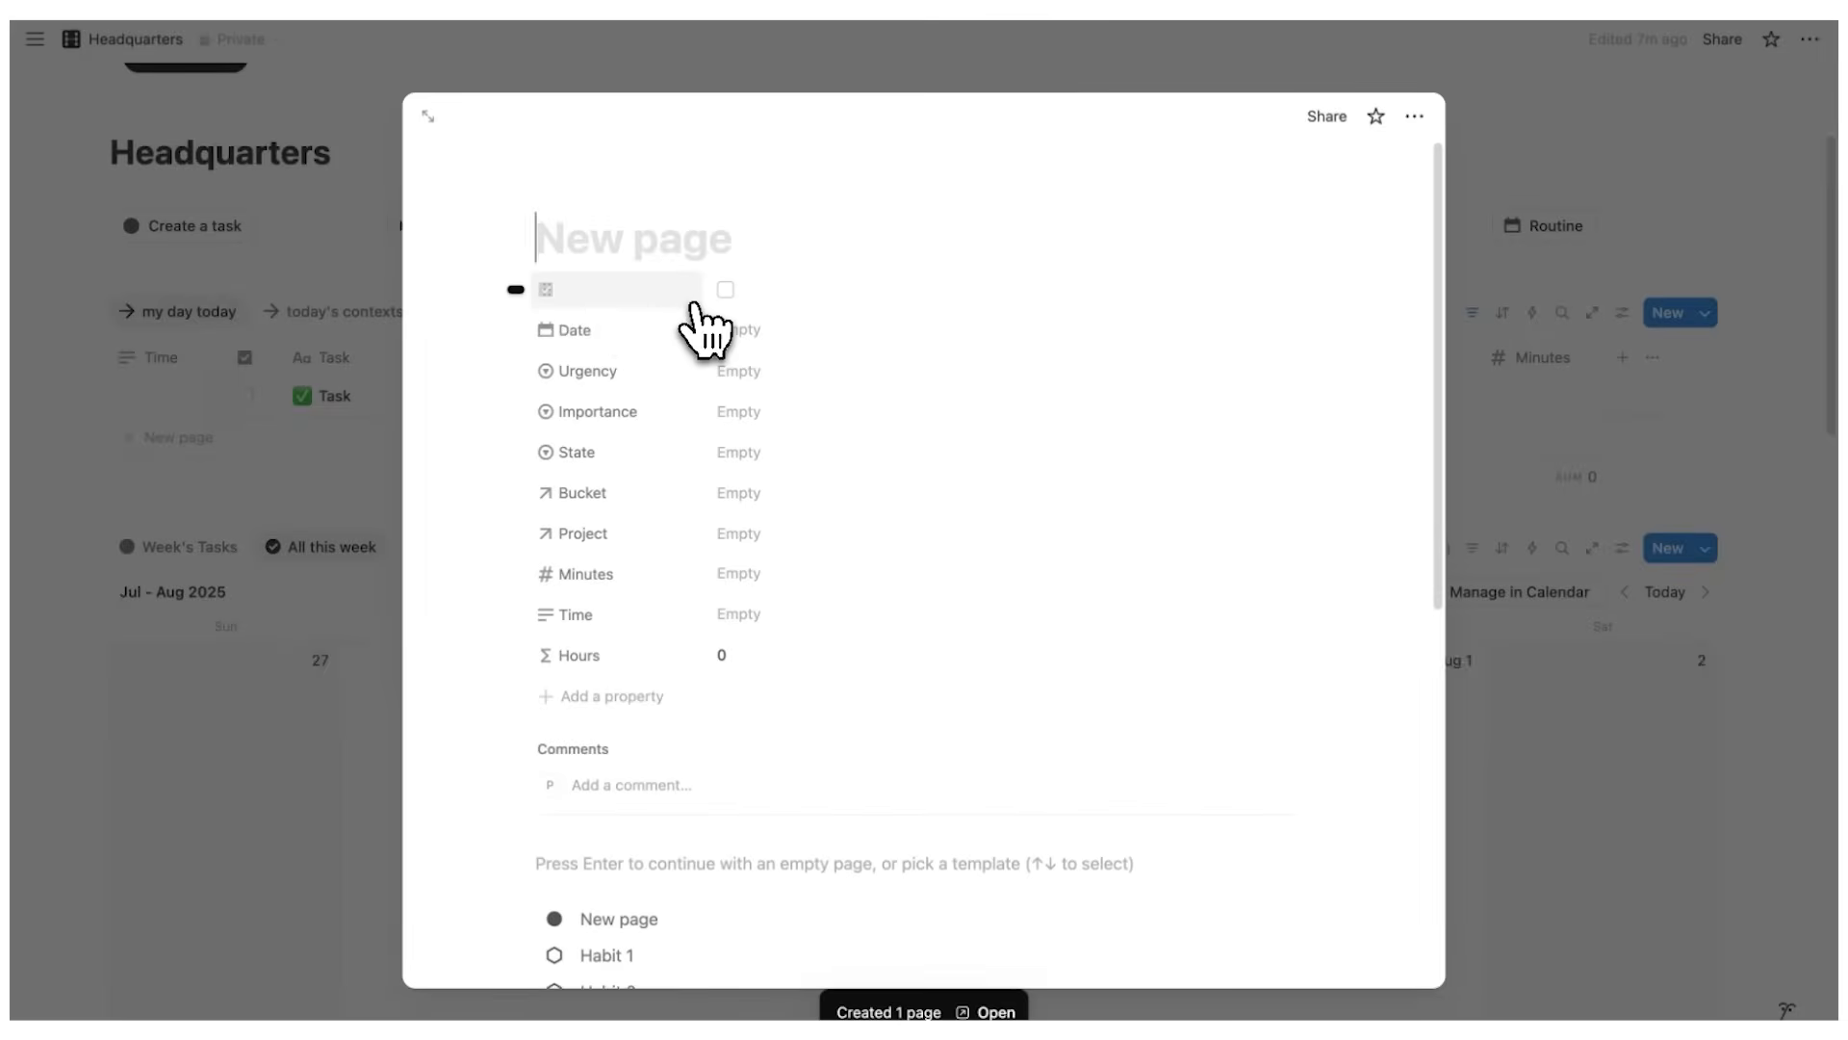
type("Meeting with Boss")
type("The Big Project")
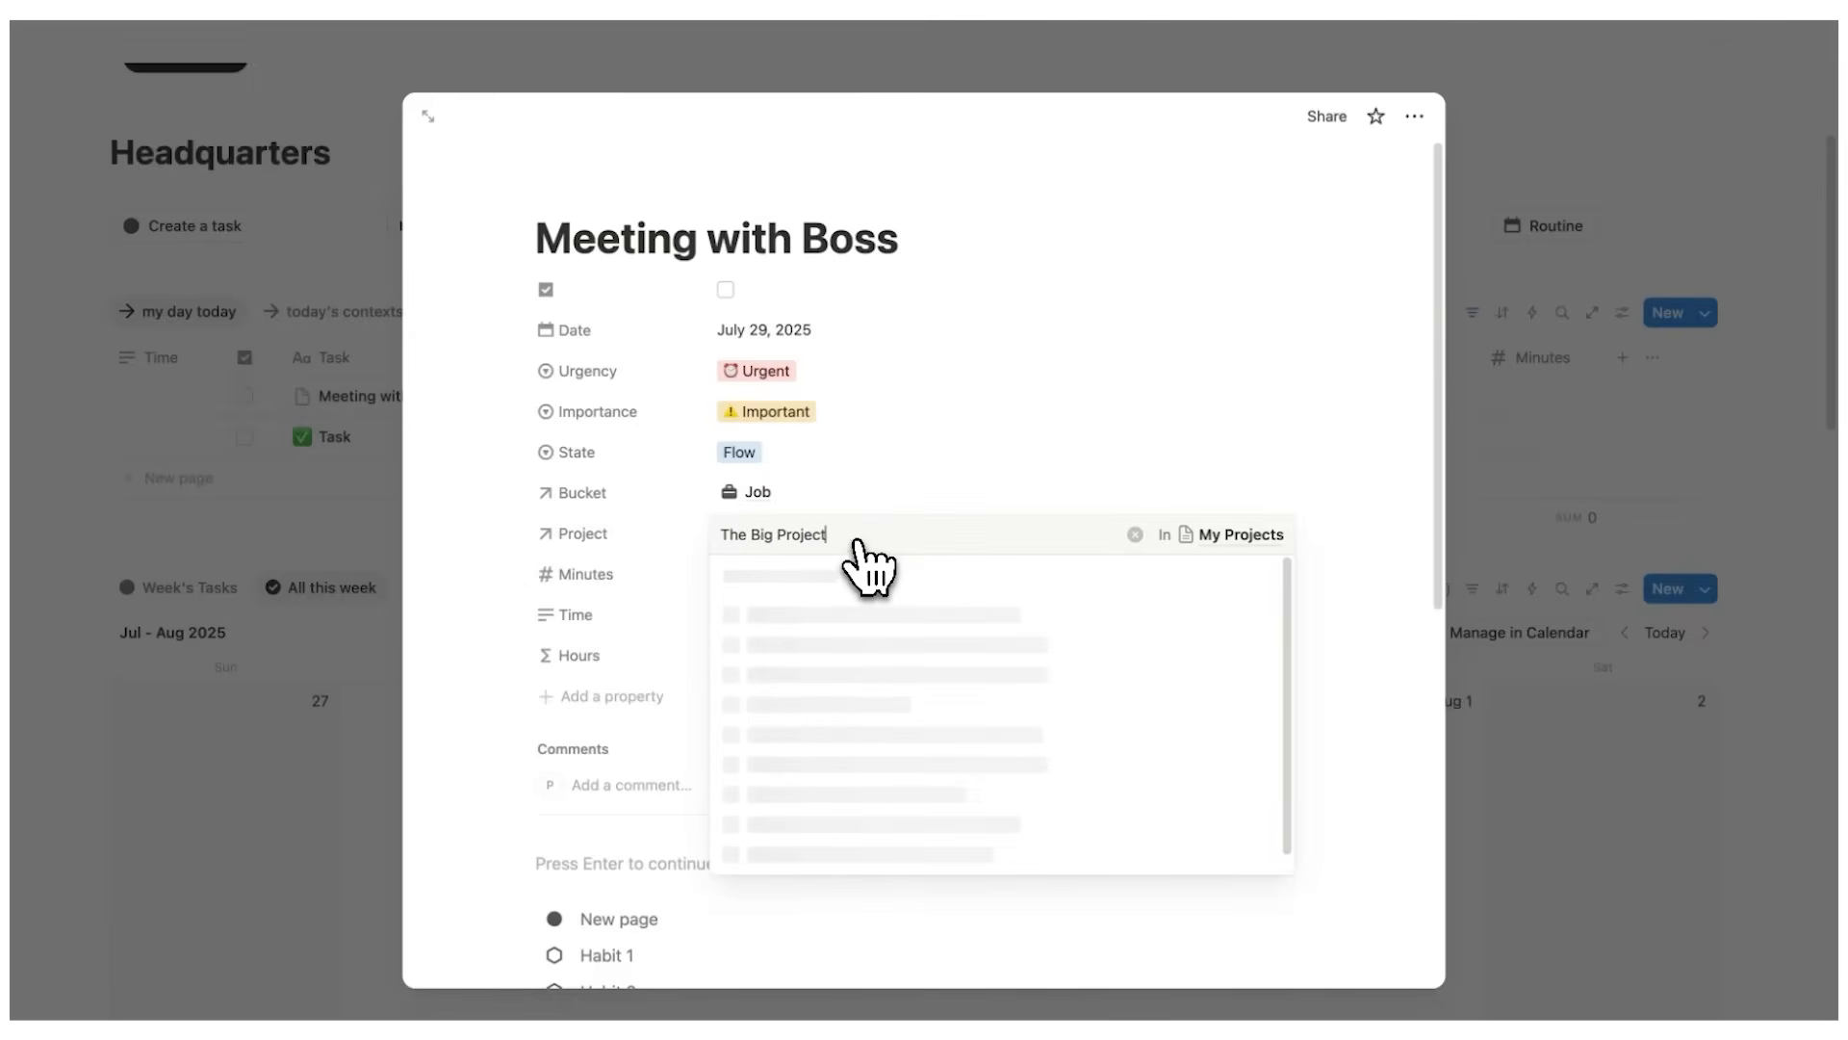
left_click(772, 535)
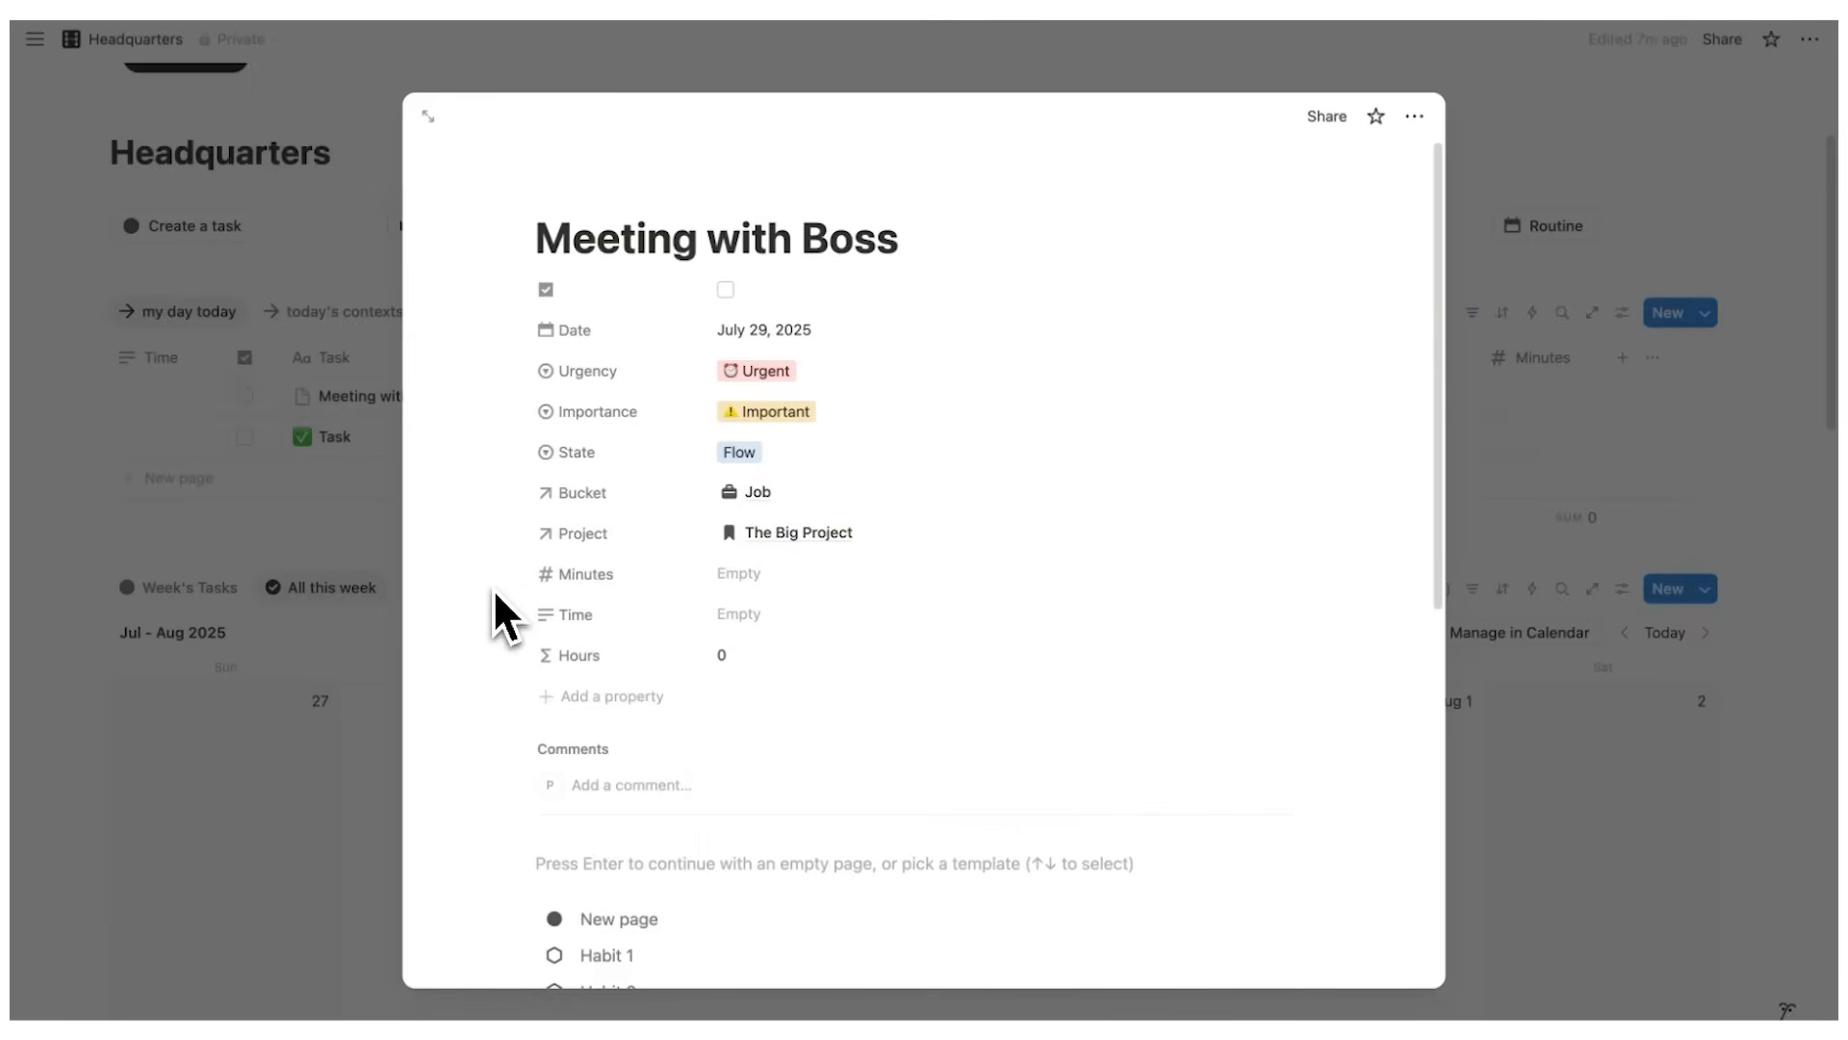
left_click(427, 115)
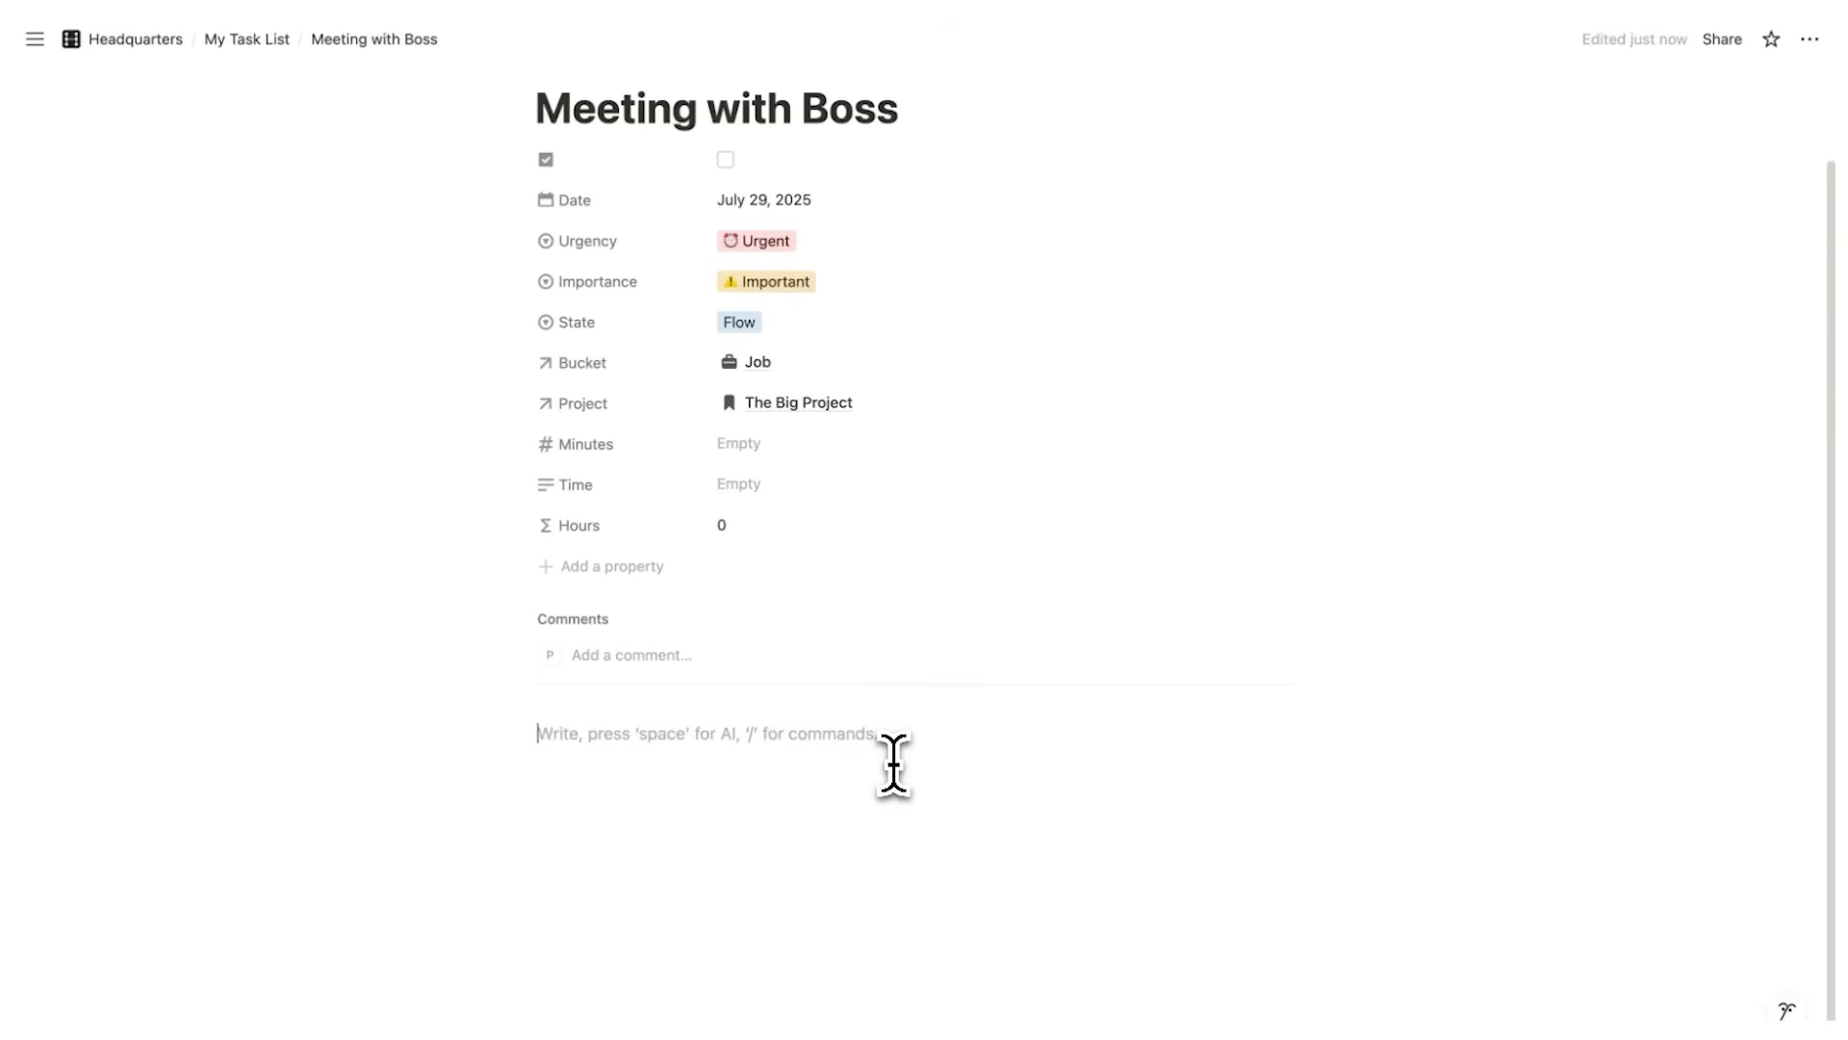
Insert an AI Meeting Notes block via /meeting and start capturing audio
type("/meeting")
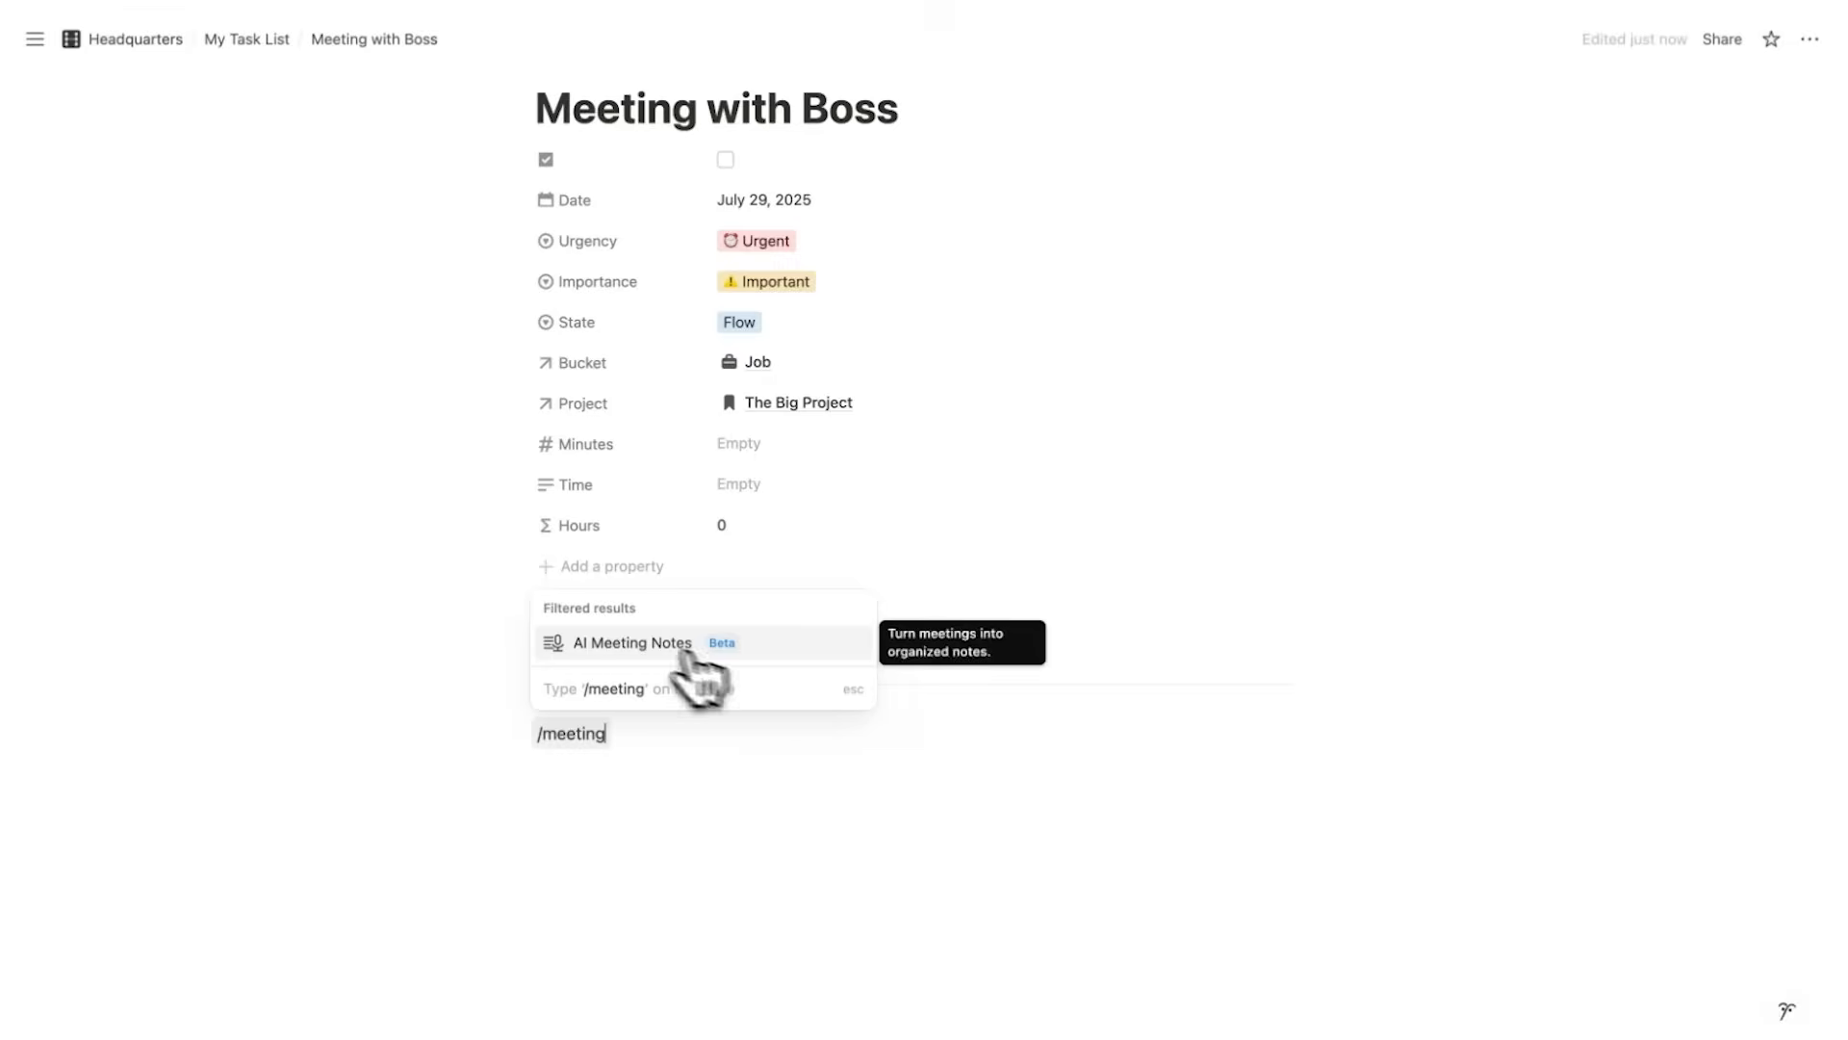
left_click(632, 643)
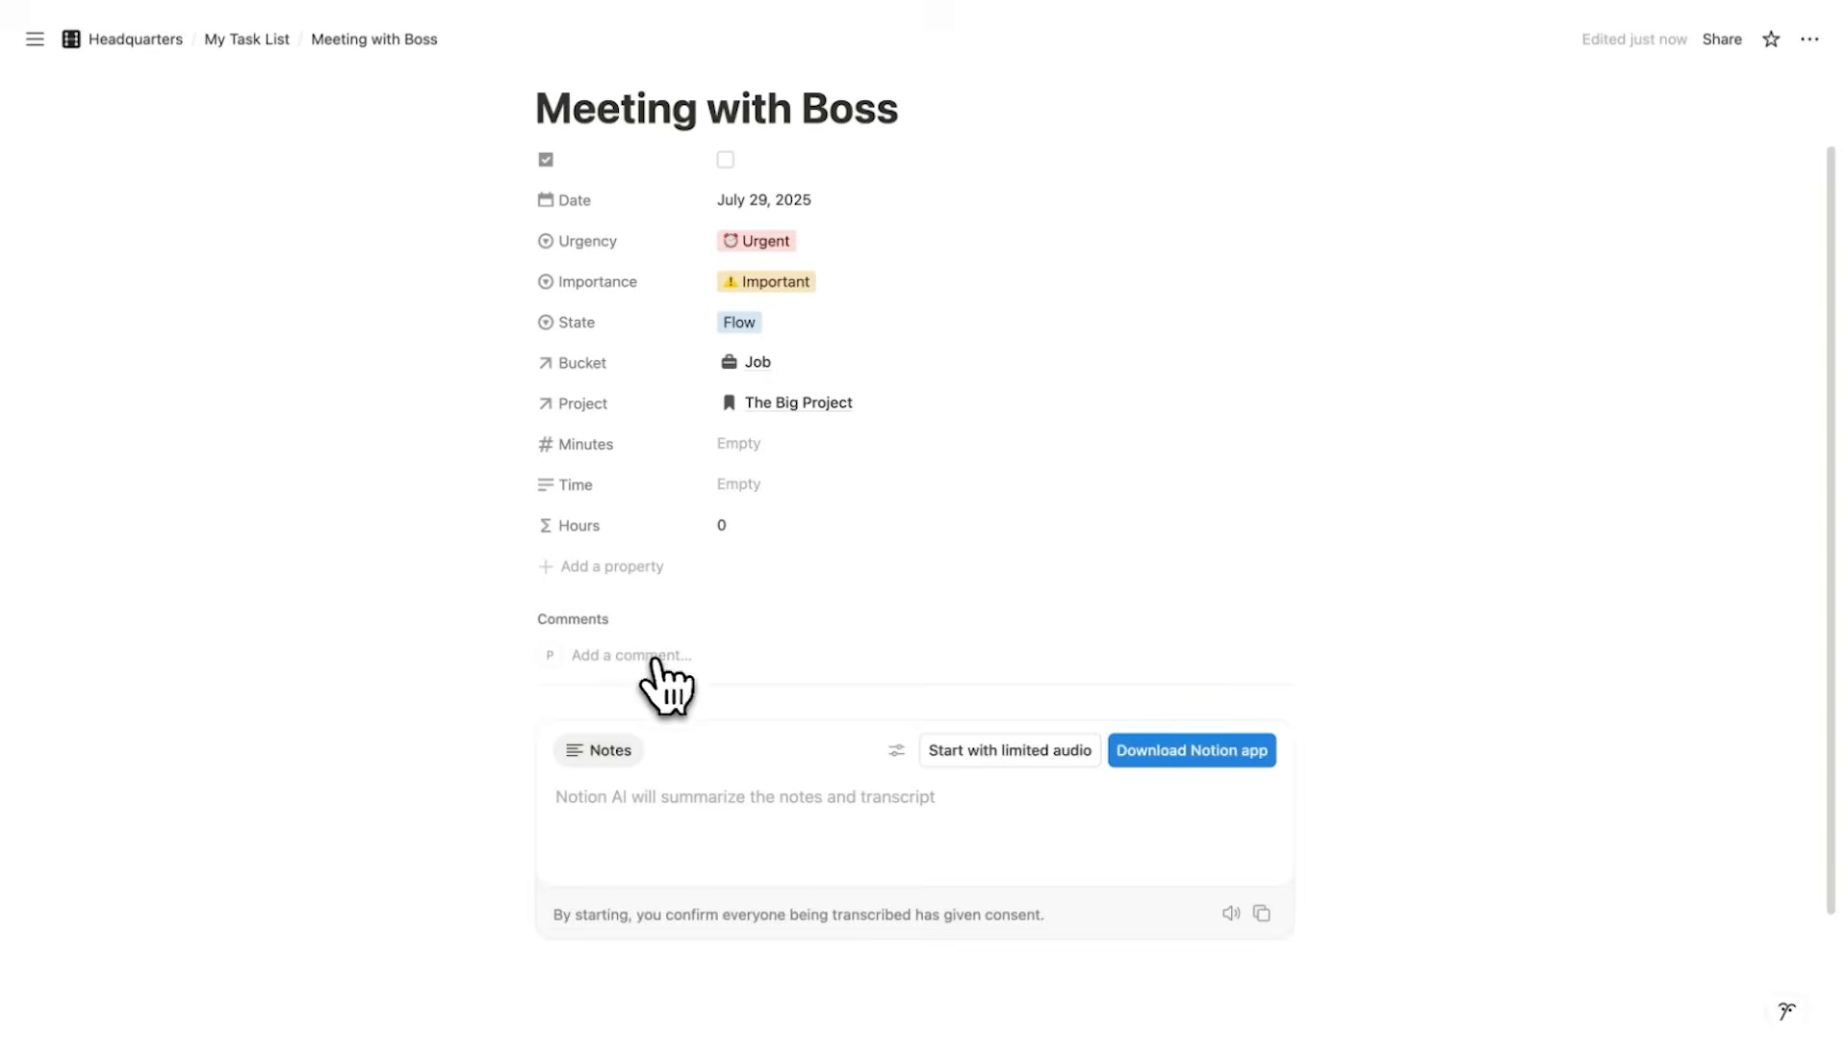
left_click(1009, 749)
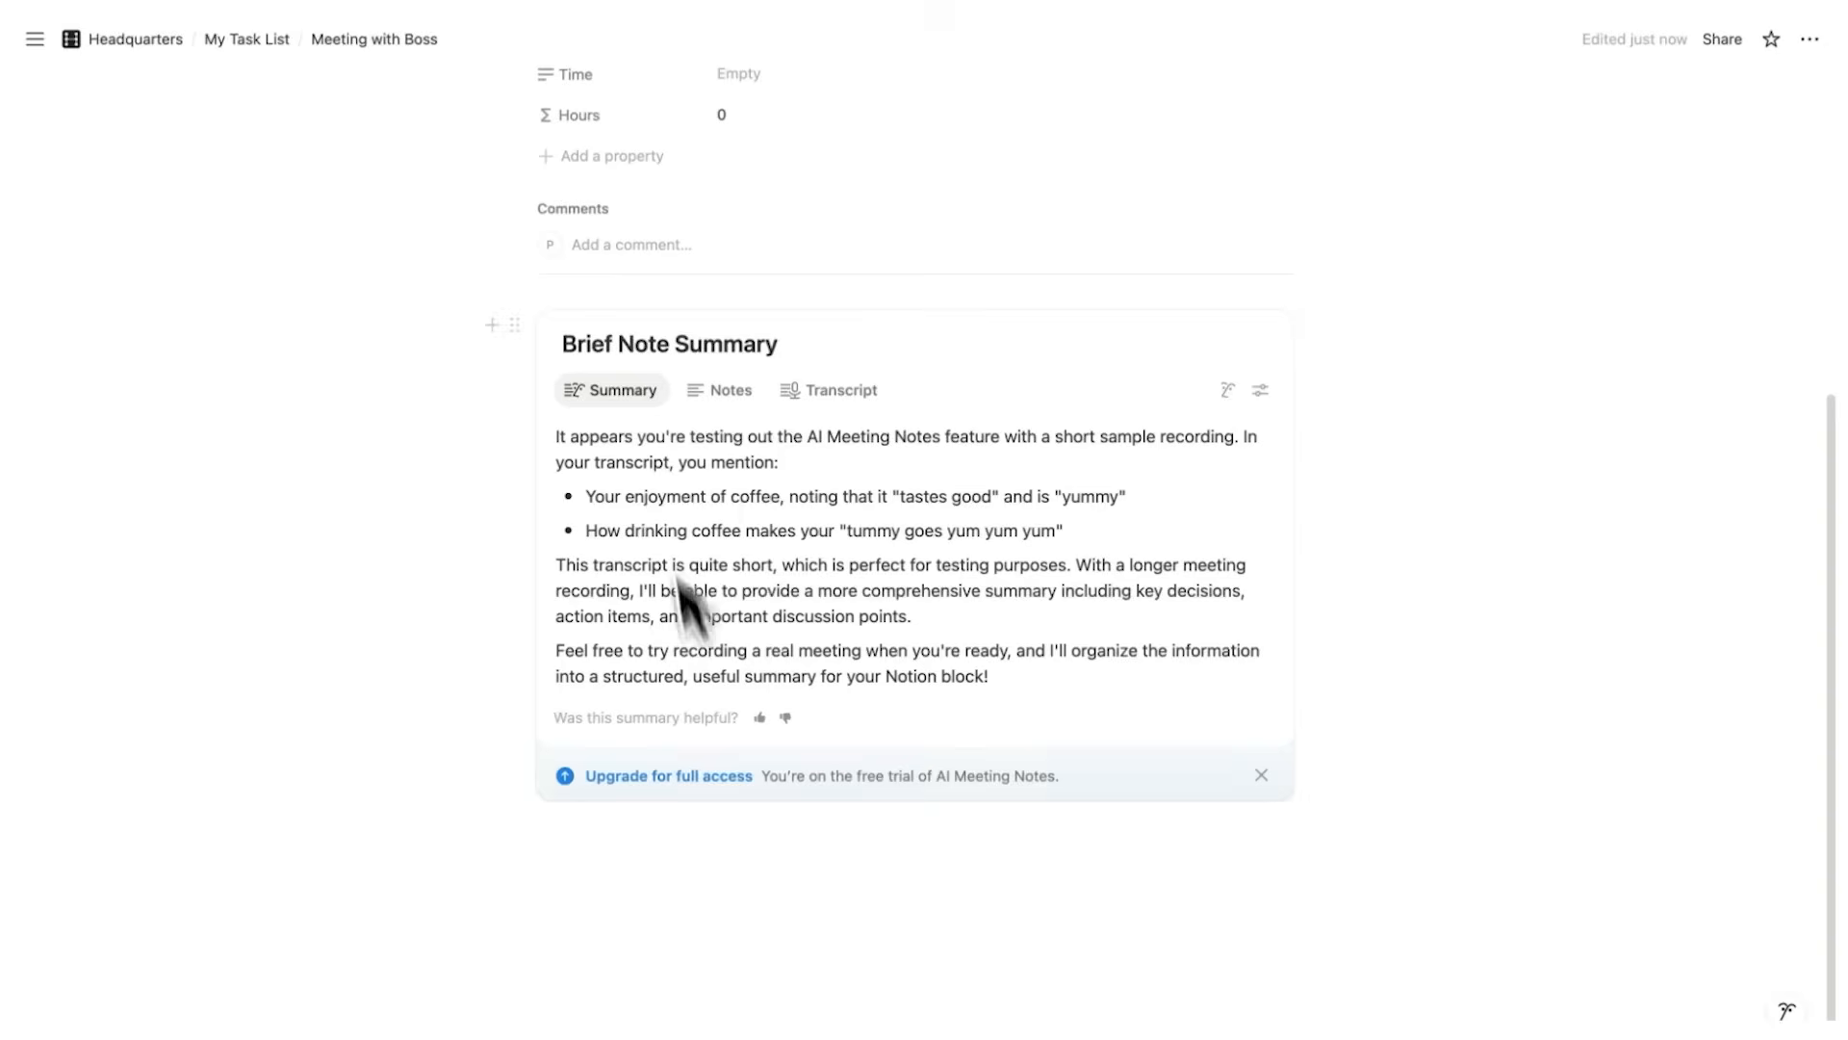
mouse_move(744, 457)
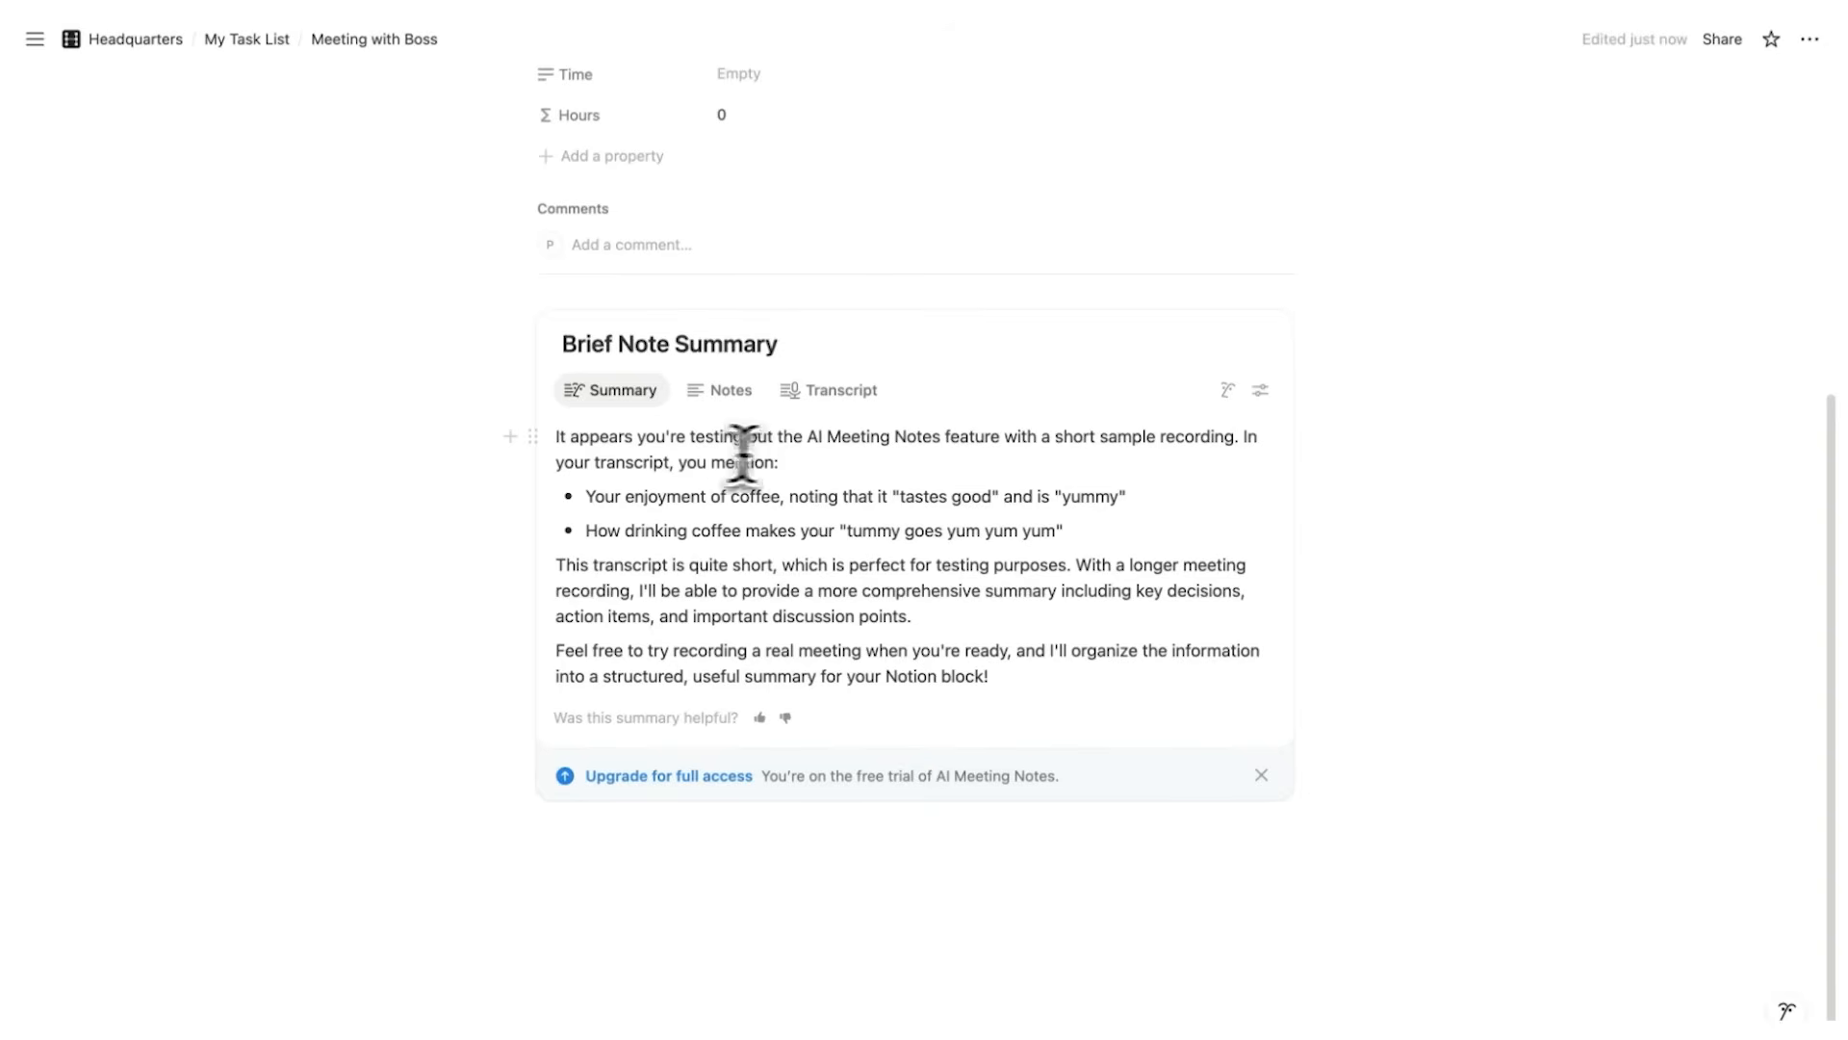
mouse_move(1157, 462)
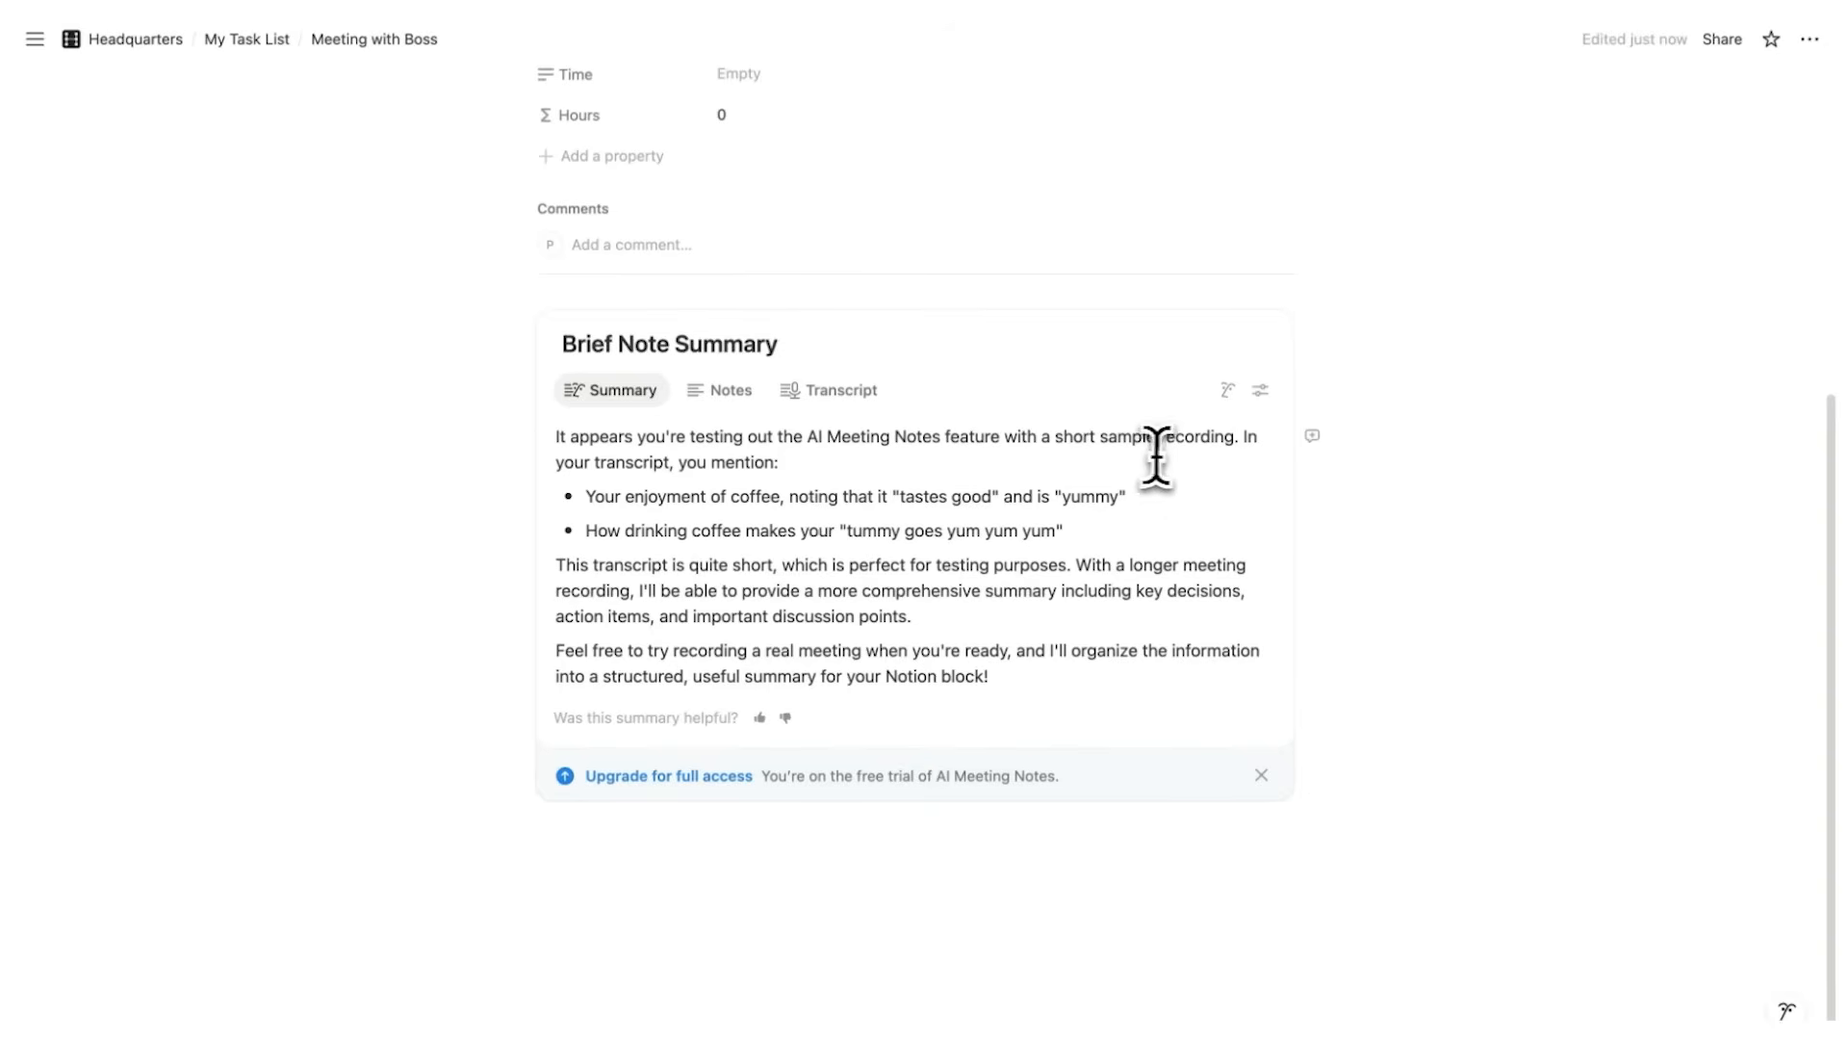
mouse_move(738, 526)
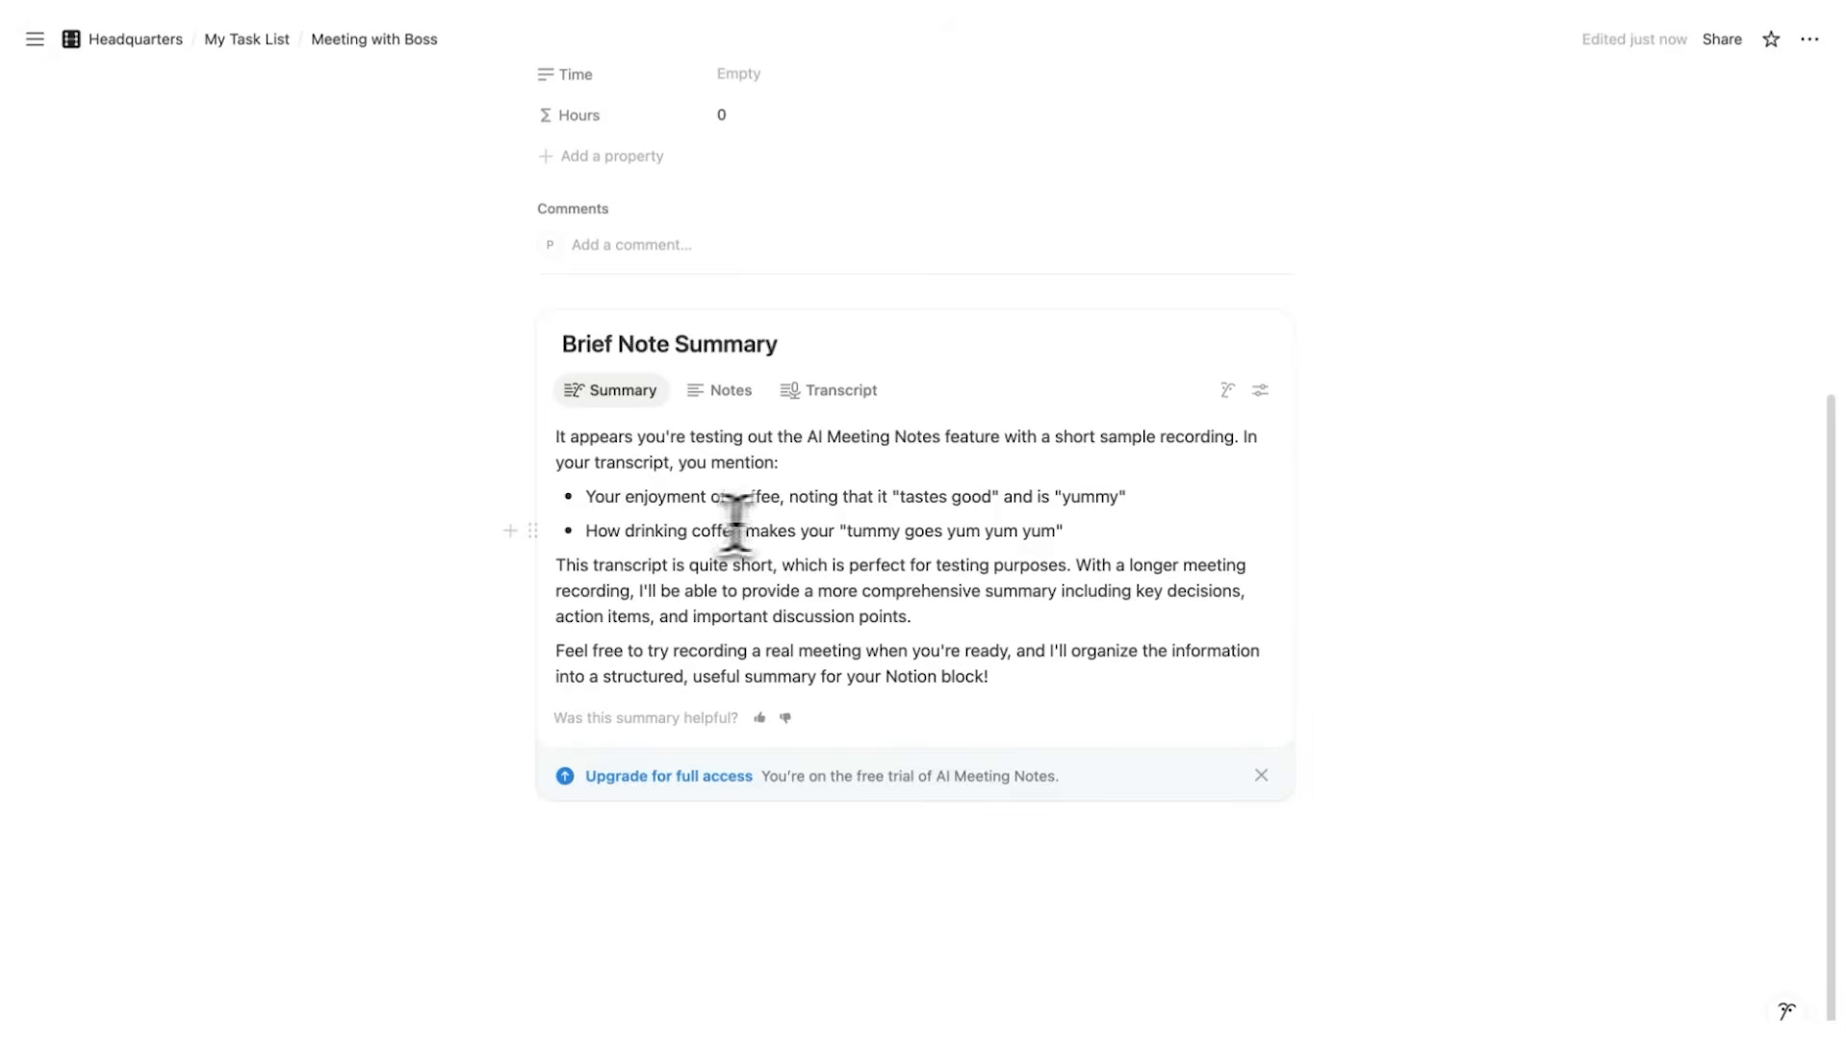
mouse_move(985, 529)
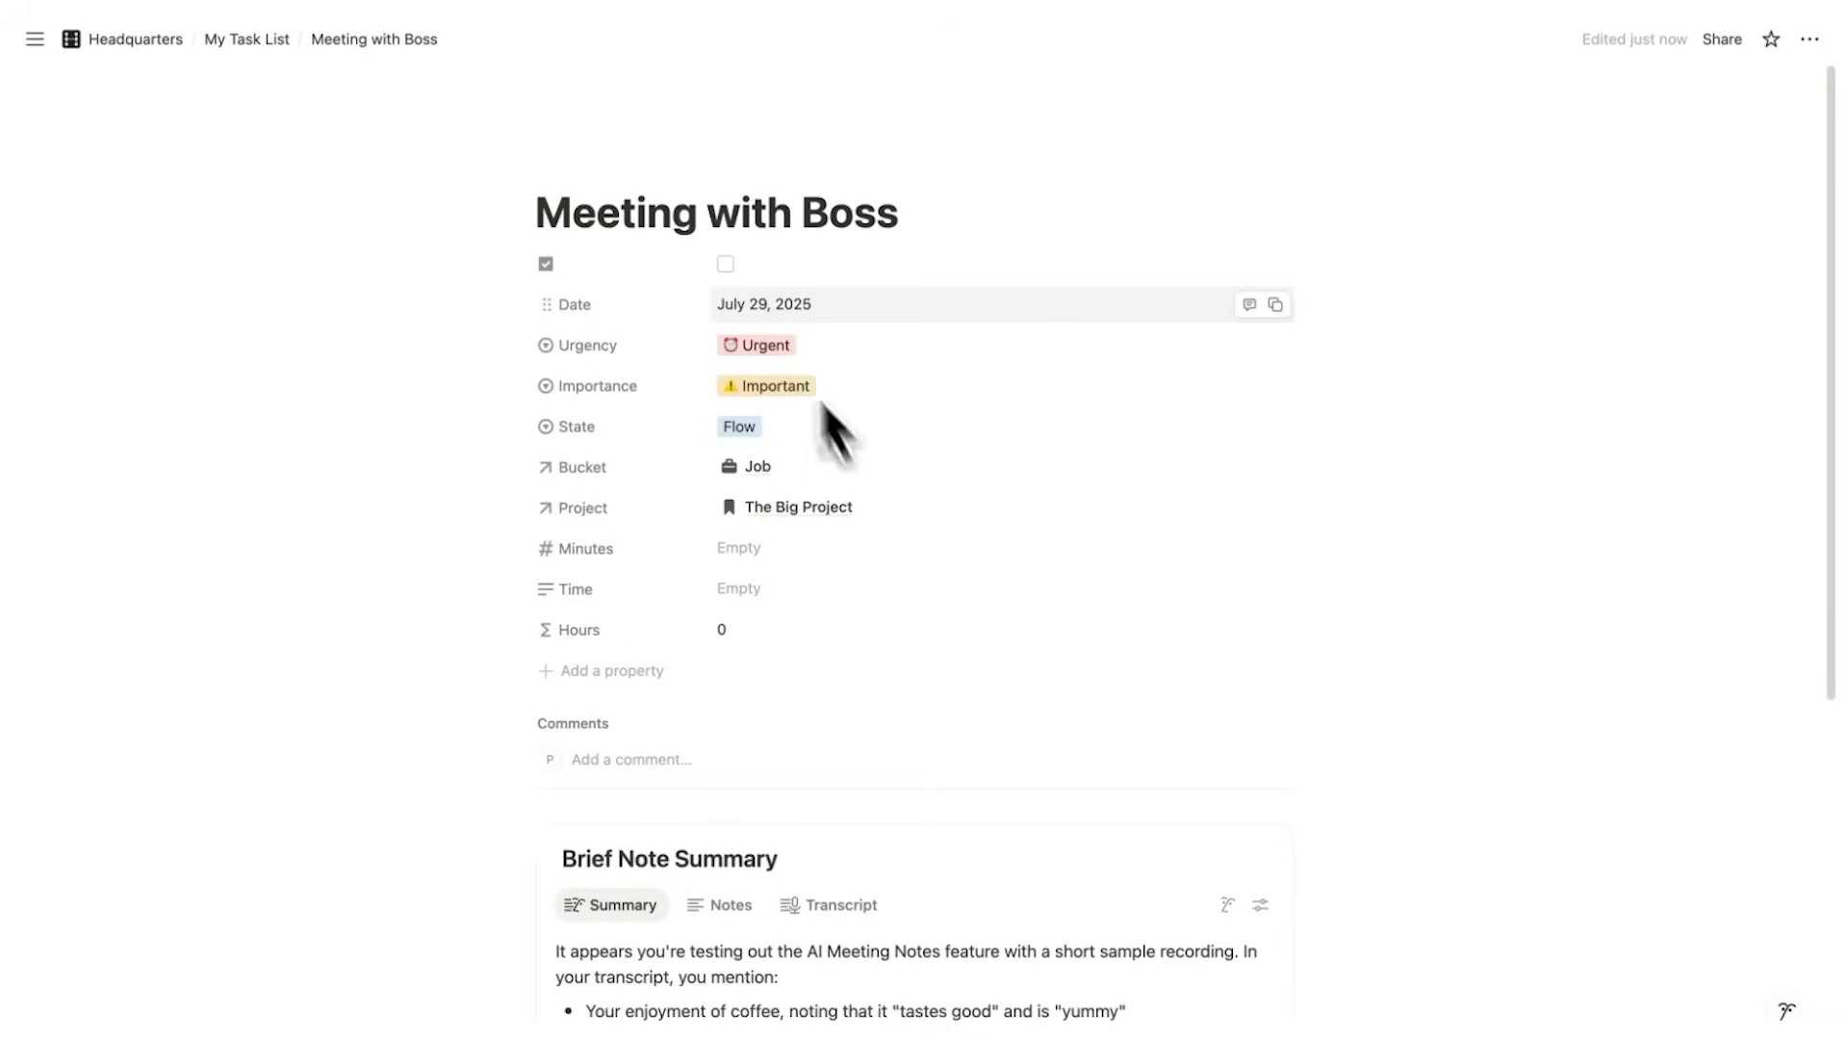
Return to Headquarters and open The Big Project card under My Projects
left_click(134, 40)
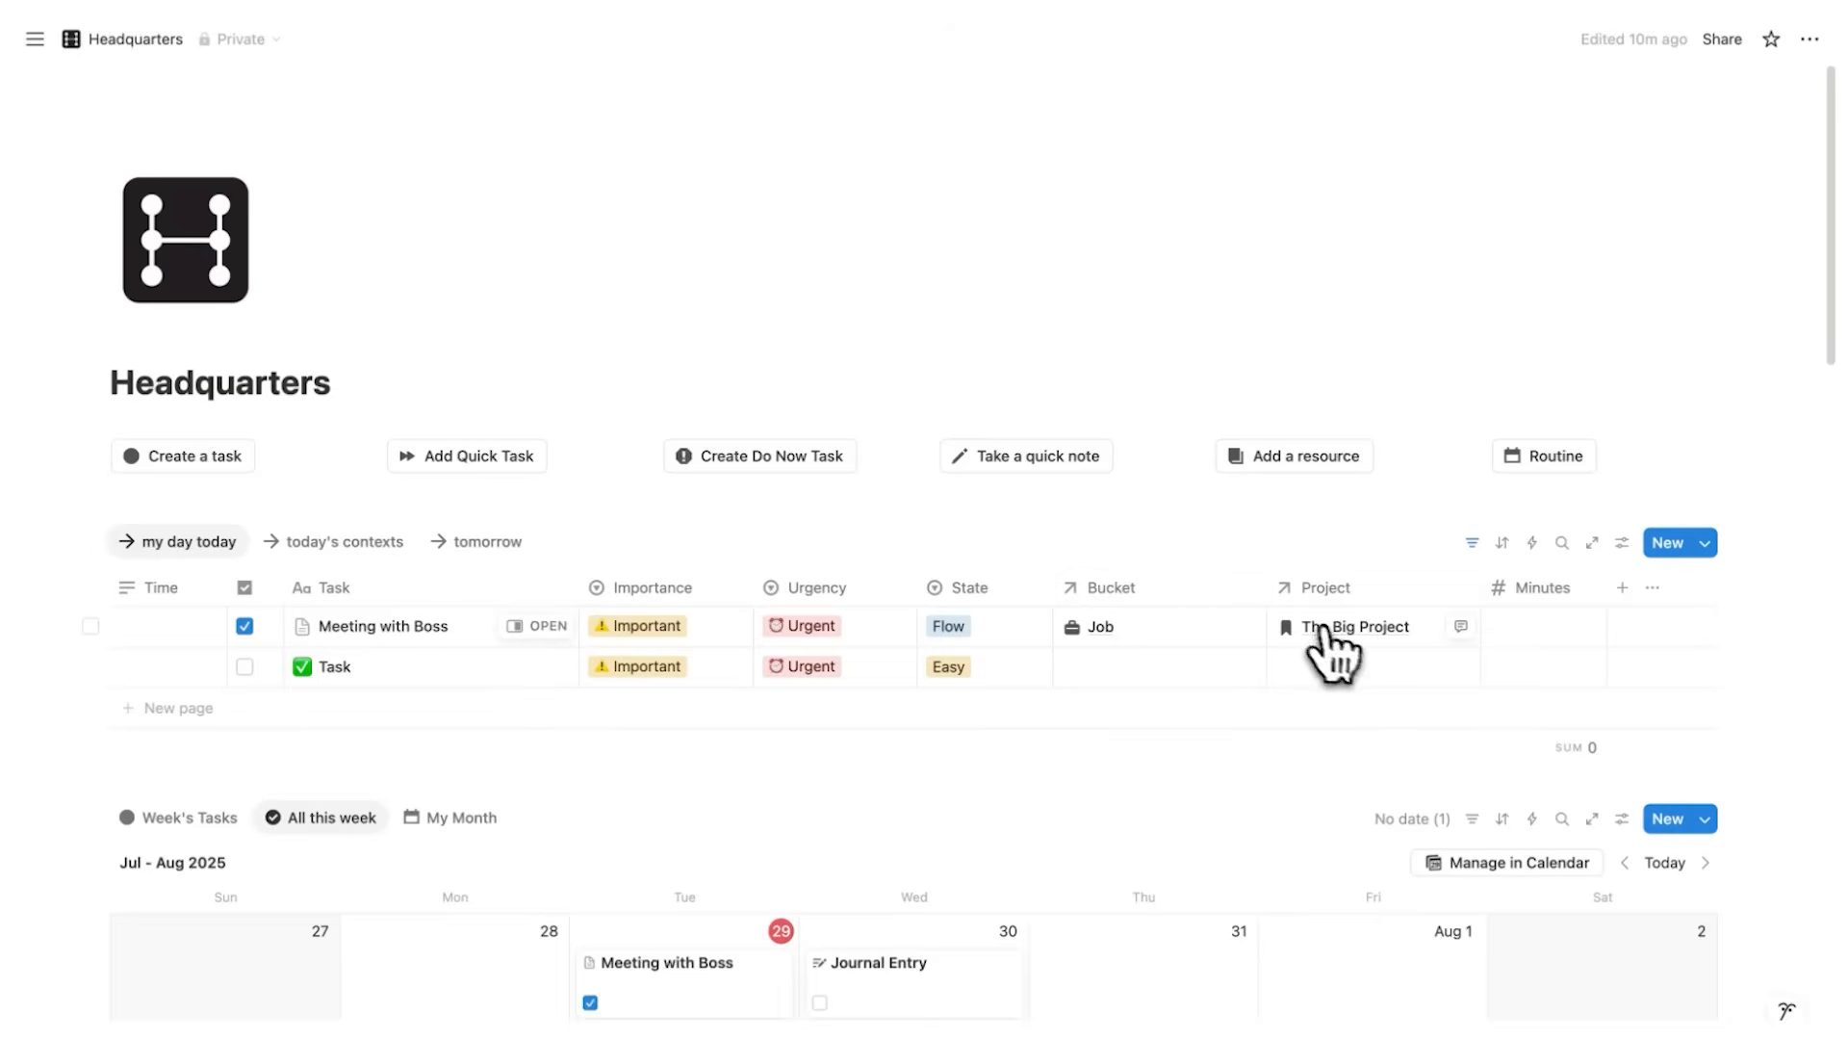
scroll("down", 3)
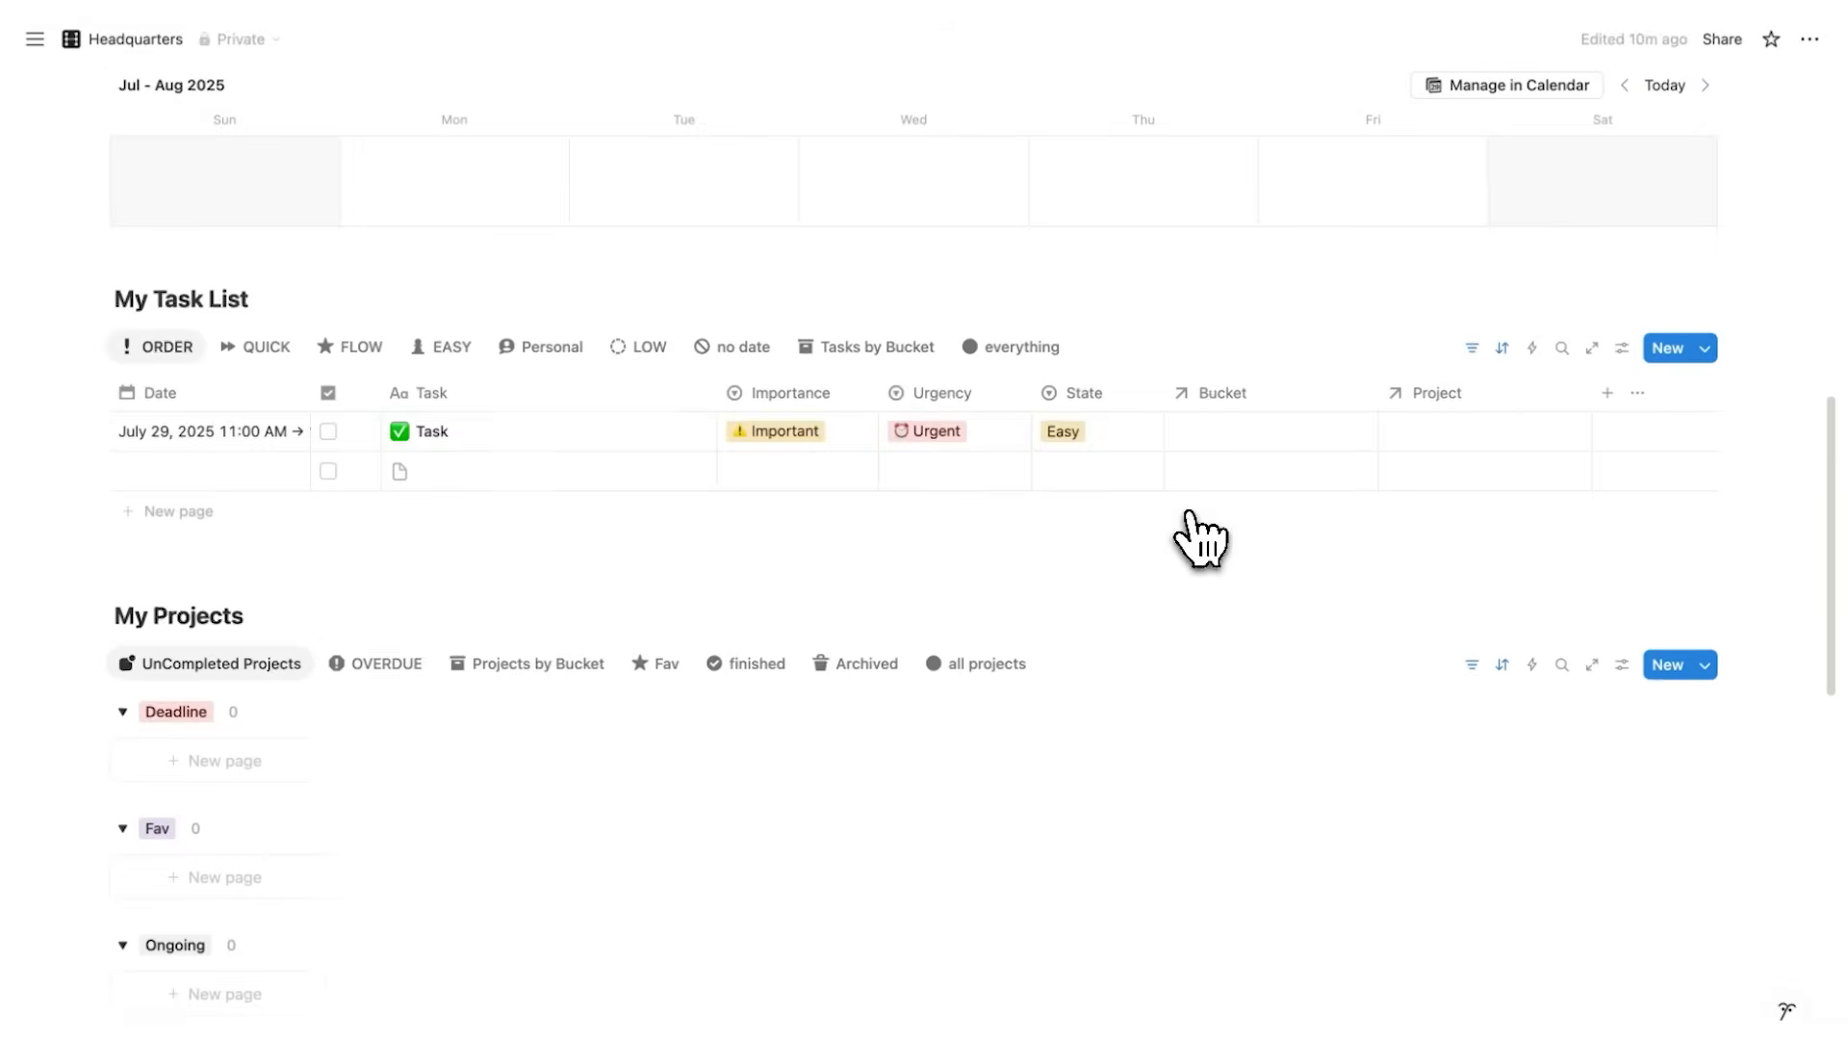
scroll("down", 3)
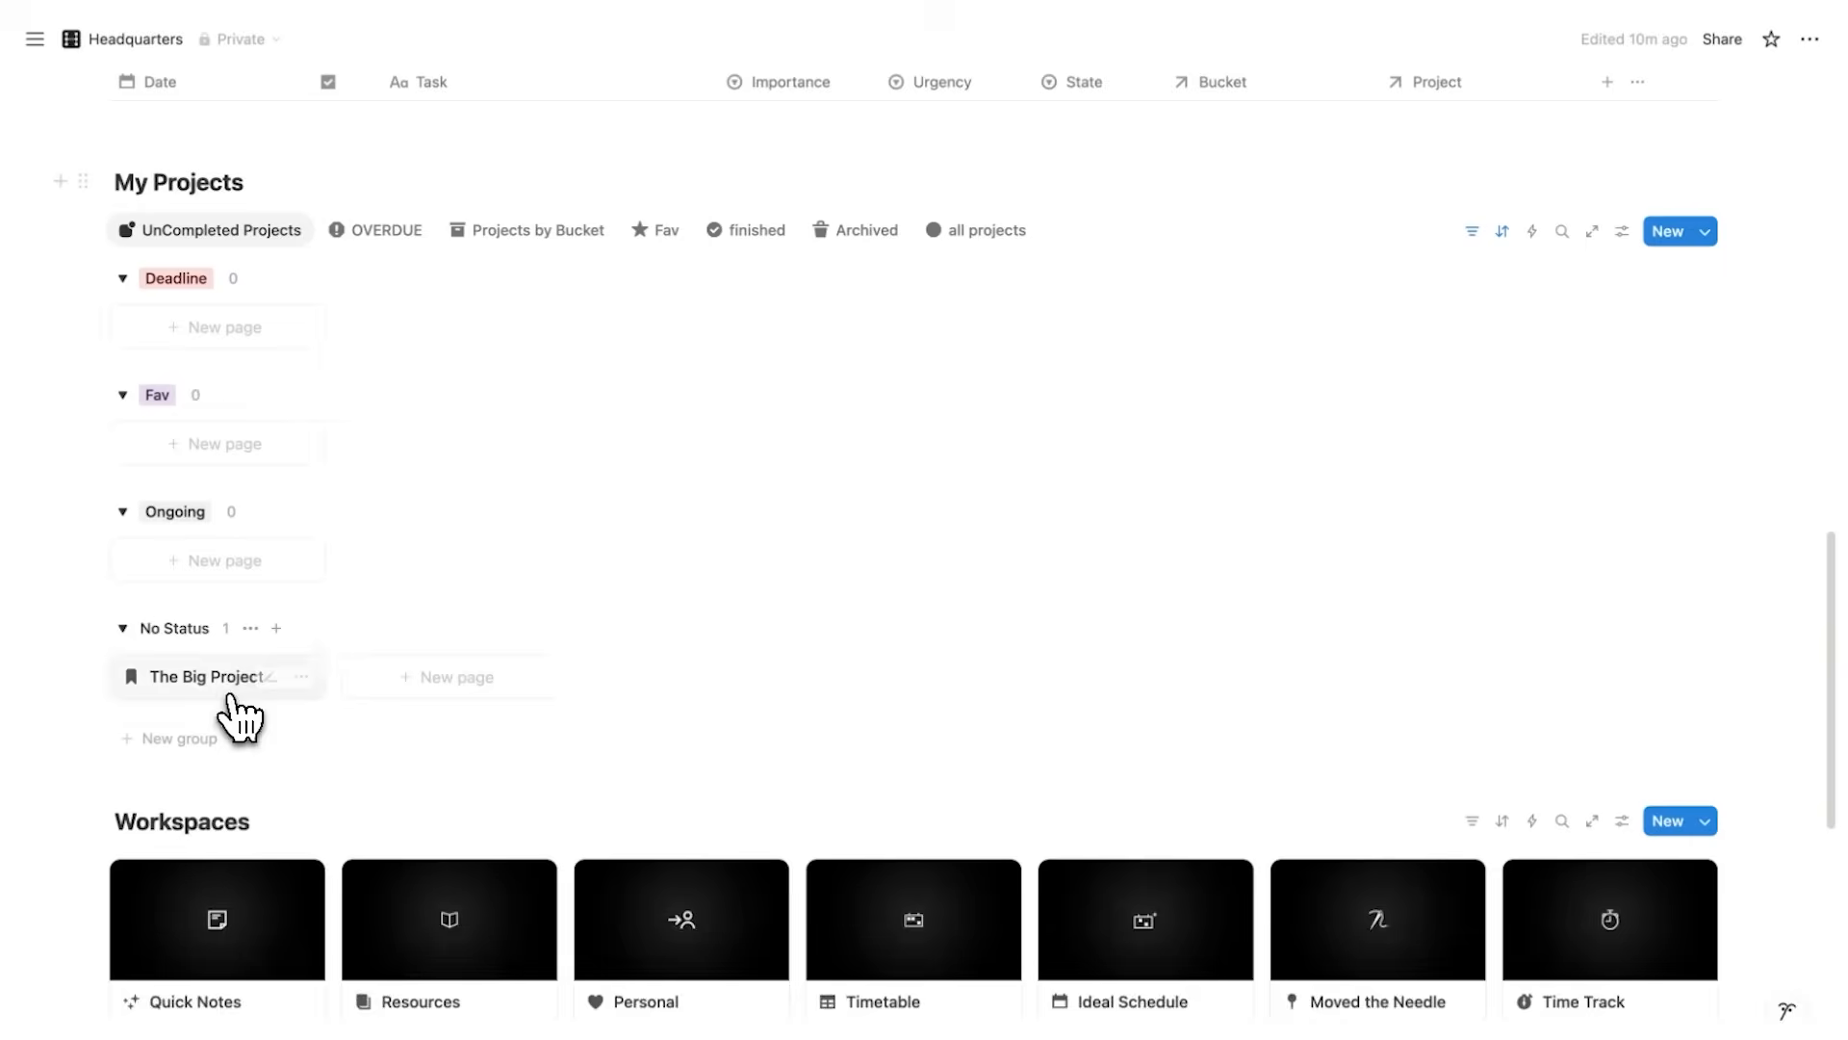
left_click(197, 676)
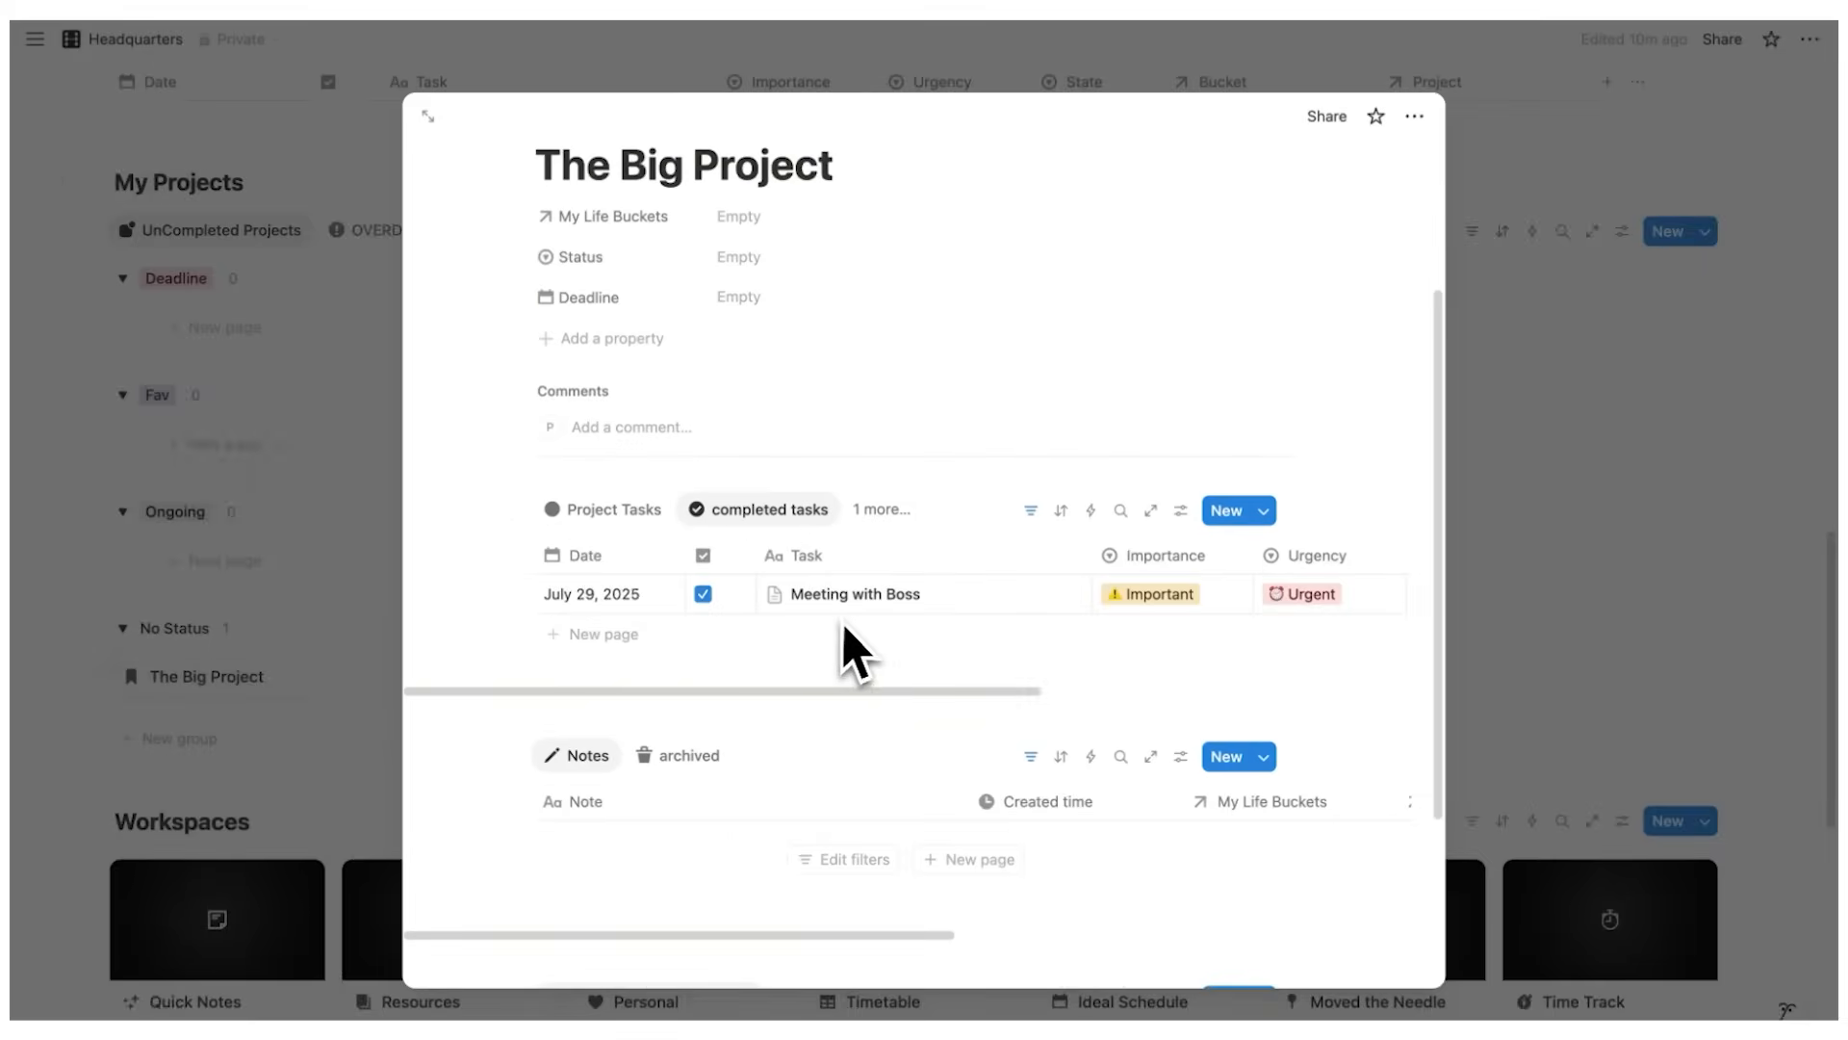